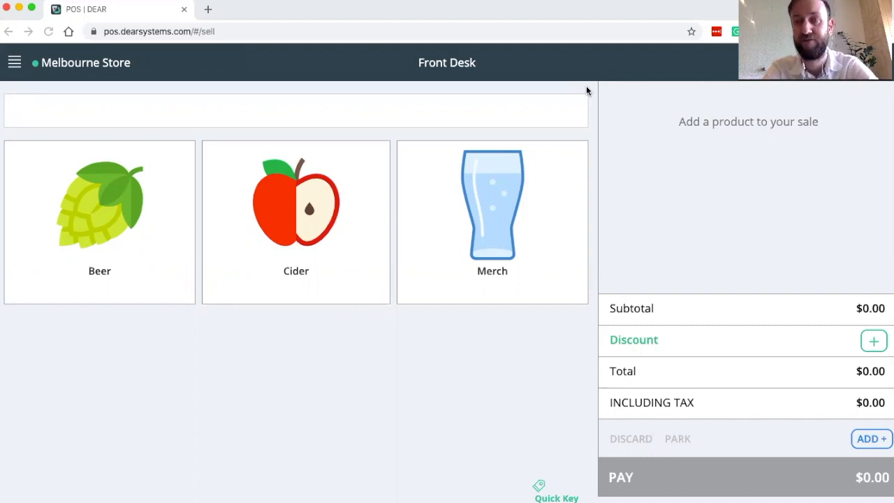
pyautogui.moveTo(643, 20)
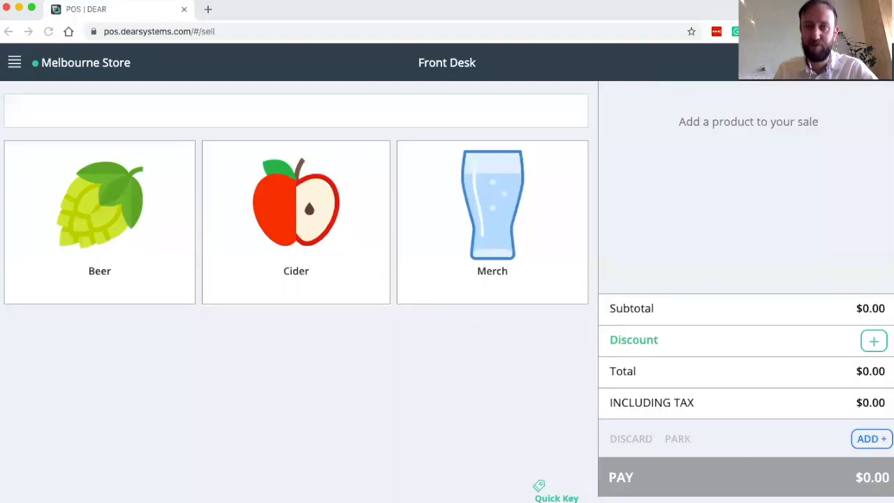
# Show the Merch category with the beer cooler and beer glasses for selling
pyautogui.click(296, 110)
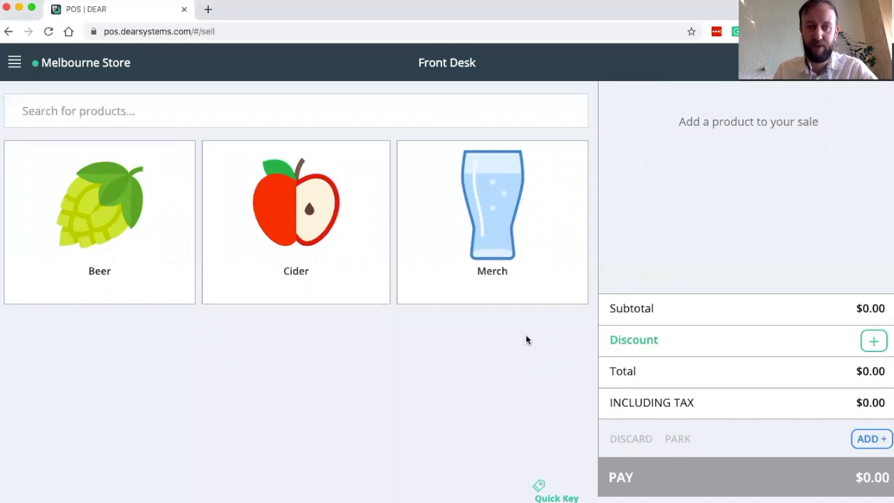
pyautogui.moveTo(132, 233)
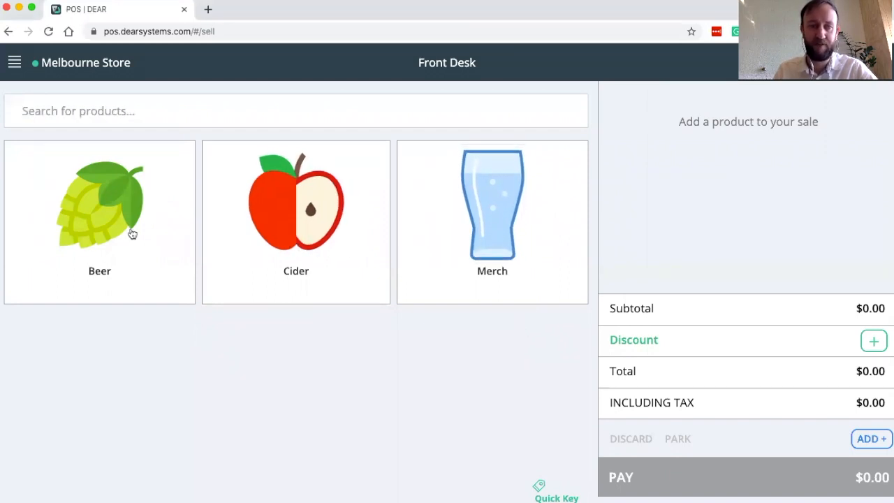
pyautogui.moveTo(475, 229)
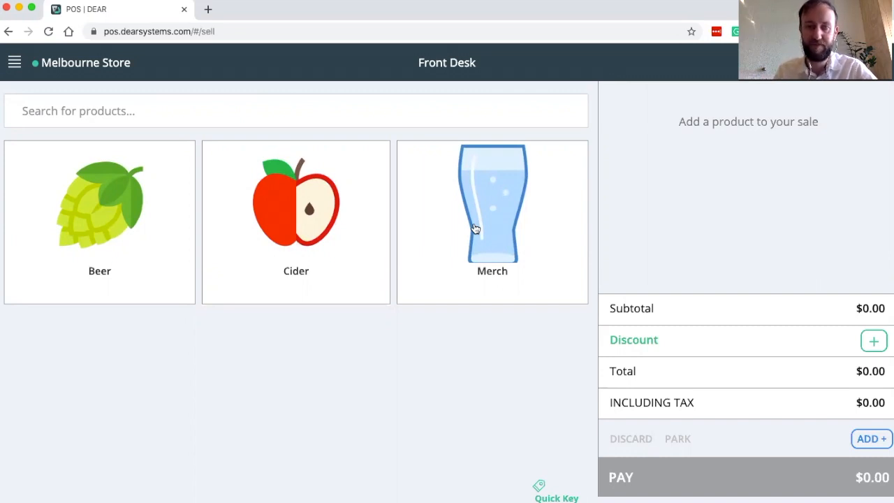
pyautogui.moveTo(501, 203)
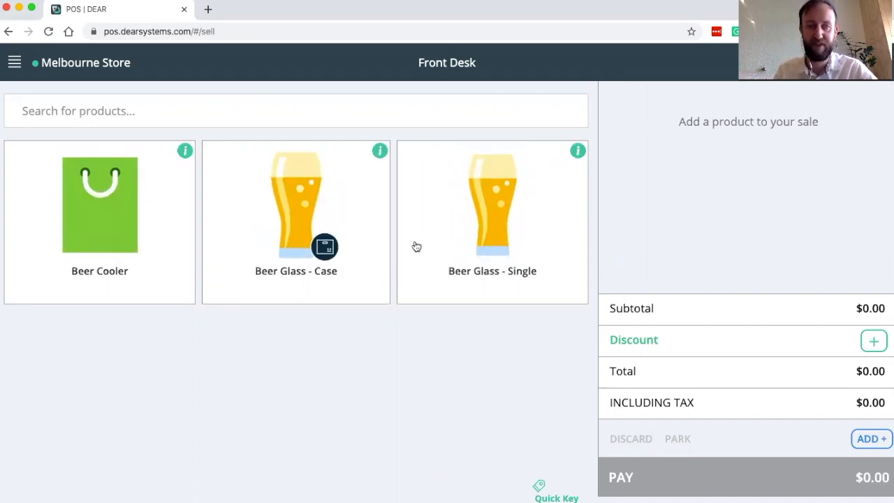
pyautogui.moveTo(482, 217)
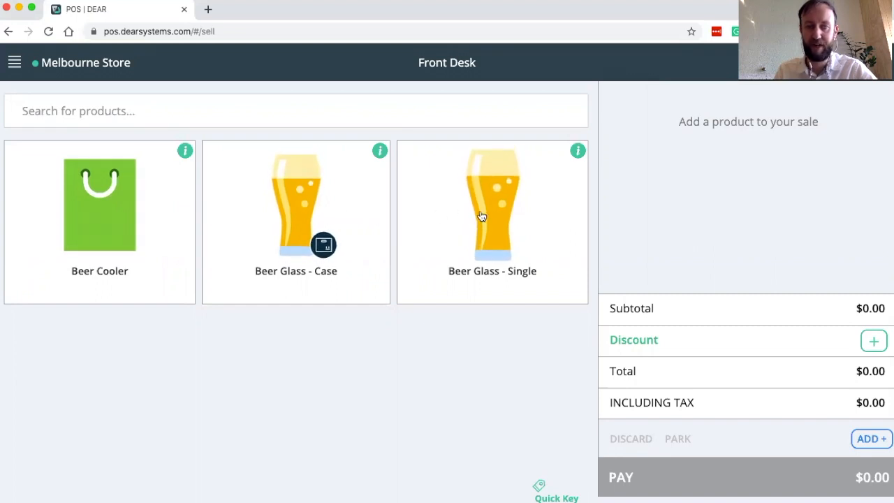
# Add Beer Glass - Single to the sale and raise its quantity to 2 for a $20.00 total
pyautogui.click(492, 203)
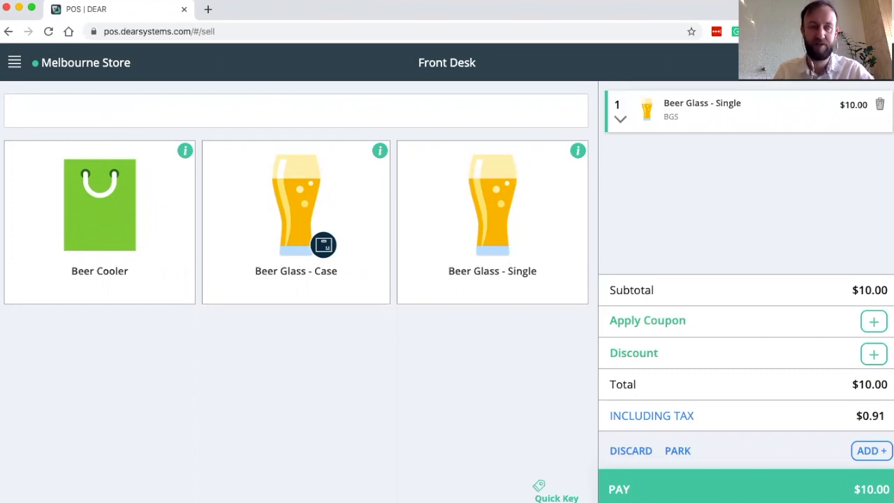
pyautogui.write('pale')
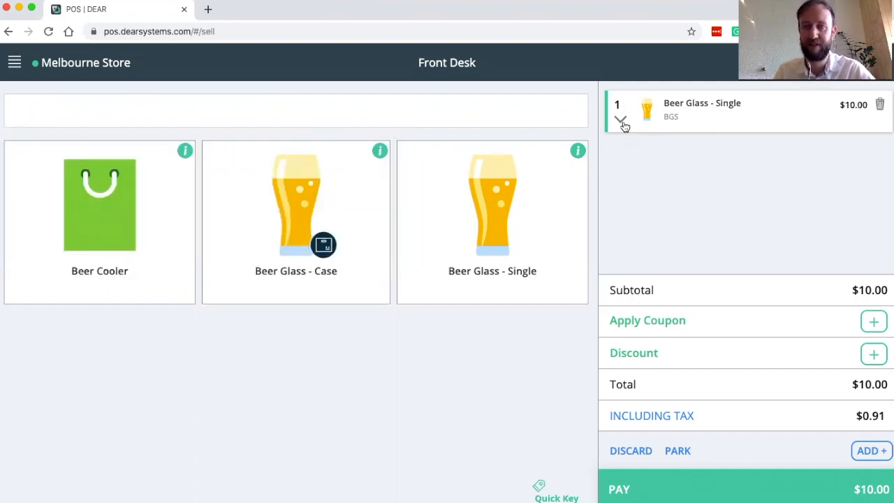
pyautogui.click(621, 118)
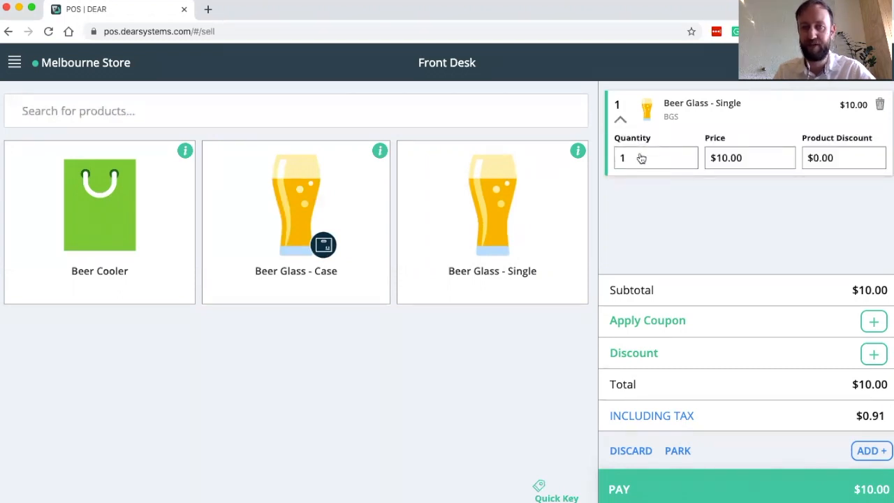
pyautogui.moveTo(680, 164)
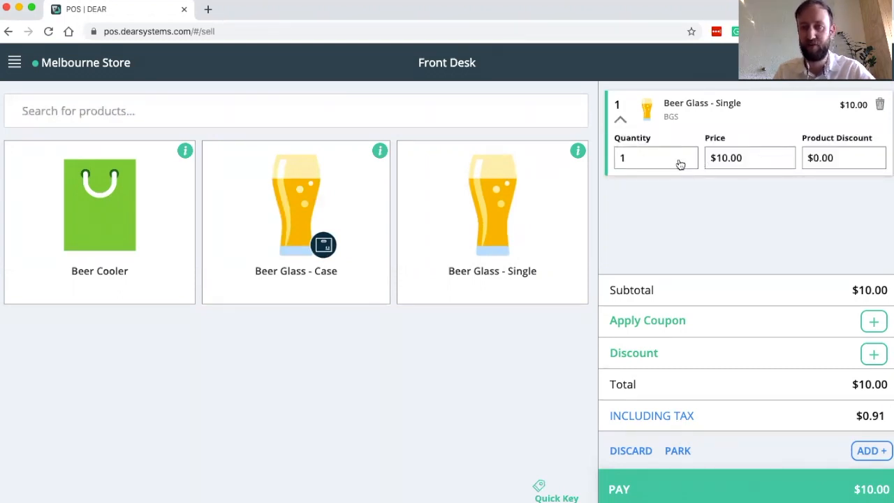
pyautogui.click(654, 156)
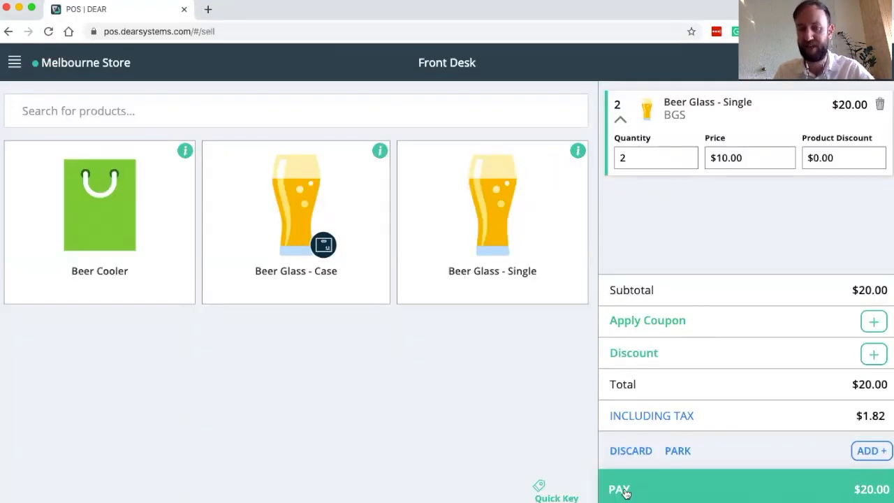
pyautogui.moveTo(615, 369)
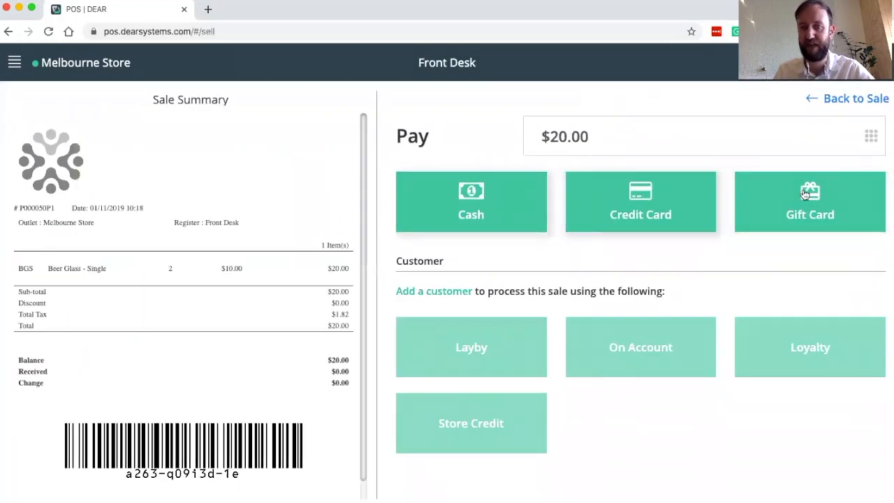
pyautogui.moveTo(704, 215)
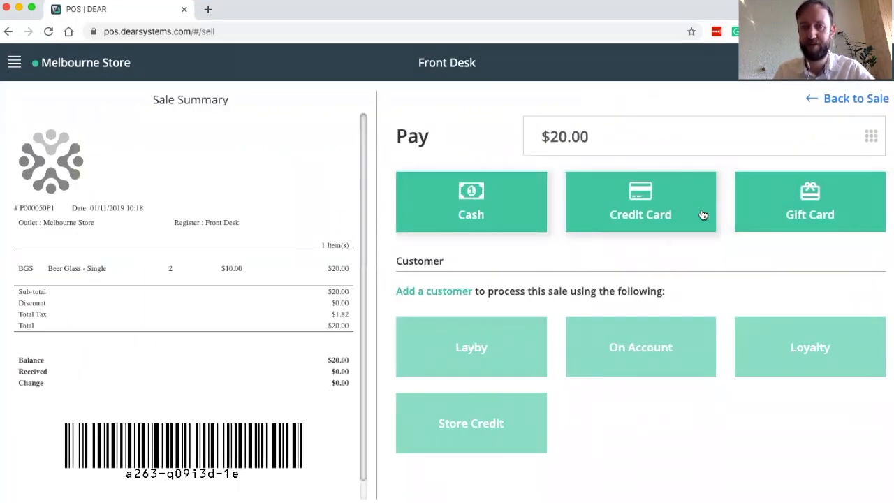
# Tender the $20.00 in cash, complete the sale, and begin a new empty sale
pyautogui.click(471, 201)
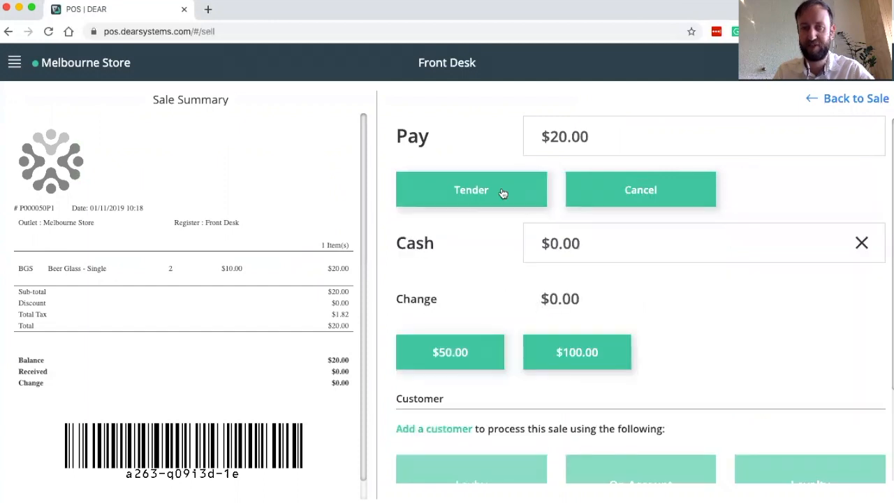
pyautogui.click(471, 190)
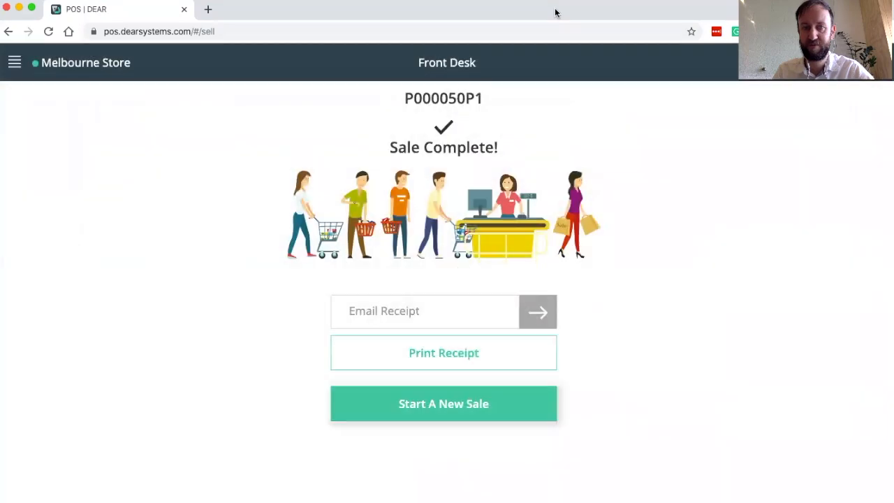
pyautogui.click(444, 402)
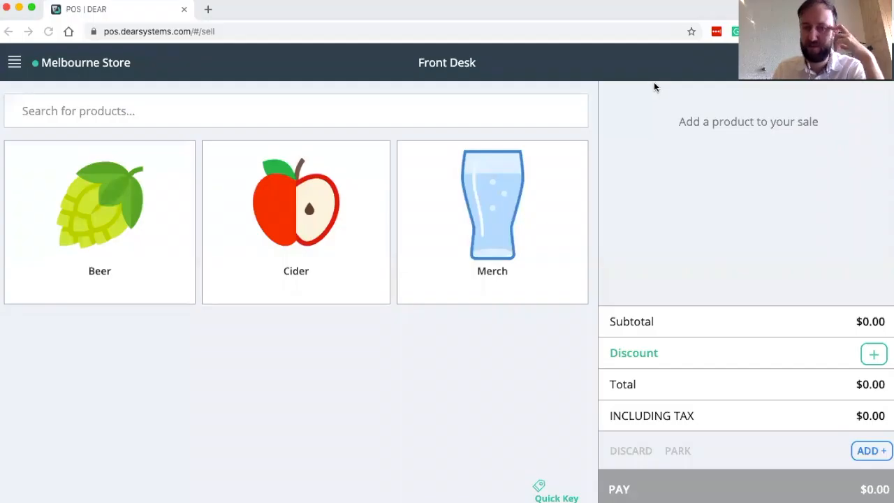
pyautogui.moveTo(505, 188)
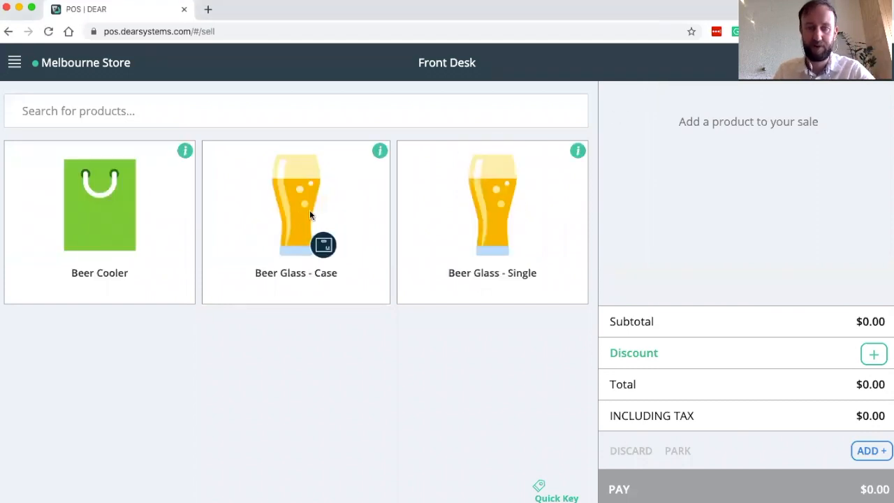
# Add a $35.00 Beer Glass - Case and bring up the ADD options for extra details
pyautogui.click(296, 203)
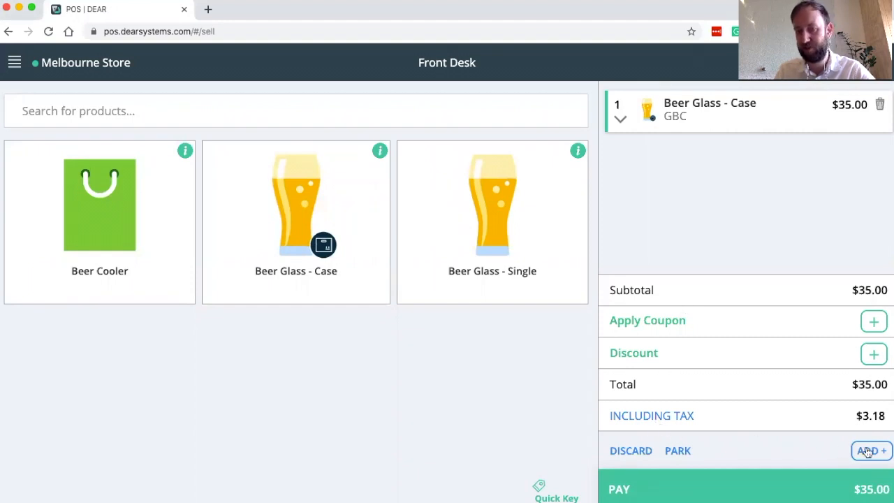
pyautogui.moveTo(870, 450)
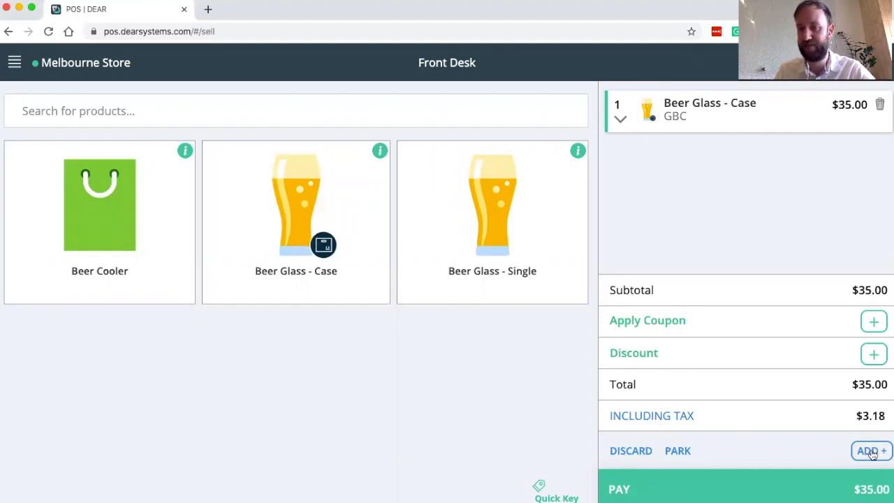
pyautogui.click(872, 450)
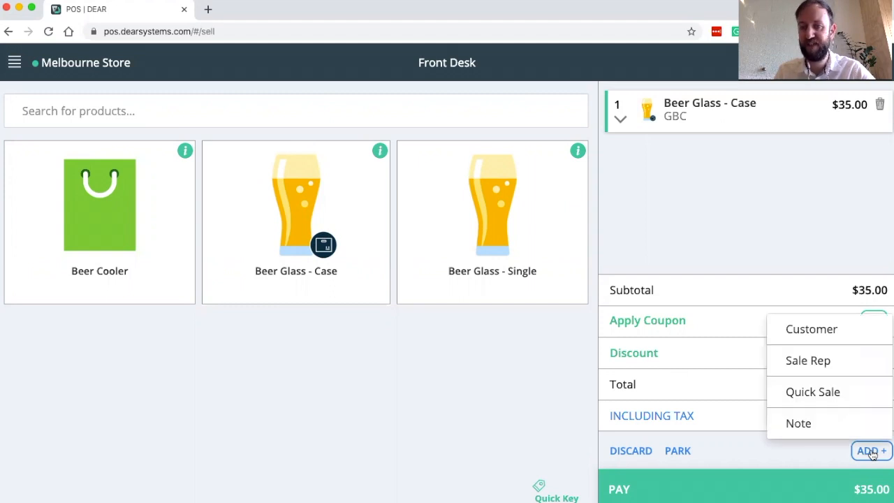
pyautogui.moveTo(808, 360)
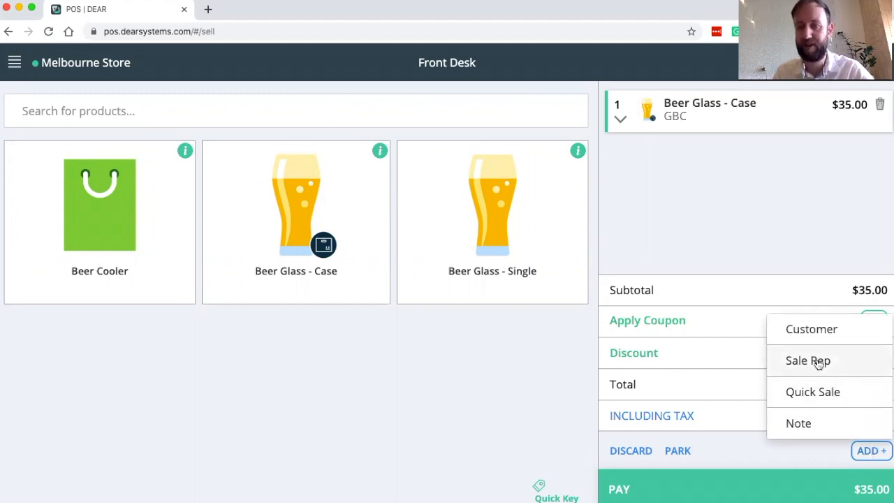
pyautogui.moveTo(808, 333)
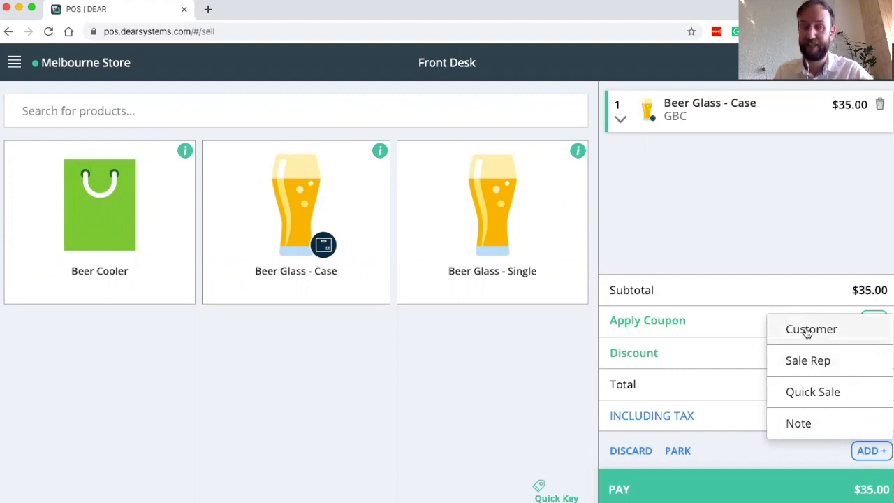
# Attach the customer found by searching 'bob' to the case sale before payment
pyautogui.click(811, 330)
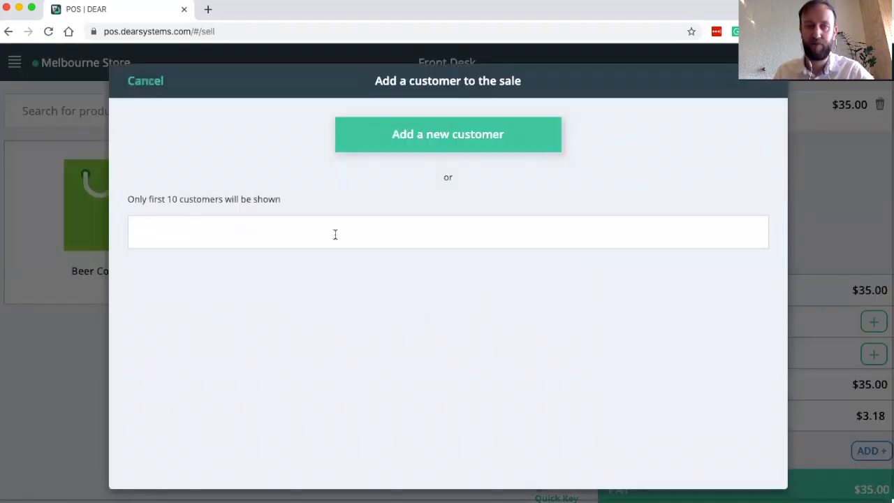
pyautogui.write('bob')
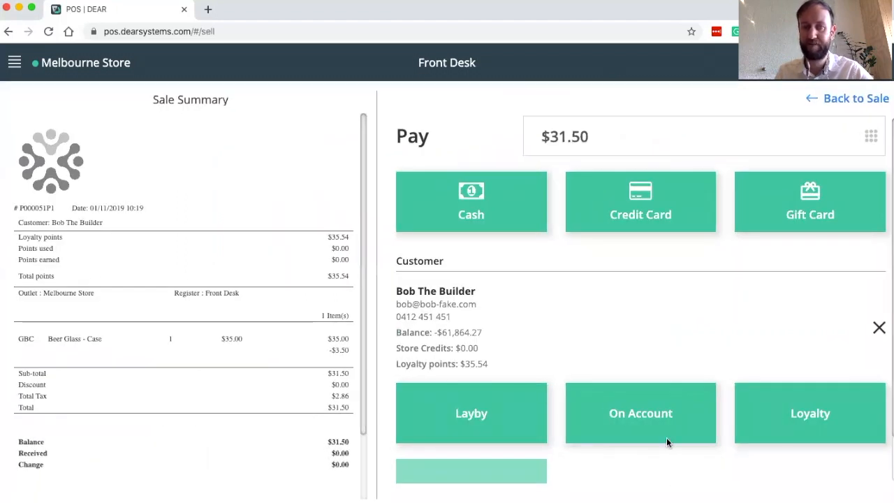
pyautogui.moveTo(481, 340)
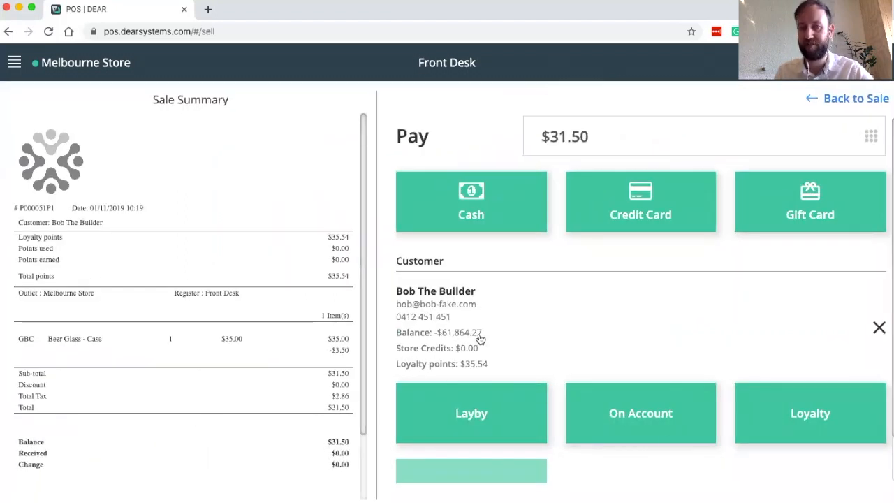
pyautogui.moveTo(475, 366)
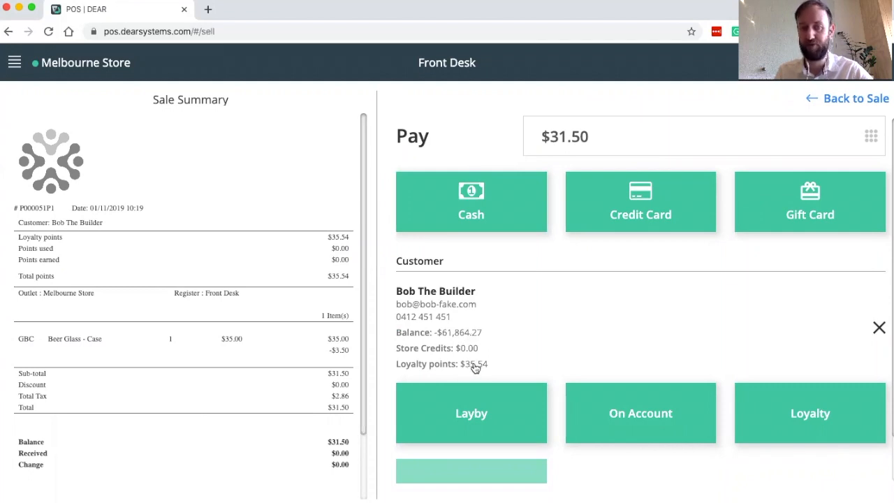
pyautogui.moveTo(497, 352)
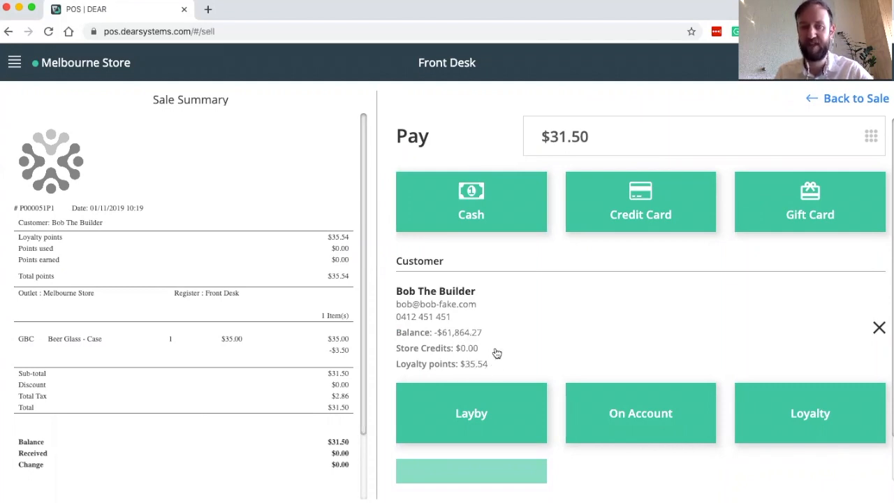
pyautogui.scroll(-3)
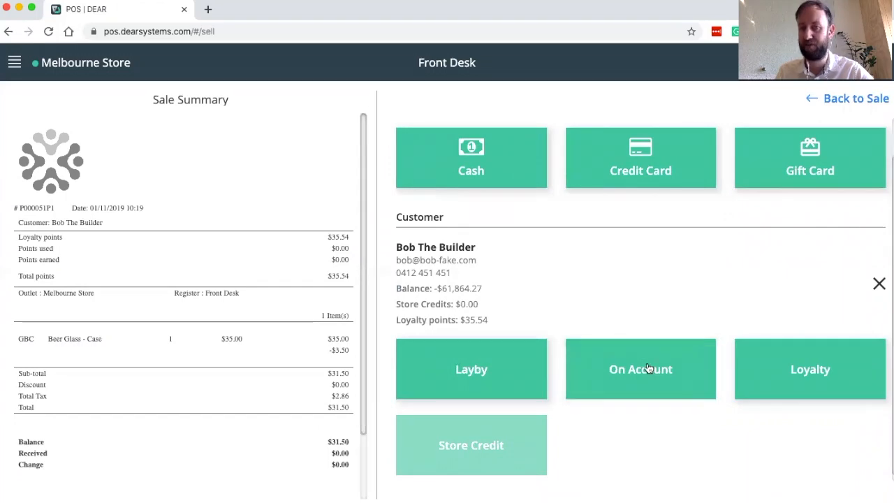
pyautogui.moveTo(649, 65)
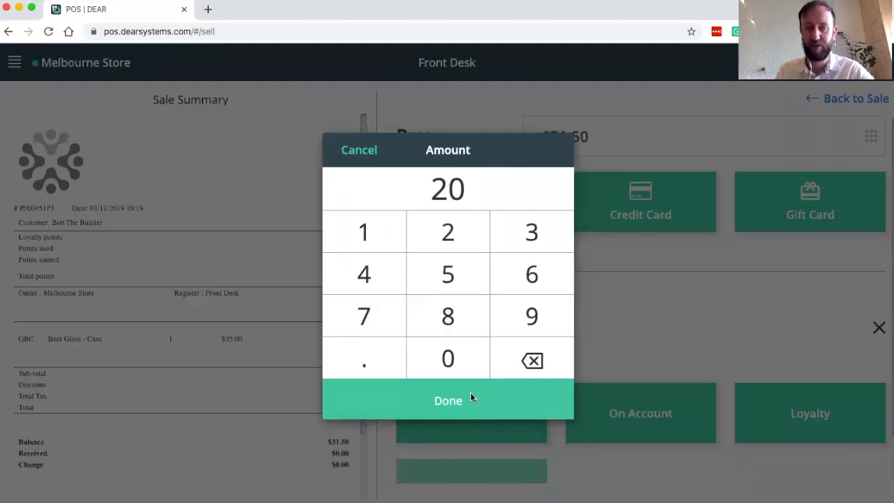
# Pay $20.00 by credit card with surcharge, then settle the remaining balance to complete the sale
pyautogui.click(447, 400)
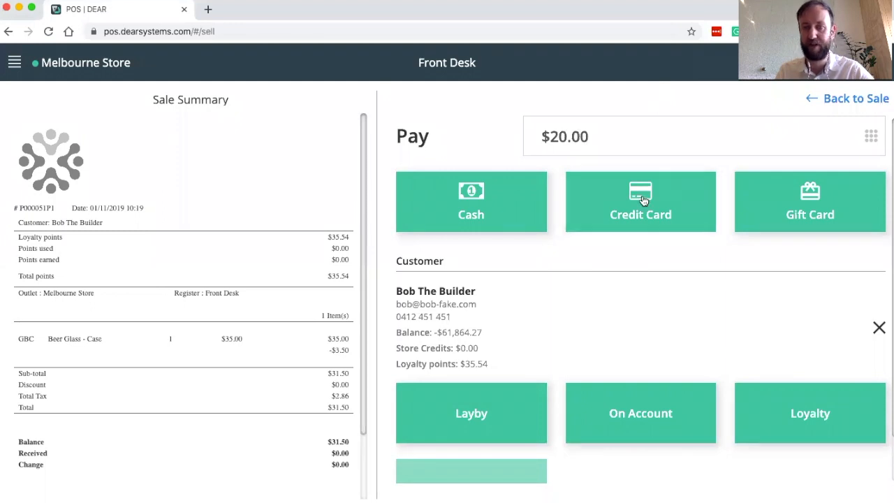
pyautogui.click(640, 201)
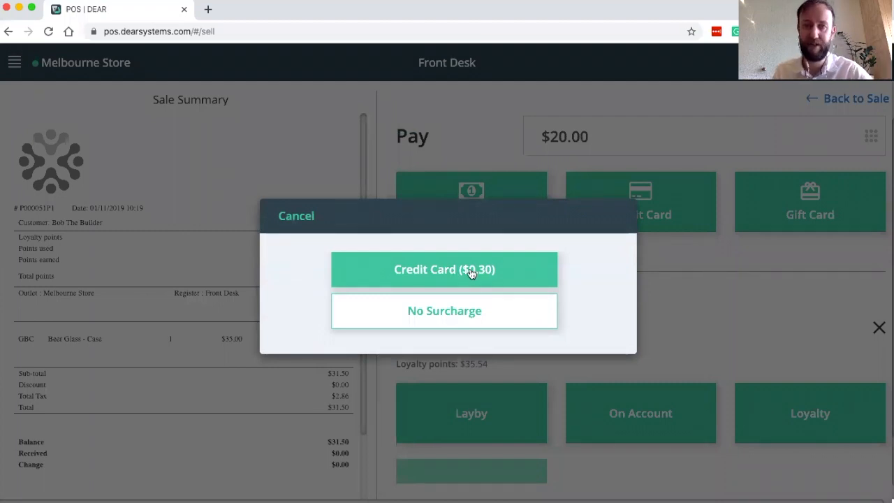
pyautogui.click(444, 269)
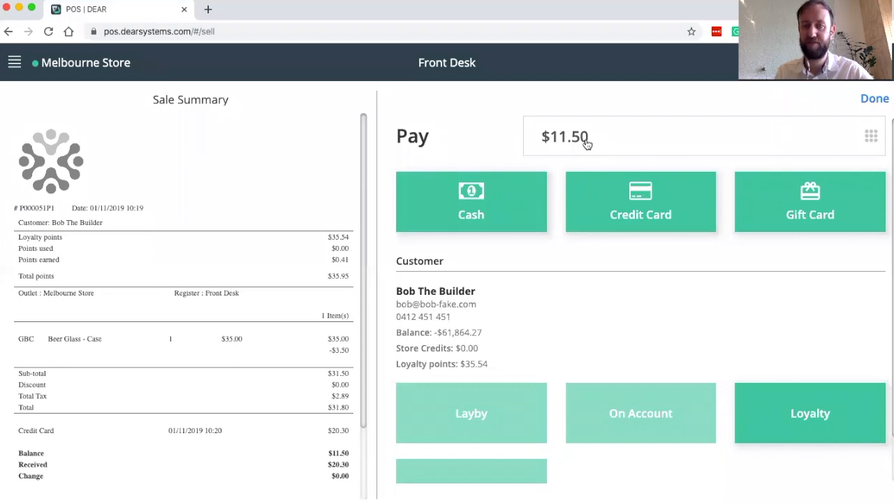
pyautogui.moveTo(471, 215)
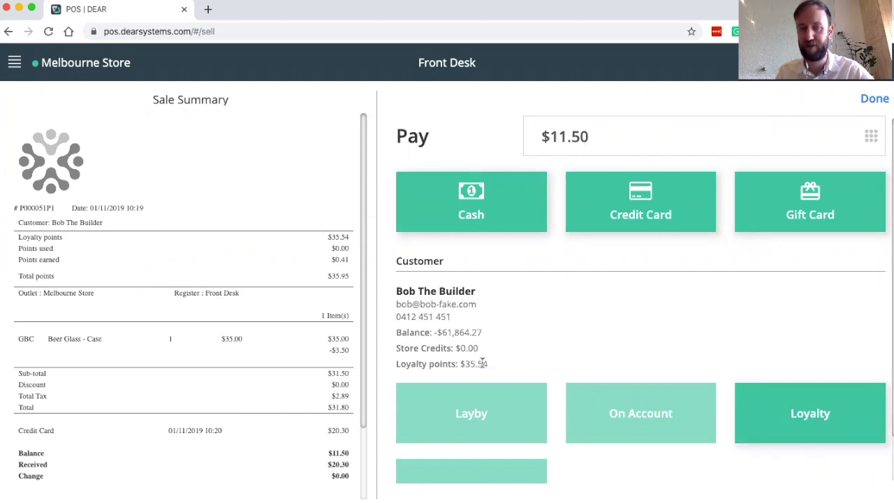
pyautogui.click(811, 414)
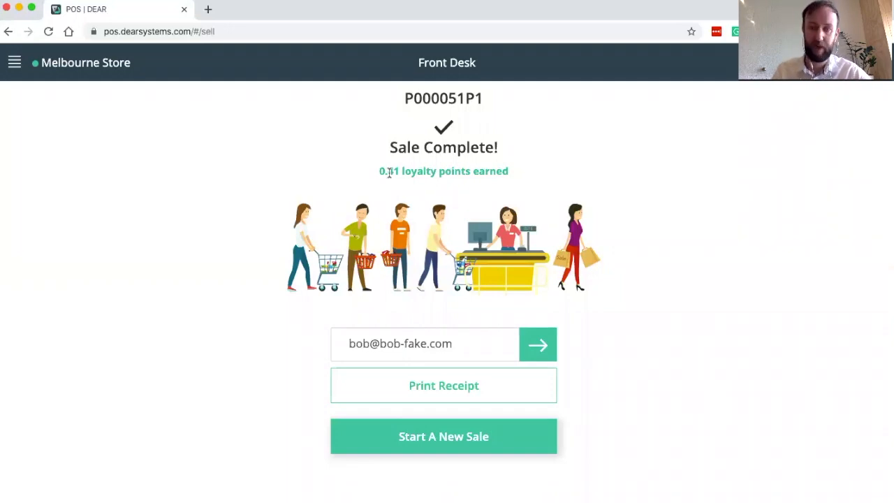
# Start a new sale with one Beer Cooler from Merch in medium blue at $5.00
pyautogui.click(445, 436)
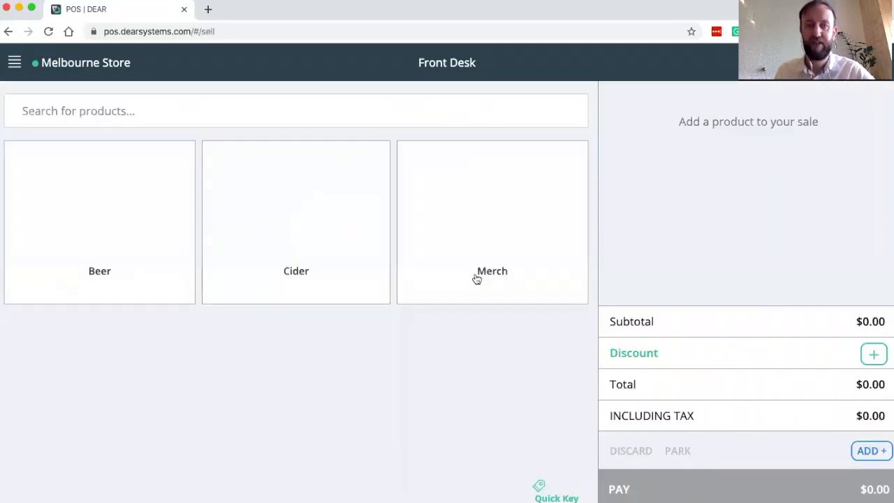
pyautogui.click(99, 222)
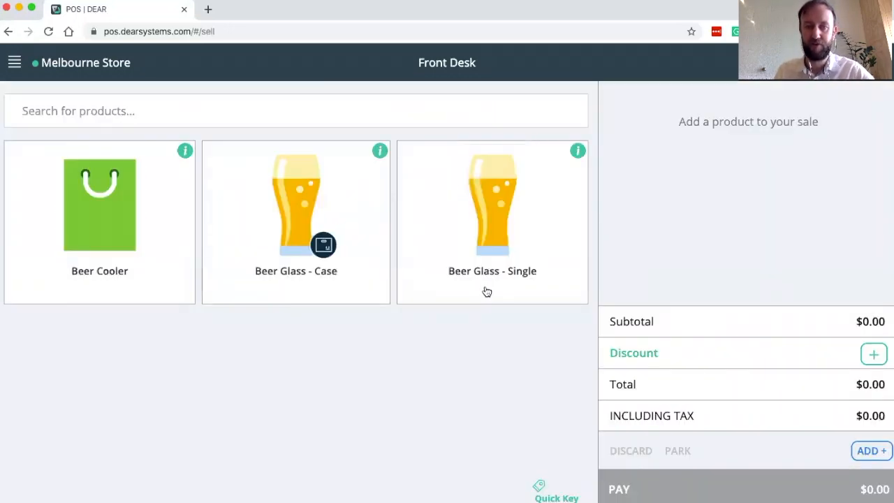
pyautogui.click(492, 203)
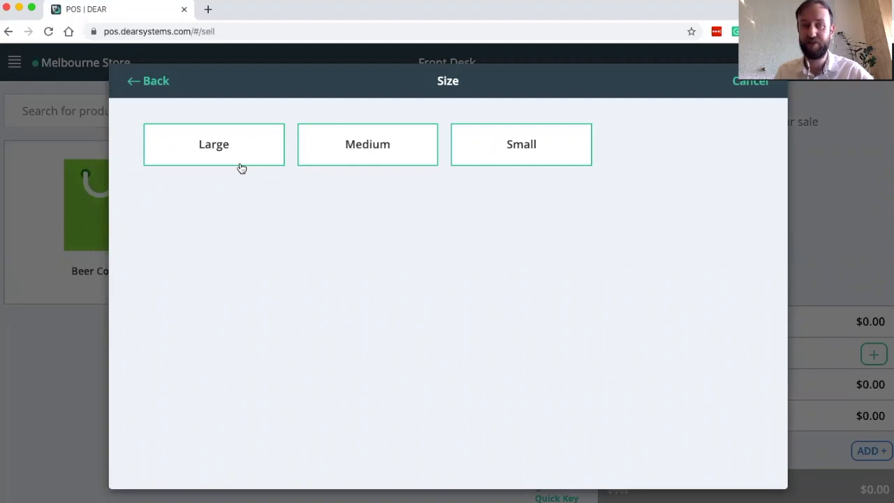
pyautogui.moveTo(362, 142)
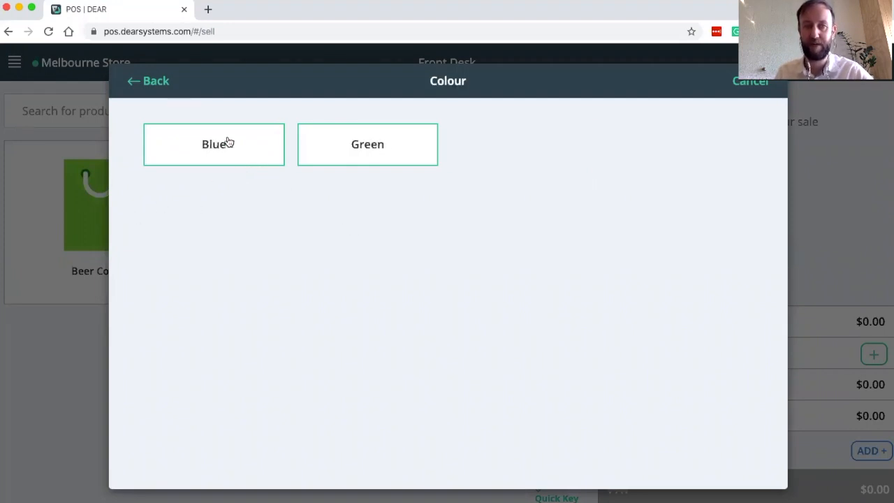
pyautogui.click(213, 144)
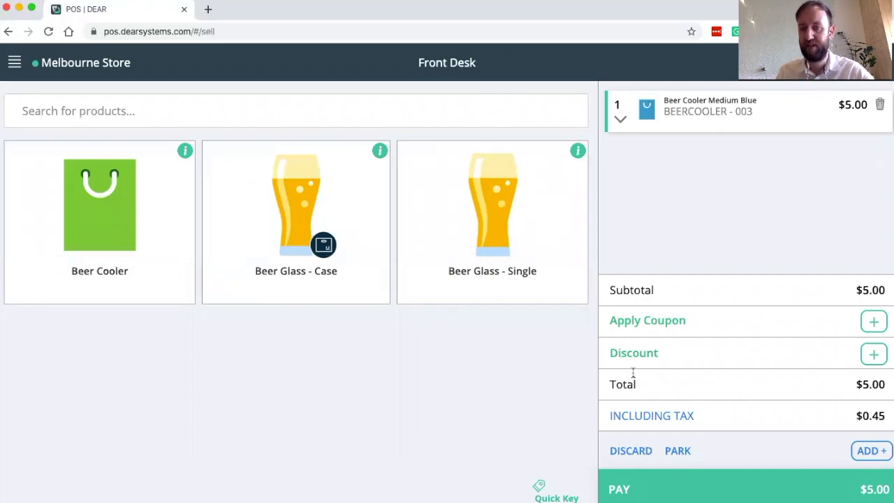
pyautogui.click(872, 450)
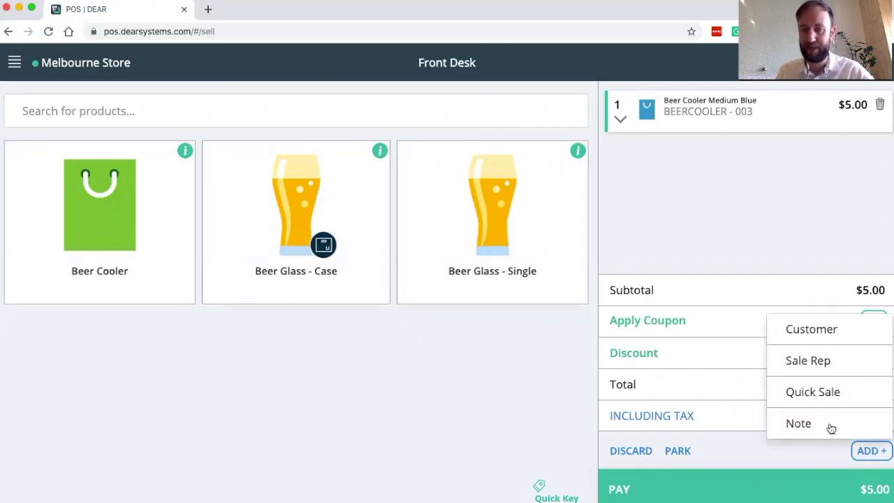
pyautogui.click(812, 330)
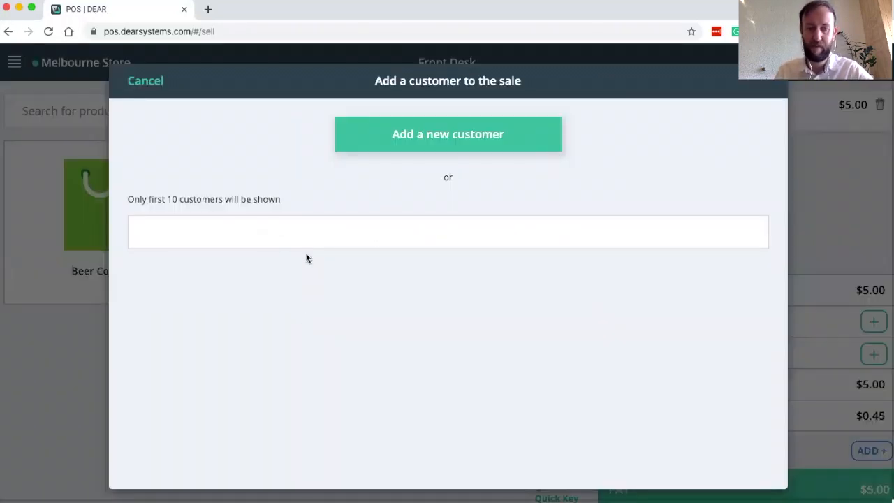
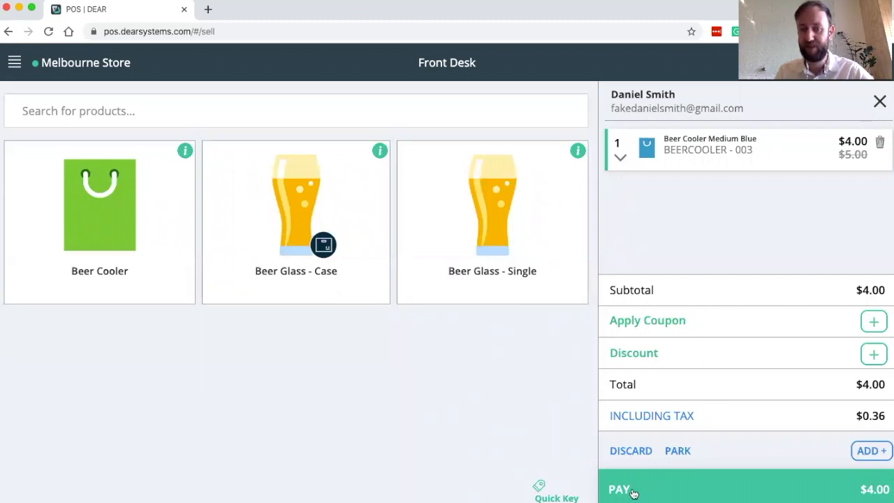
pyautogui.moveTo(677, 456)
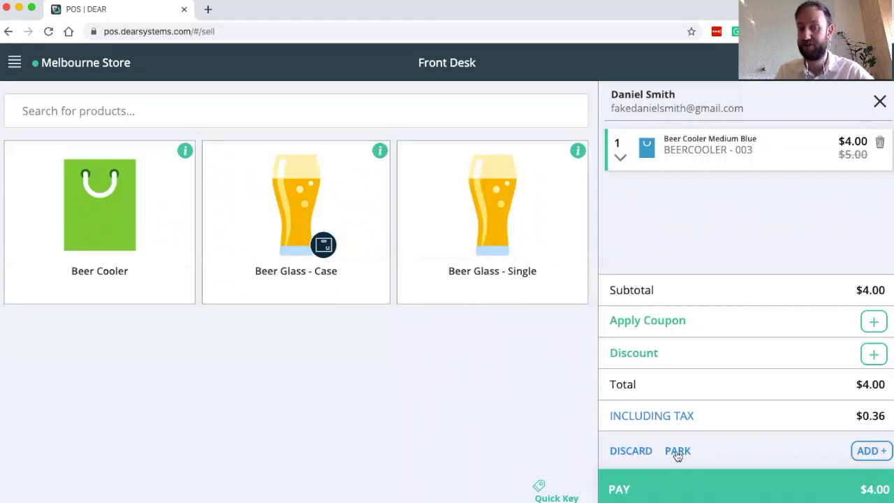
# Park the sale with the note 'Customer will return tomorrow.'
pyautogui.click(677, 450)
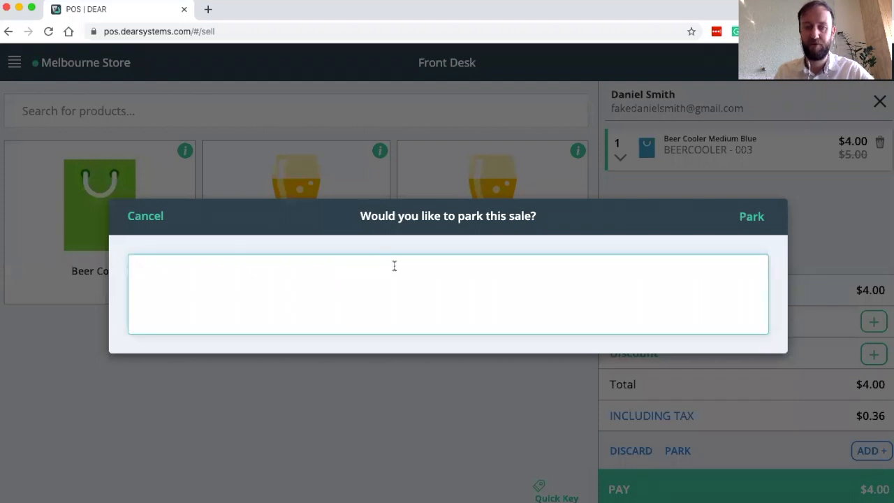
pyautogui.write('Customer will return')
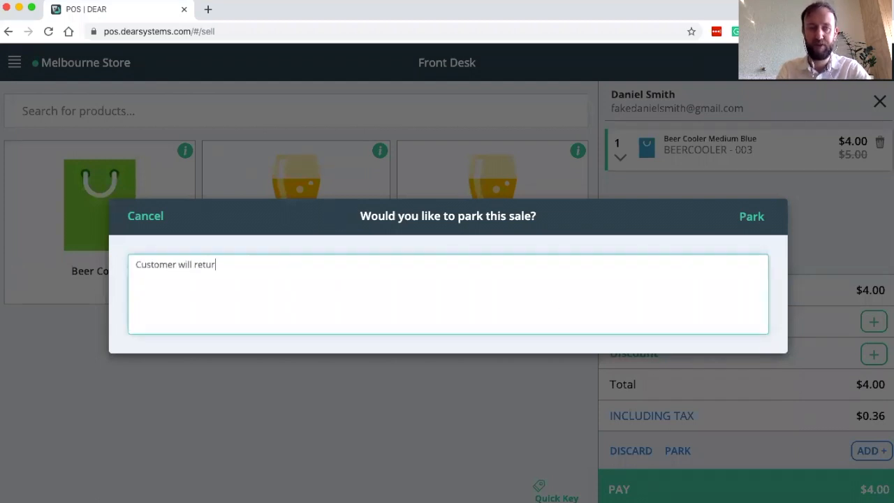
pyautogui.write('n tomorrow.')
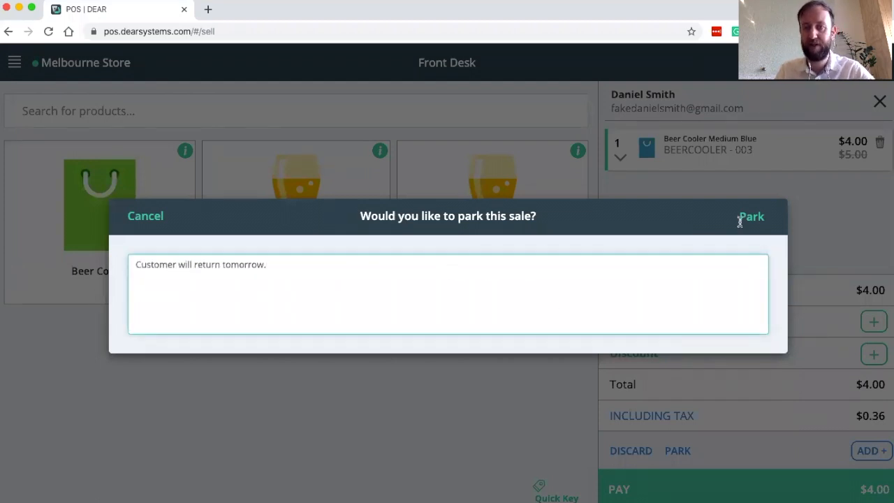
pyautogui.click(752, 215)
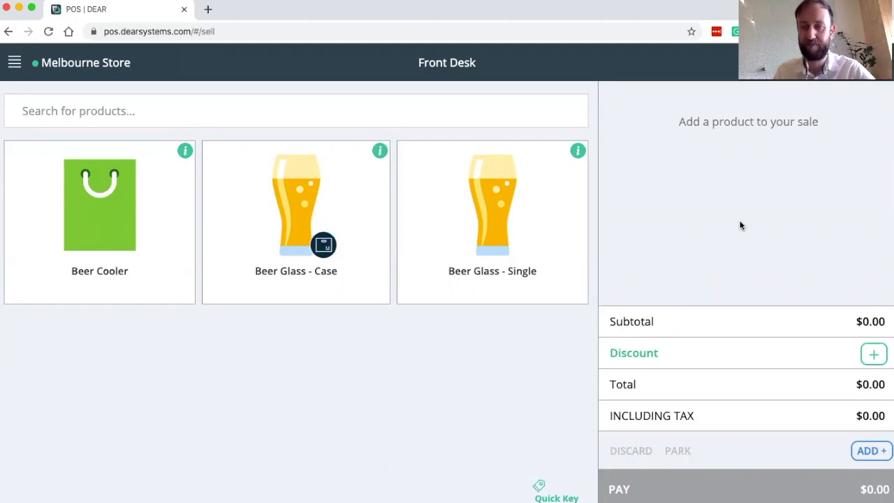
pyautogui.click(14, 61)
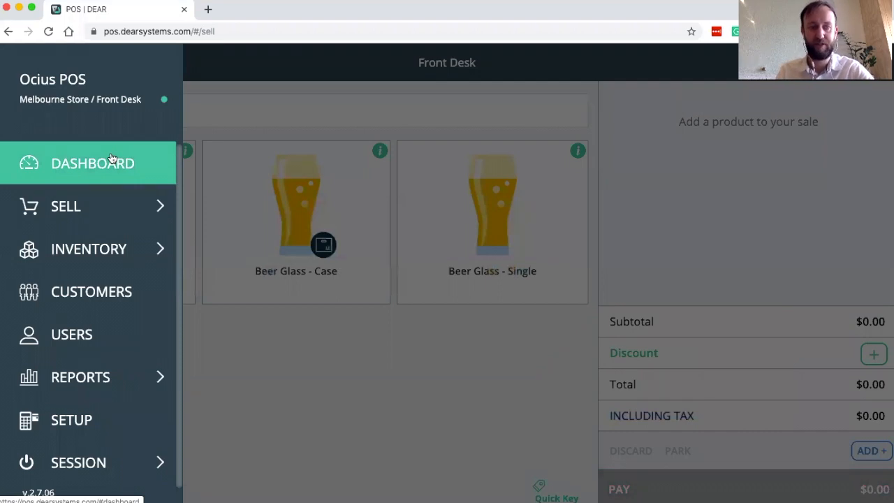
pyautogui.click(66, 207)
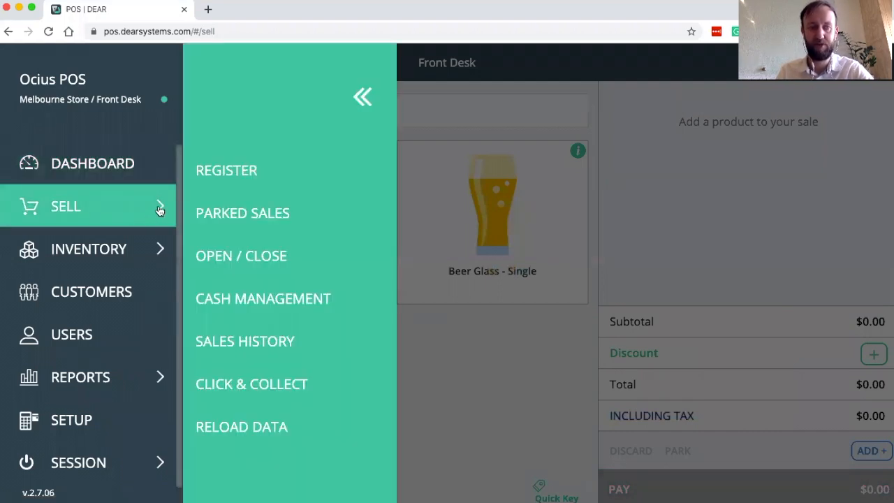
pyautogui.moveTo(241, 217)
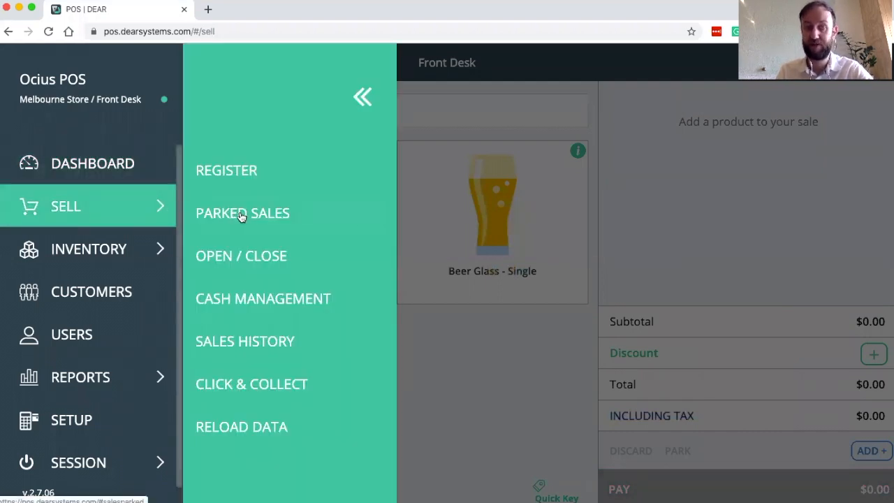
pyautogui.click(243, 212)
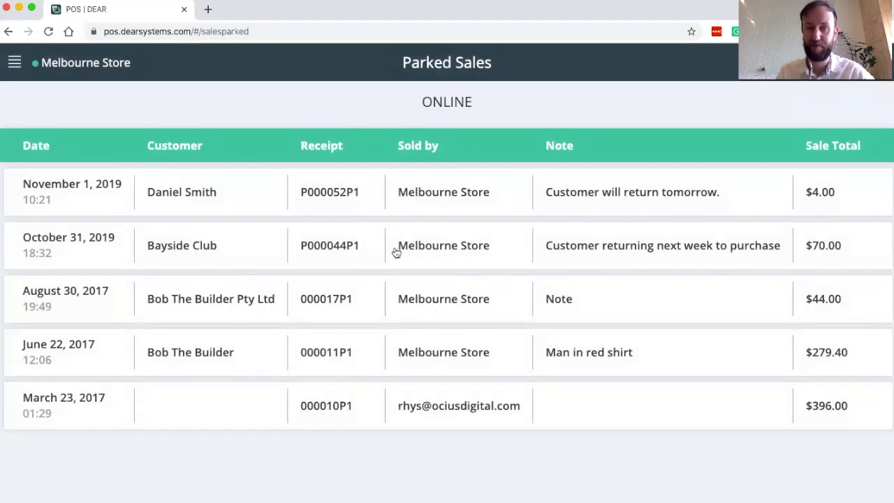
pyautogui.moveTo(176, 198)
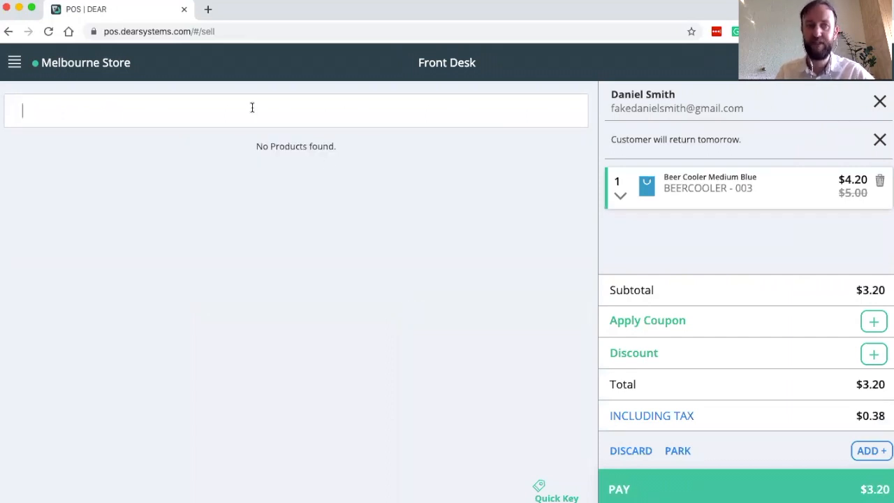
pyautogui.moveTo(667, 243)
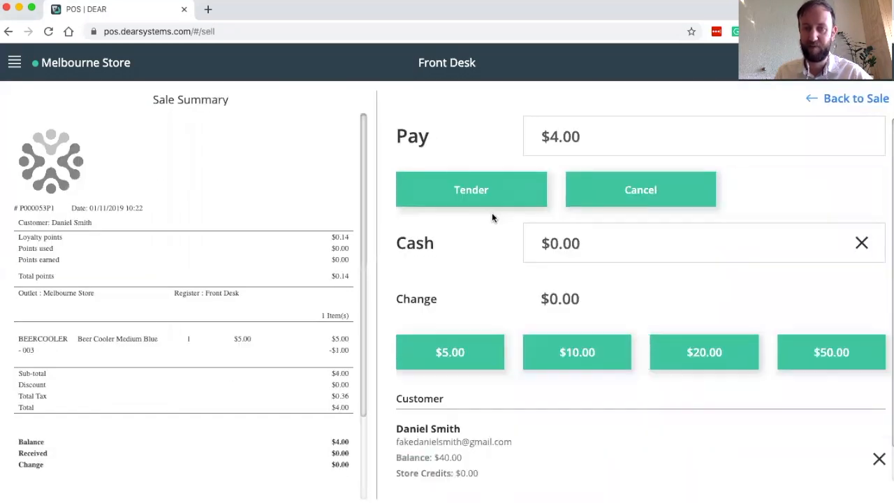
pyautogui.moveTo(575, 360)
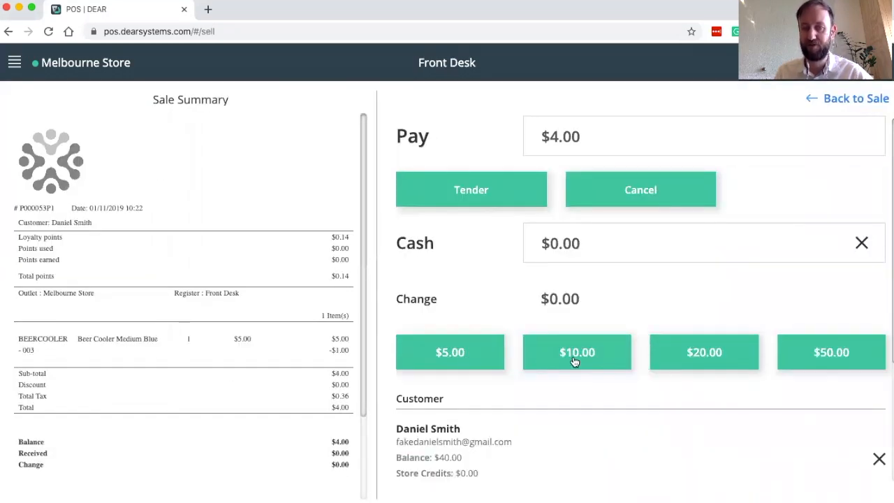
pyautogui.moveTo(548, 363)
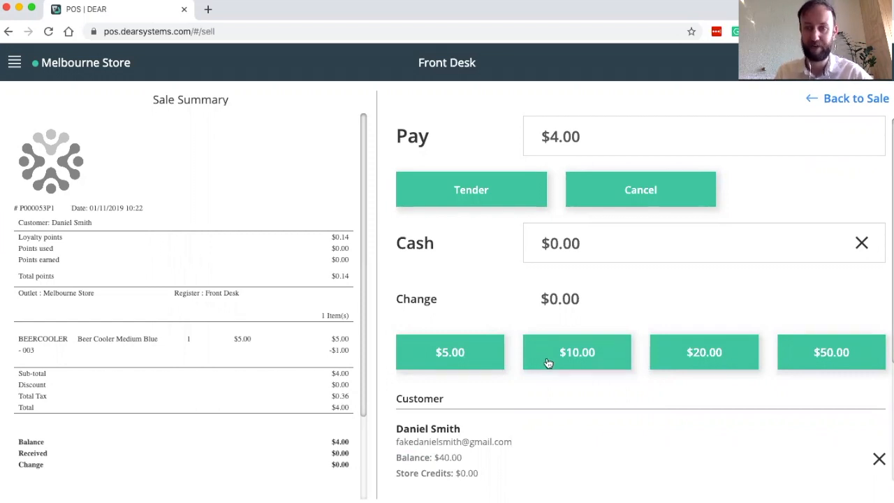
# Tender $5.00 cash for the $4.00 sale with $1.00 change, complete it, and start a new sale
pyautogui.click(450, 352)
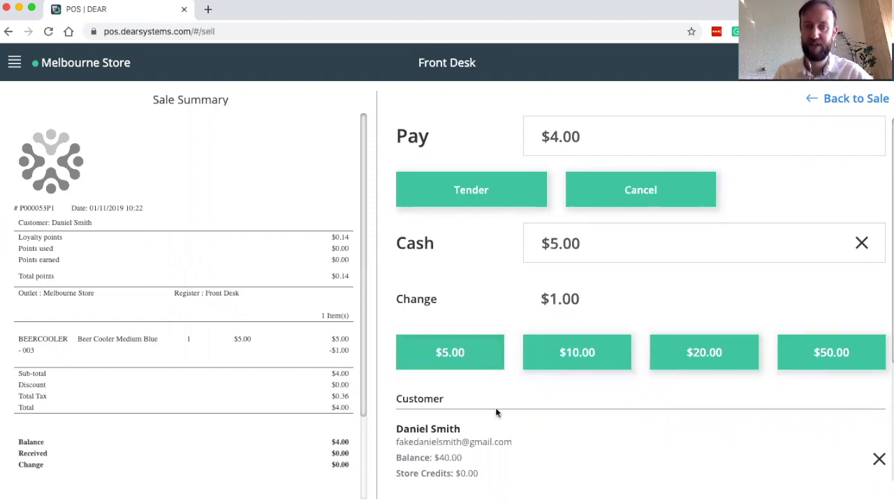
pyautogui.click(471, 190)
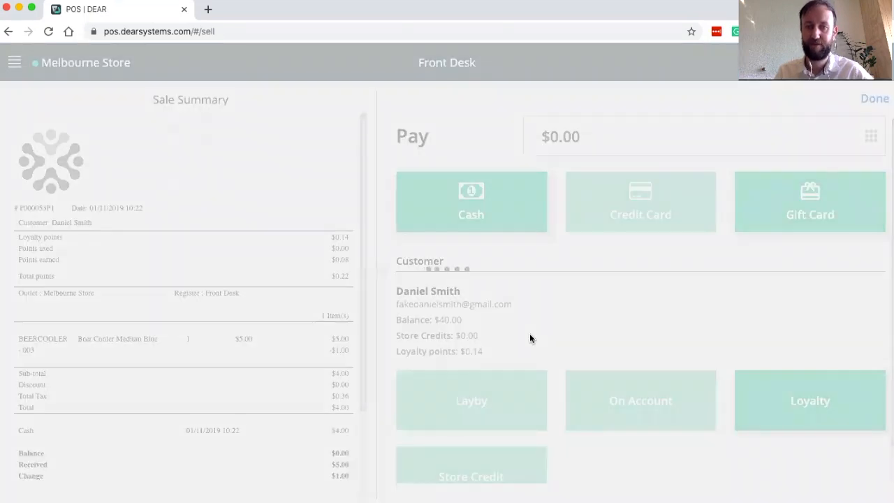
pyautogui.click(471, 201)
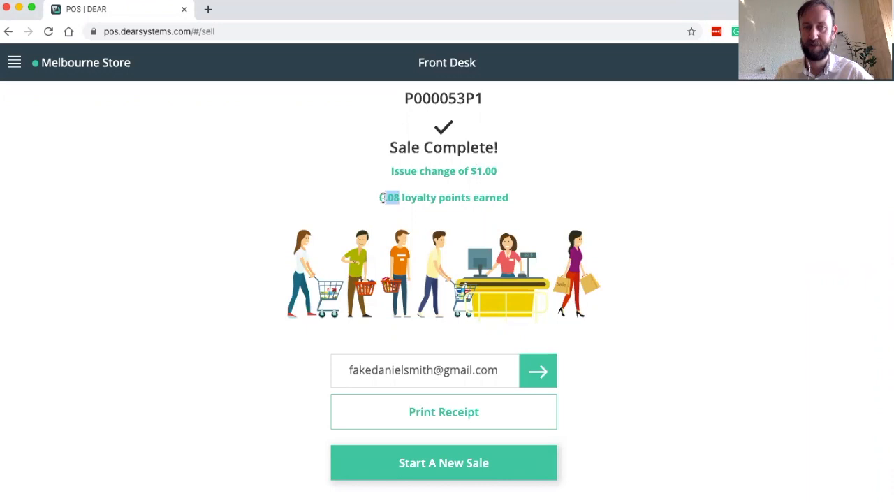
pyautogui.click(444, 462)
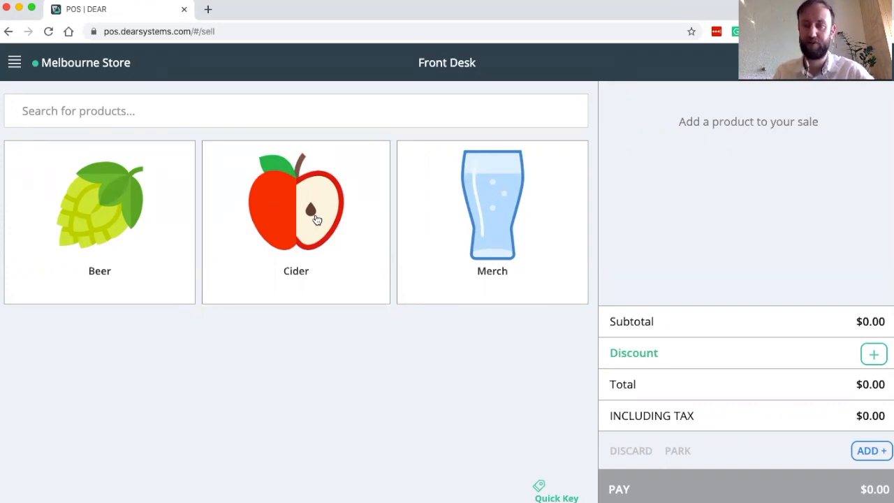
pyautogui.click(14, 61)
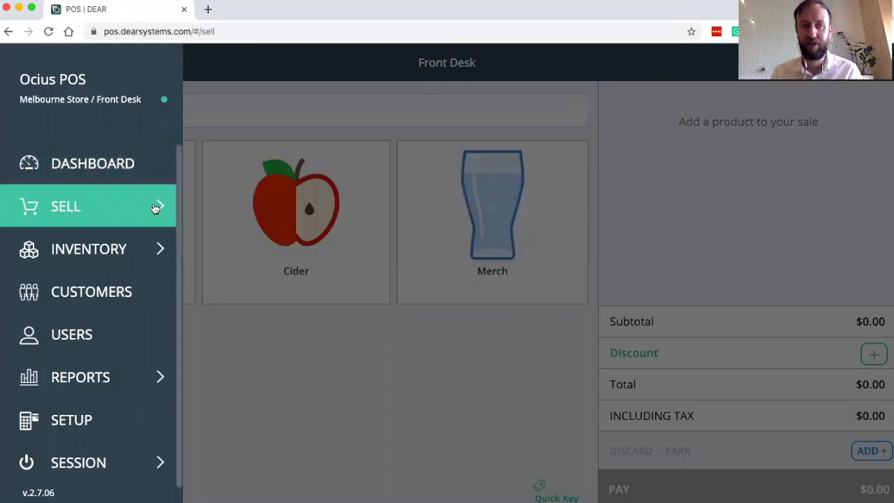
pyautogui.click(66, 207)
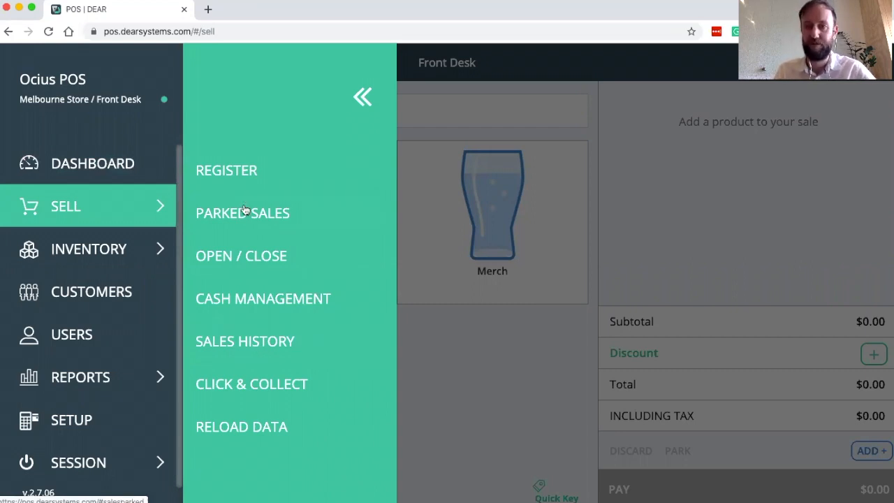
pyautogui.moveTo(241, 349)
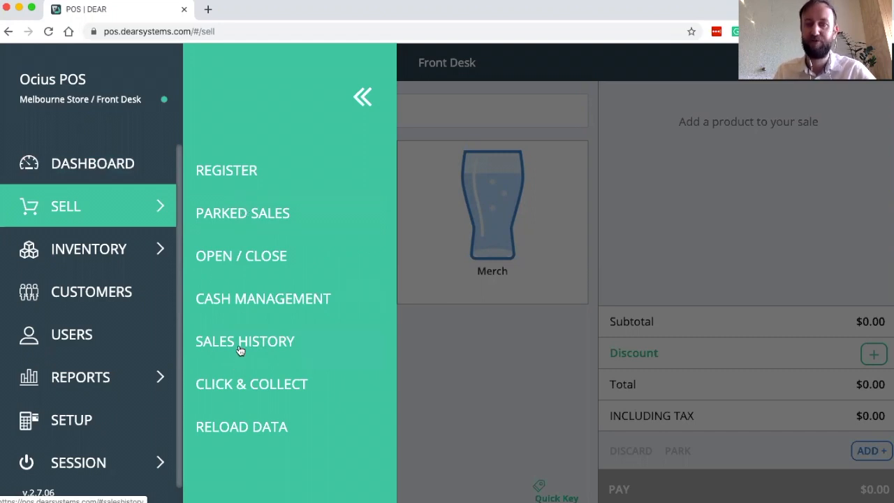
pyautogui.click(244, 341)
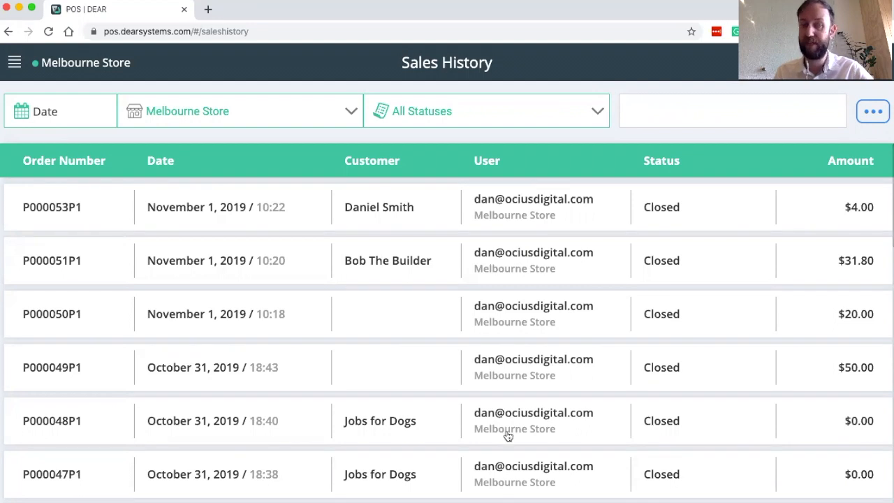
pyautogui.scroll(-3)
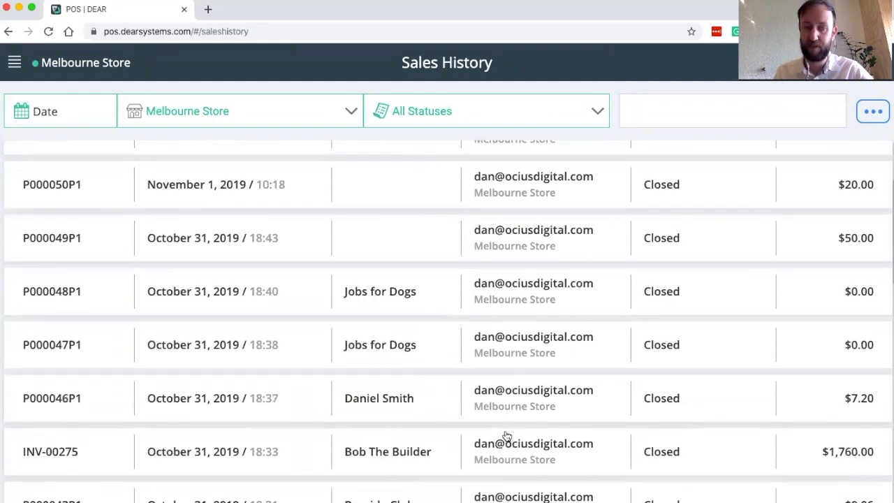
pyautogui.scroll(-3)
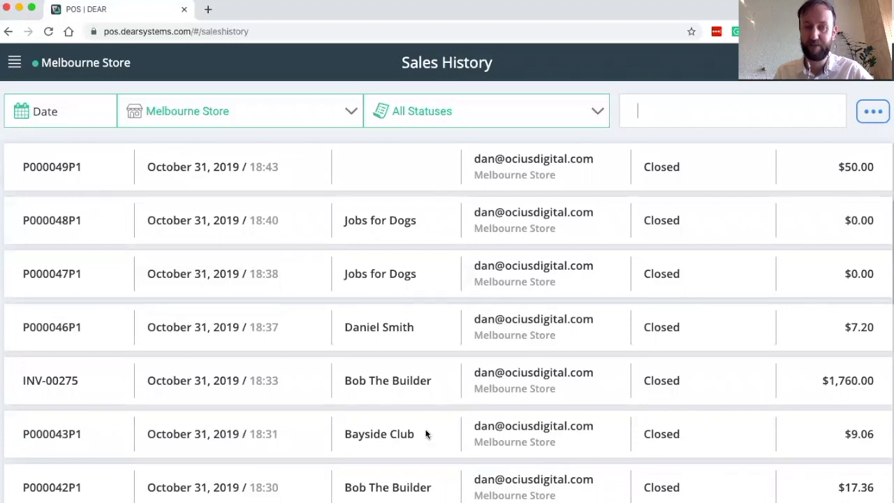
# Review the details of Bayside Club's closed sale P000043P1
pyautogui.click(378, 434)
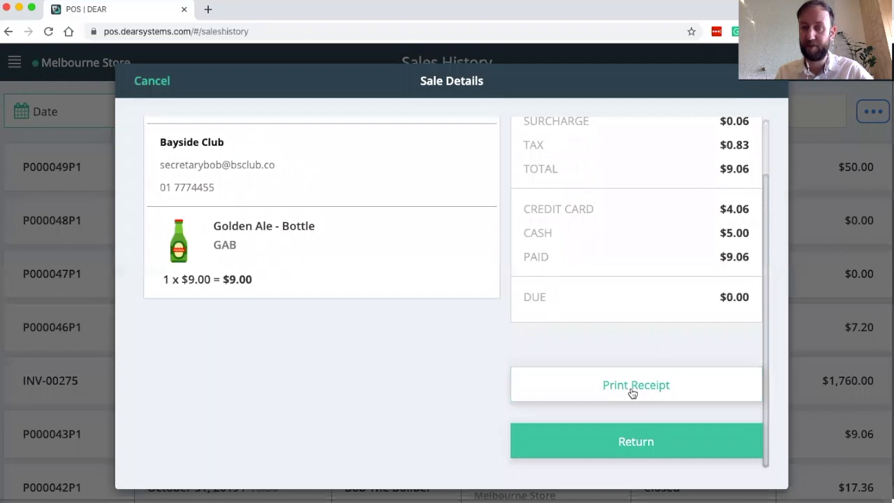
pyautogui.scroll(3)
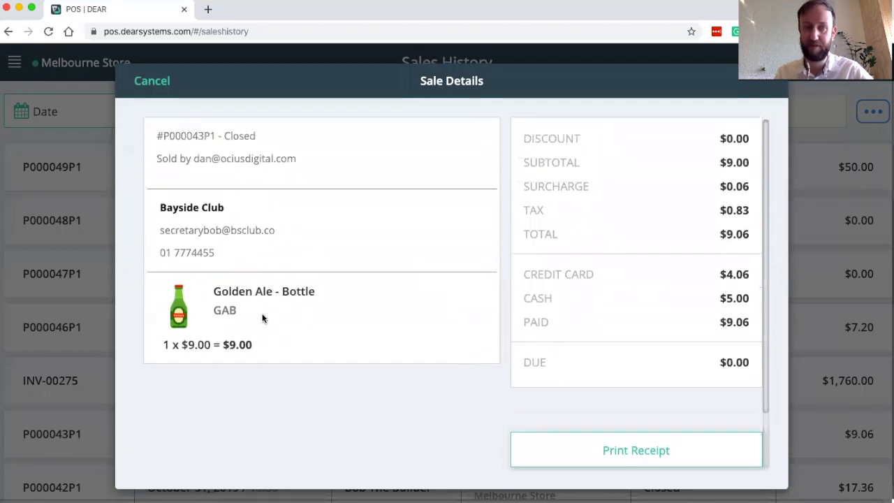
pyautogui.scroll(-3)
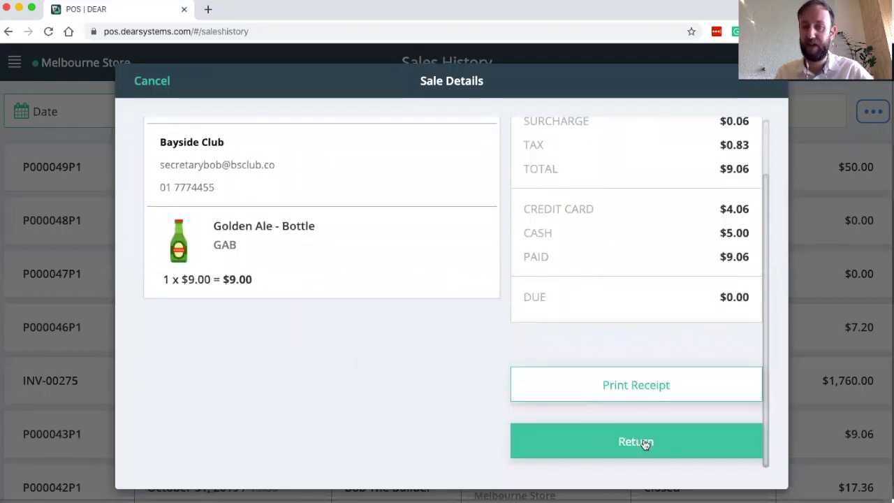
pyautogui.moveTo(489, 335)
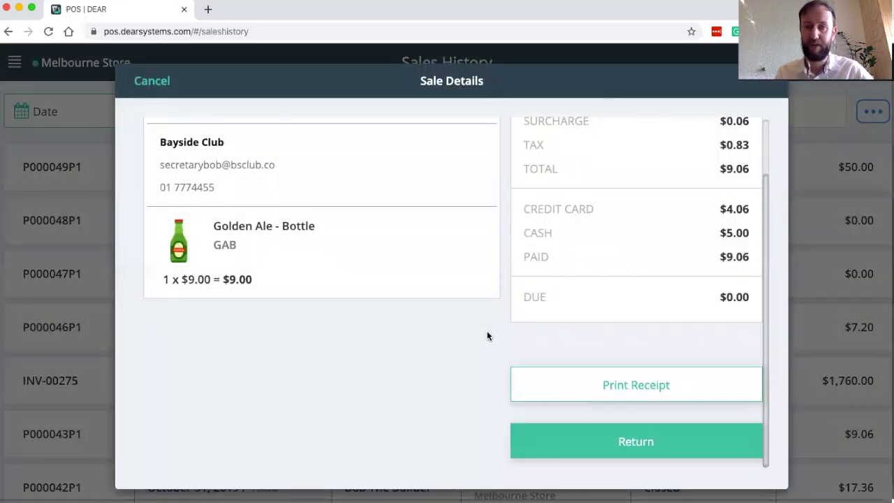
# Start a return, select the Golden Ale - Bottle and choose Exchange
pyautogui.click(636, 442)
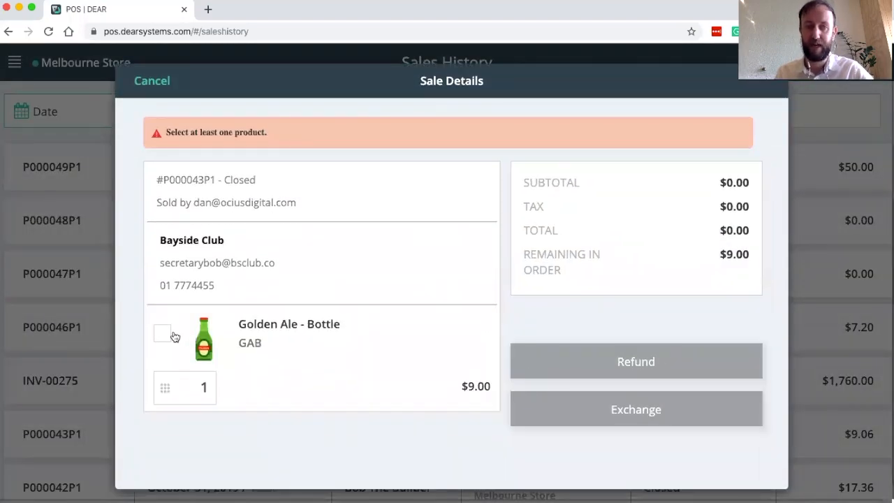
pyautogui.click(162, 333)
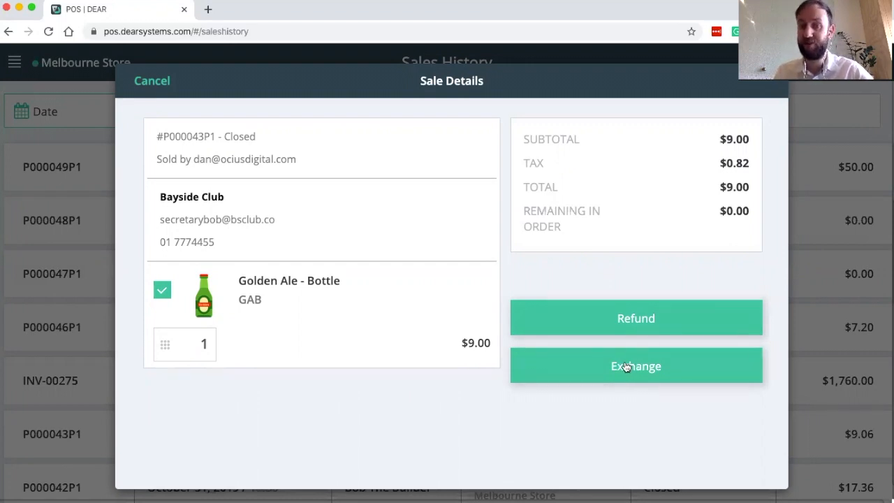
pyautogui.click(636, 367)
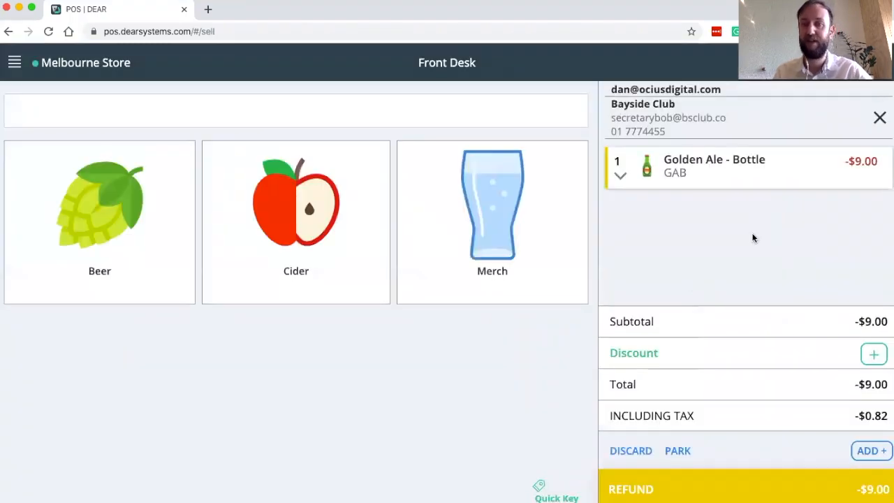
pyautogui.moveTo(657, 170)
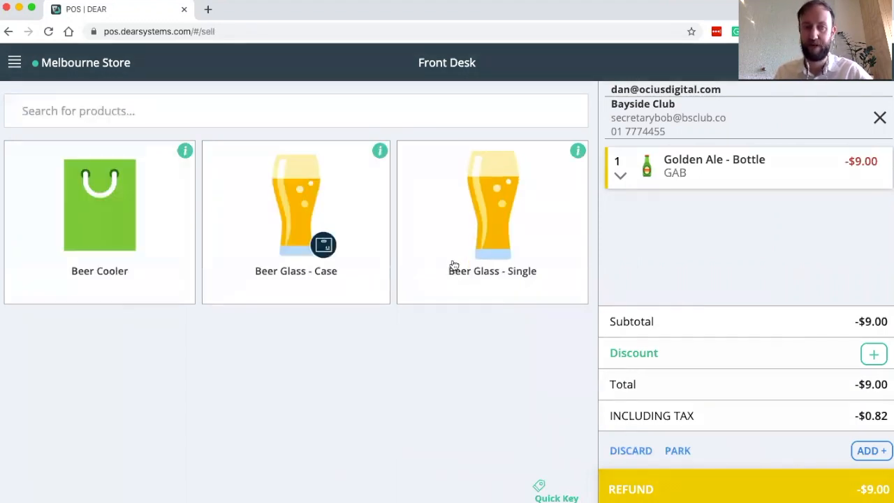
# Add a Beer Glass - Single, tender the $1.00 balance in cash, finish and start a new sale
pyautogui.click(492, 204)
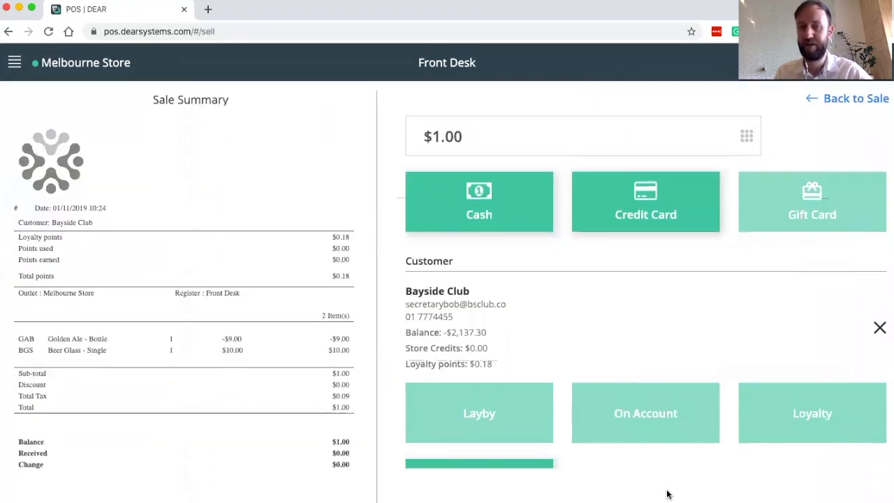
pyautogui.click(478, 202)
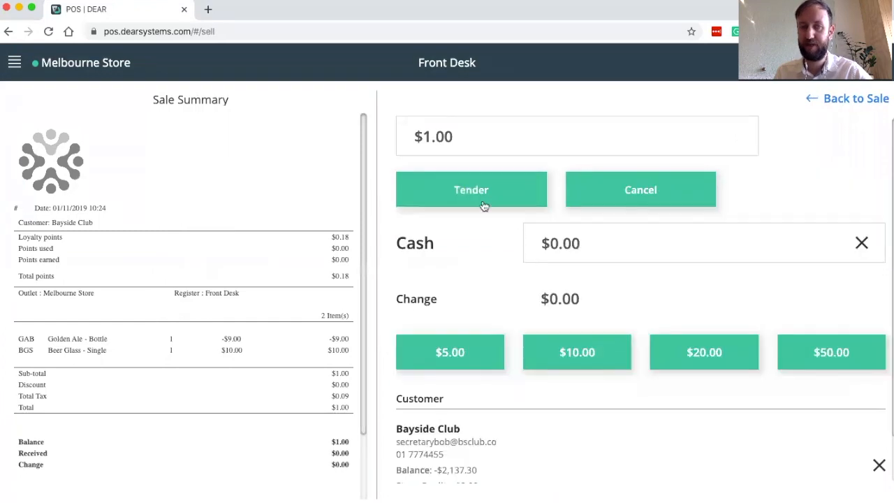
pyautogui.click(470, 190)
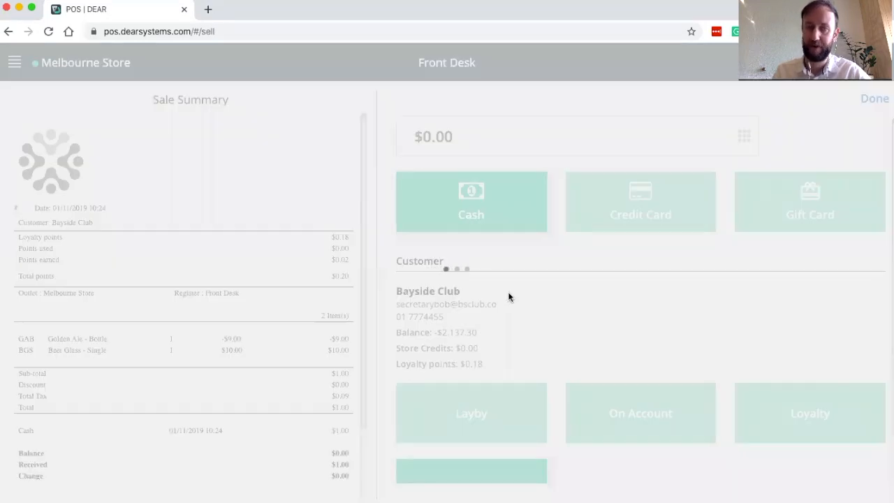
pyautogui.click(471, 201)
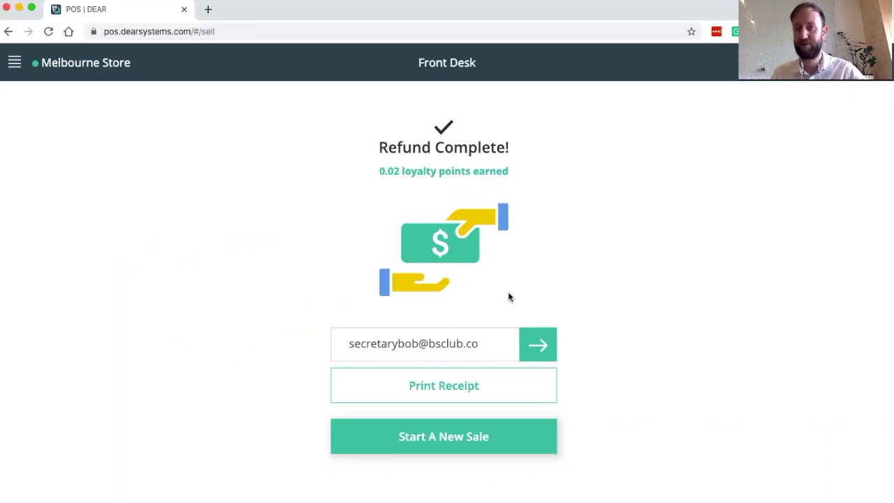
pyautogui.click(444, 436)
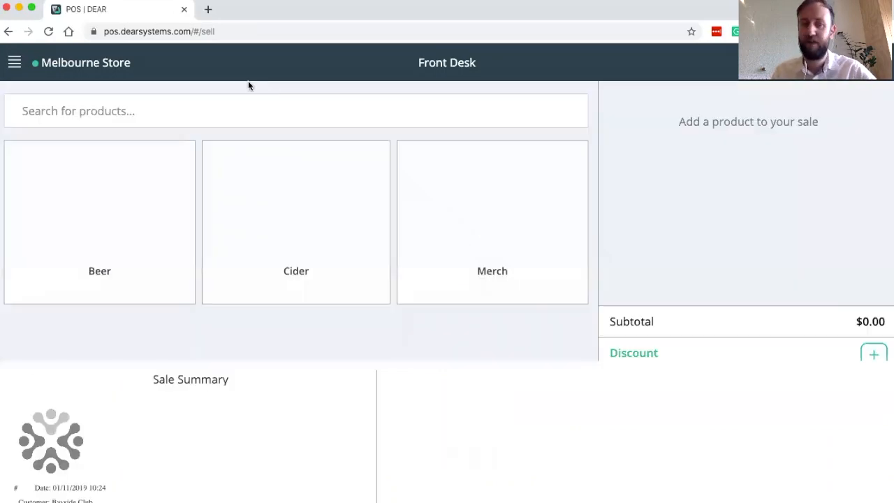
# Navigate via Sell to the Click & Collect orders page
pyautogui.click(14, 61)
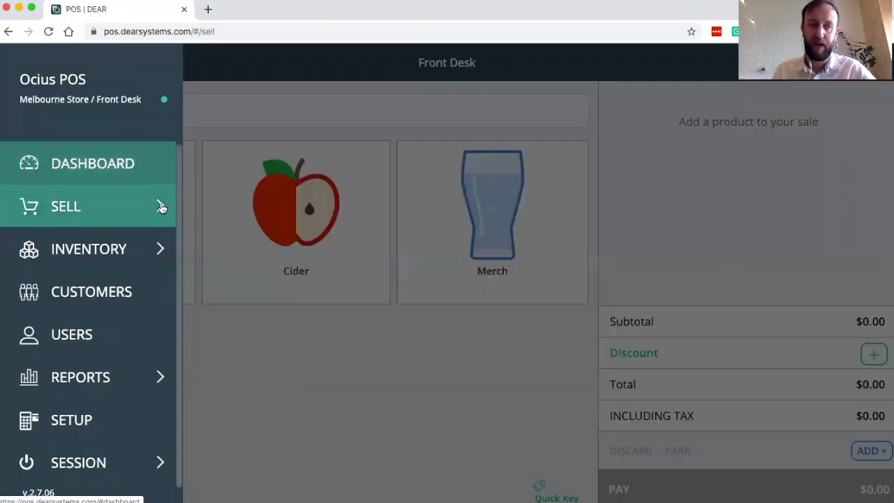
pyautogui.click(65, 205)
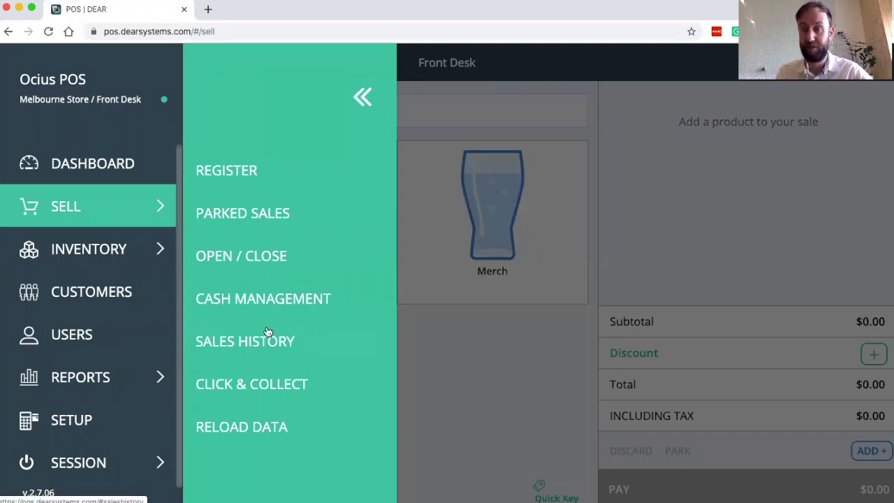
pyautogui.moveTo(277, 391)
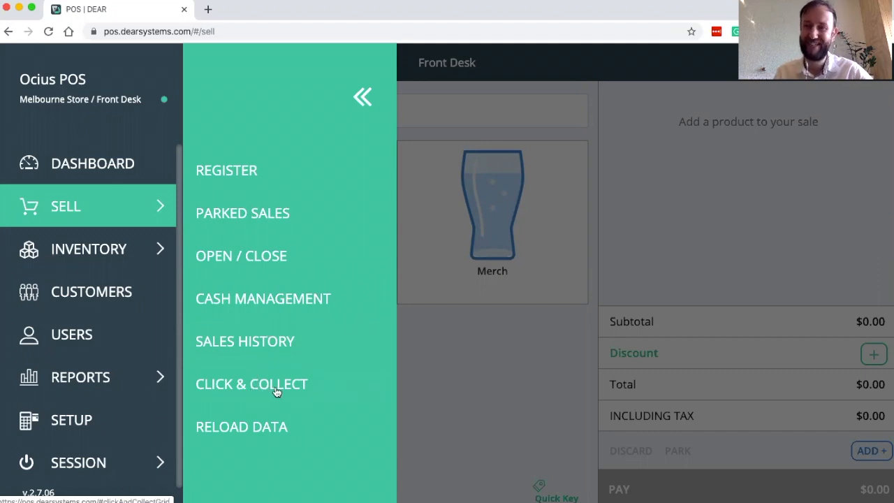
pyautogui.moveTo(269, 390)
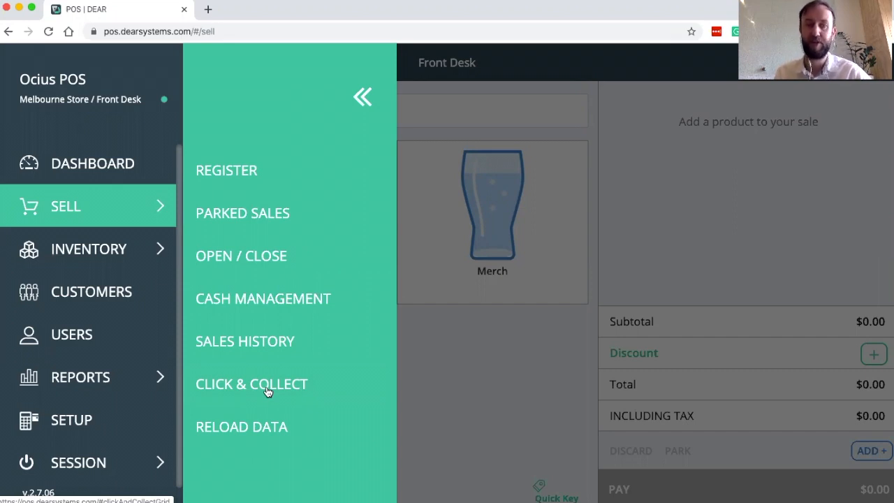
pyautogui.click(252, 383)
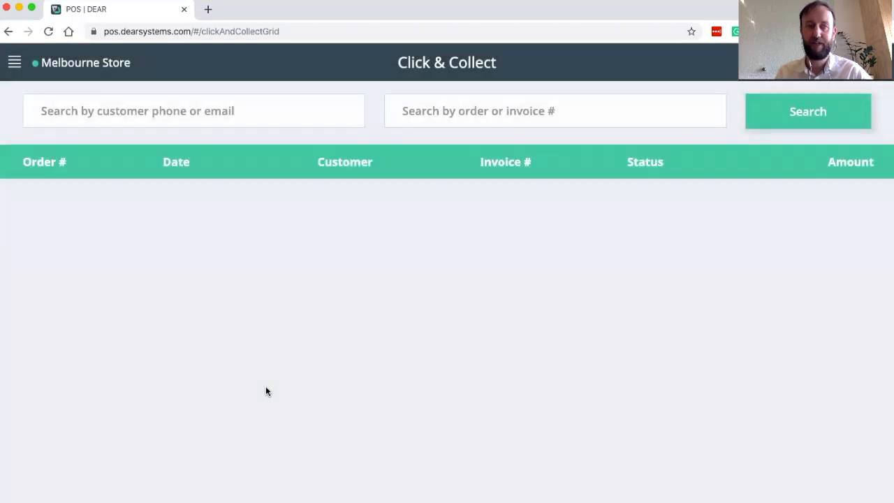
pyautogui.moveTo(356, 341)
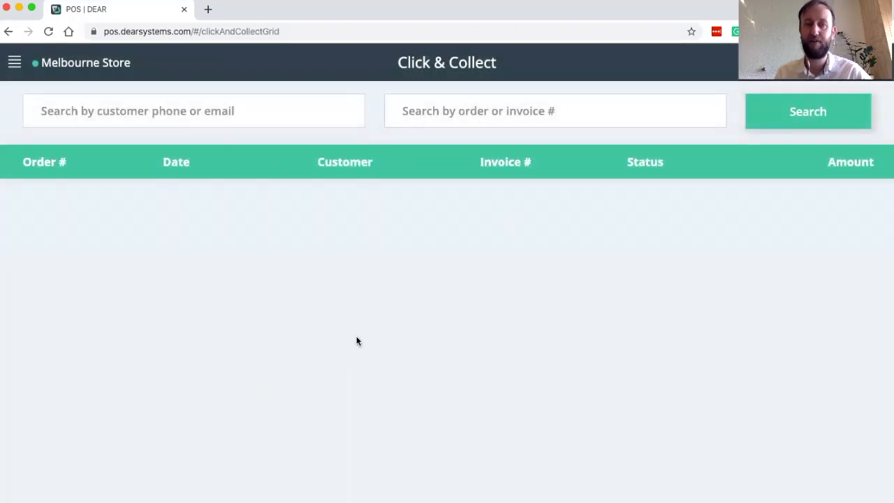
pyautogui.moveTo(645, 155)
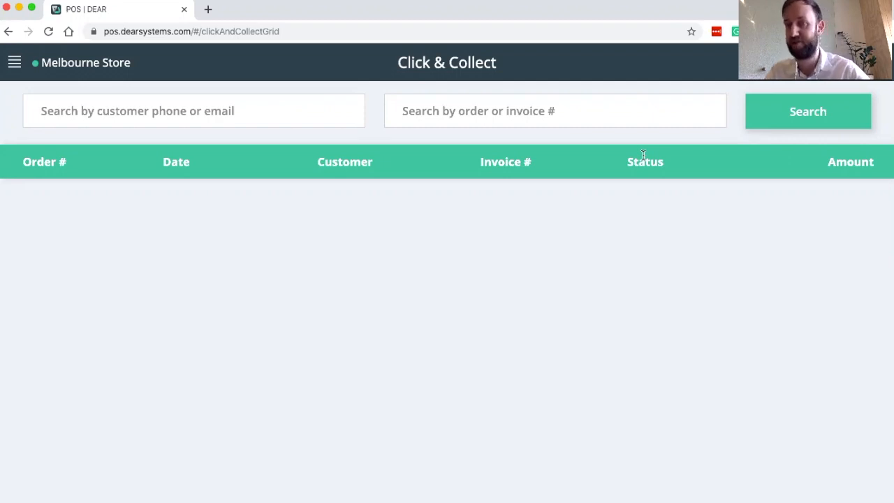
pyautogui.moveTo(622, 147)
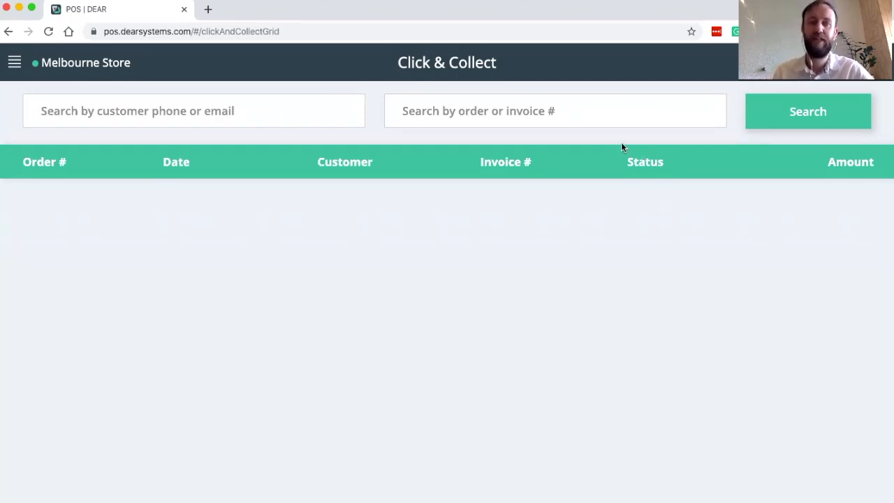
pyautogui.moveTo(710, 140)
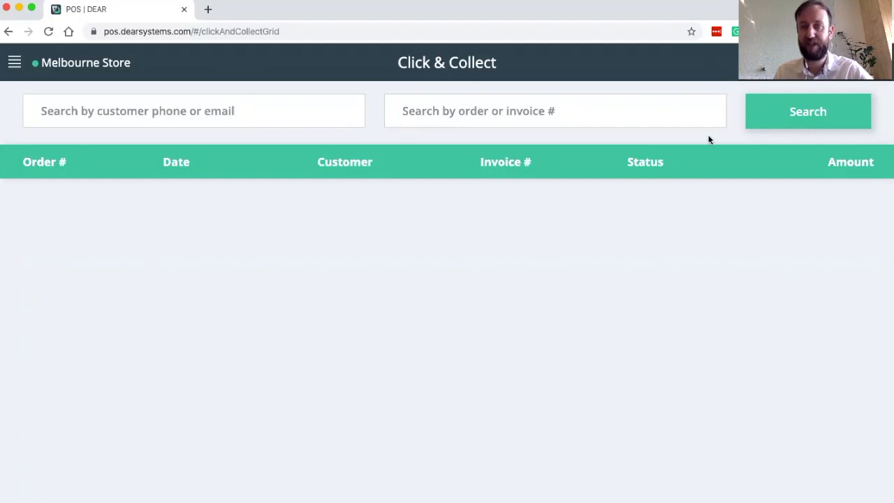
pyautogui.moveTo(818, 126)
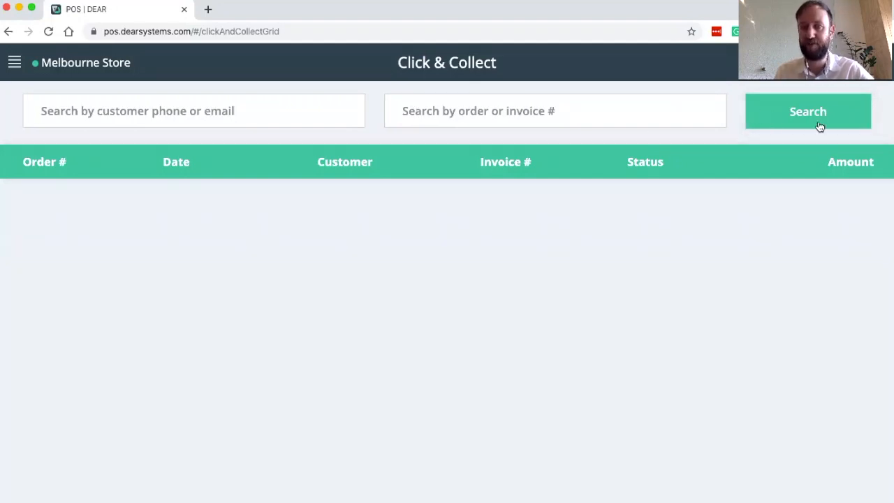
# Load the Click & Collect orders and scroll to Jobs for Dogs order SO-17059 / INV-00309
pyautogui.click(808, 111)
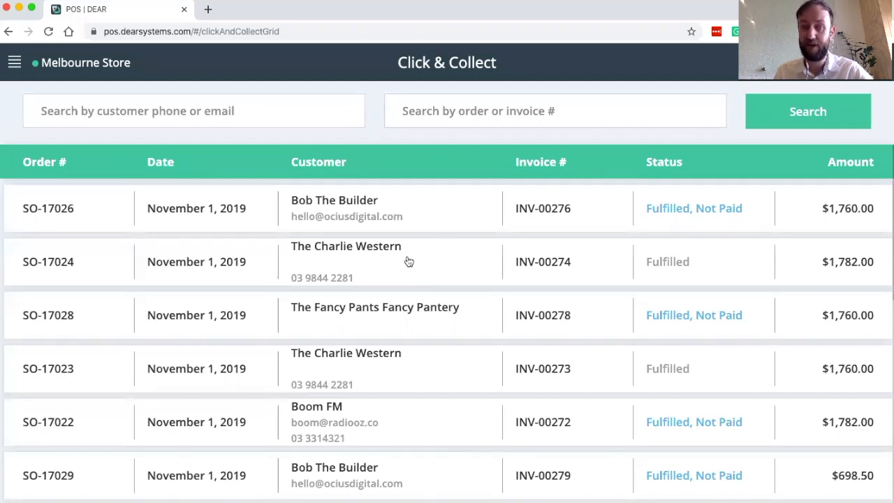
pyautogui.moveTo(622, 221)
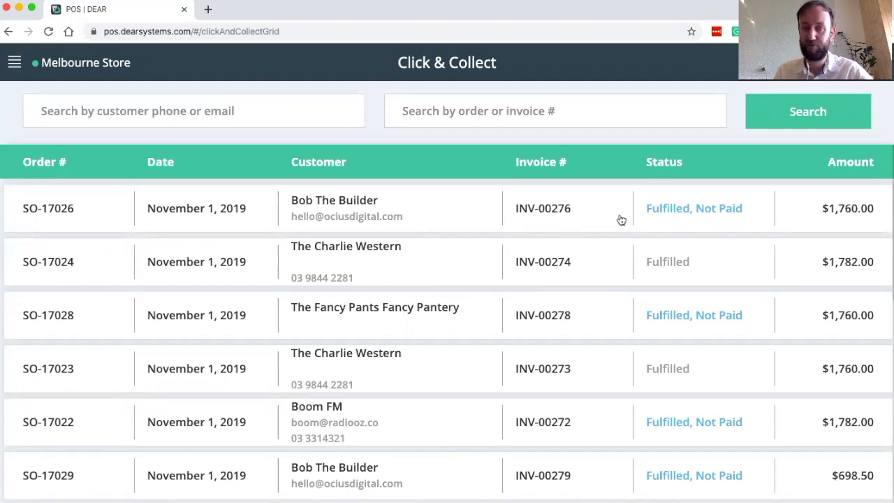
pyautogui.moveTo(654, 218)
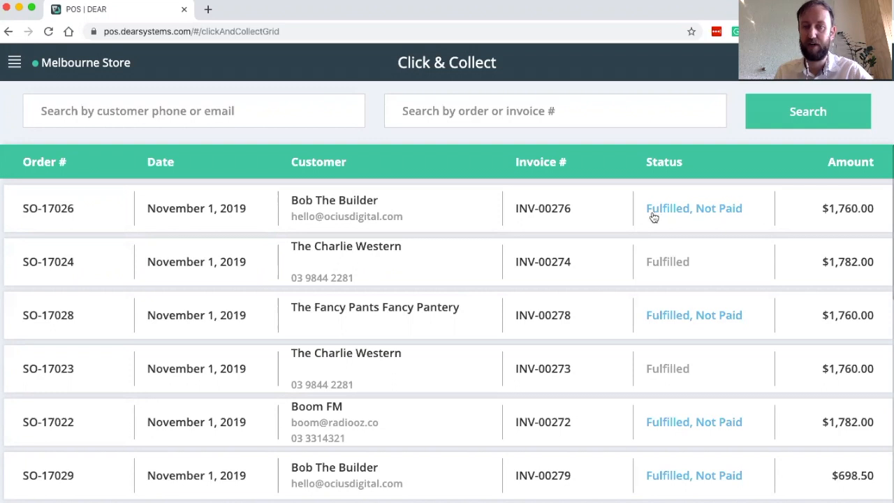
pyautogui.moveTo(671, 230)
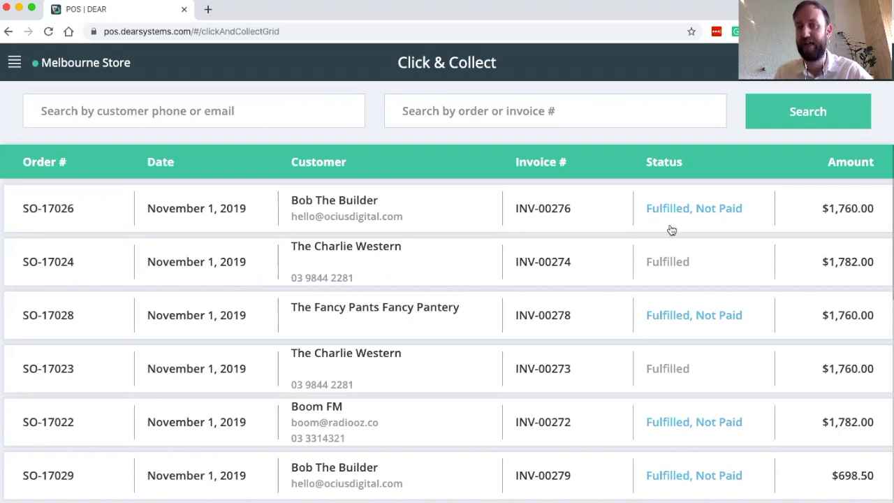
pyautogui.moveTo(660, 330)
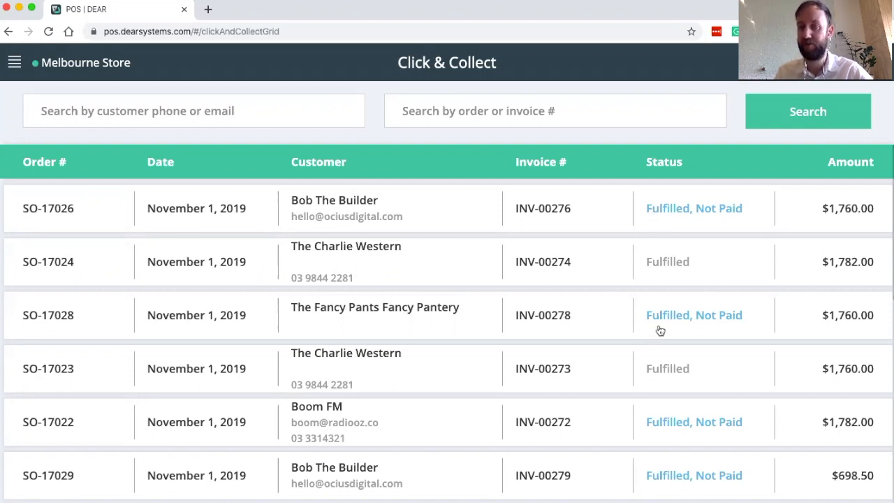
pyautogui.moveTo(668, 273)
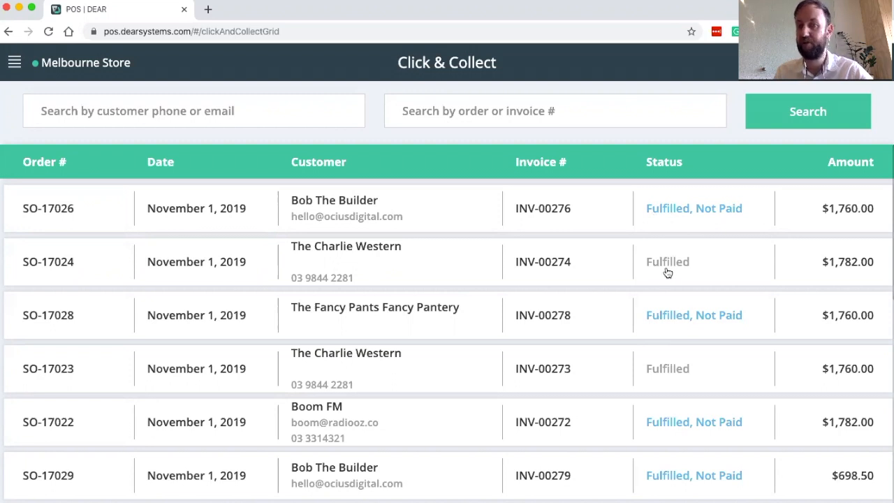
pyautogui.moveTo(662, 220)
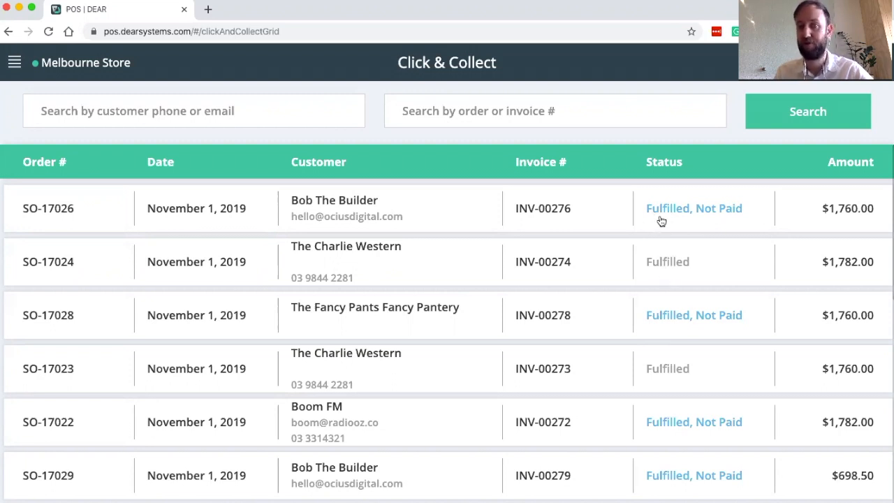
pyautogui.moveTo(687, 308)
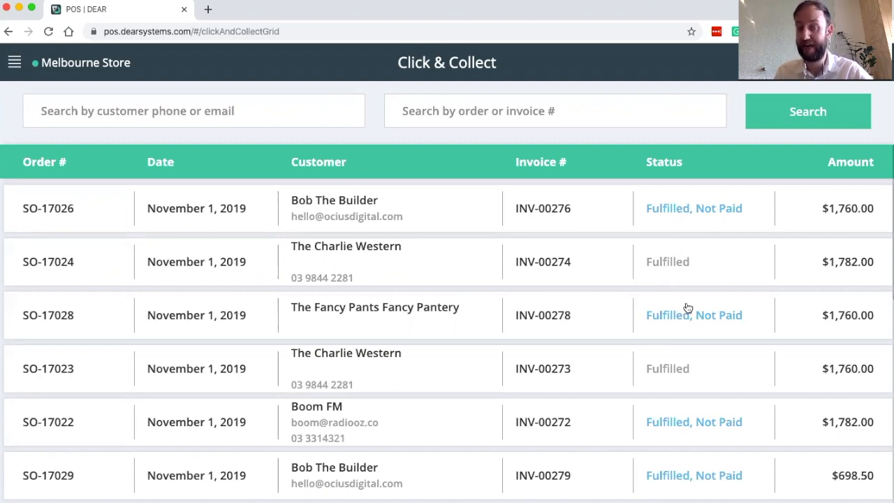
pyautogui.scroll(-3)
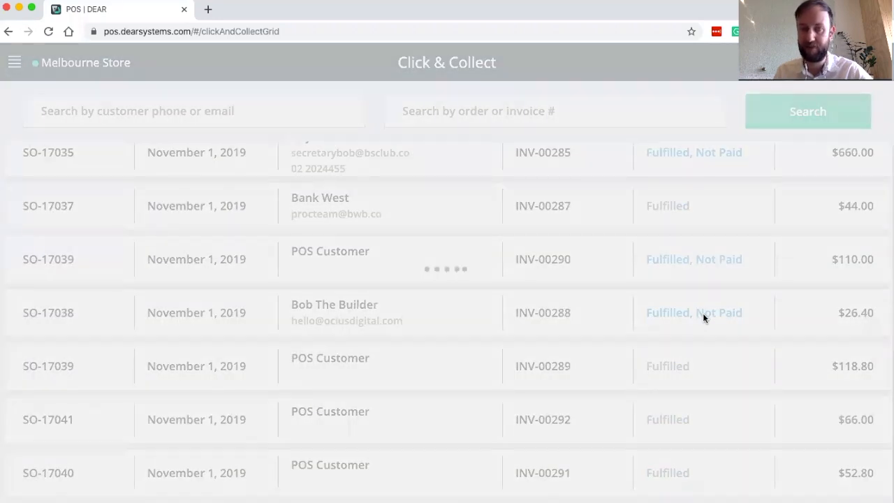
pyautogui.scroll(-3)
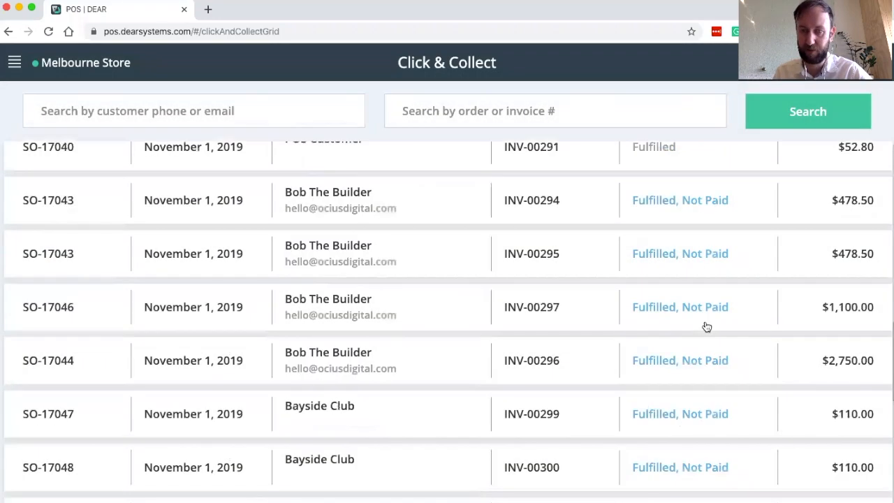
pyautogui.scroll(-3)
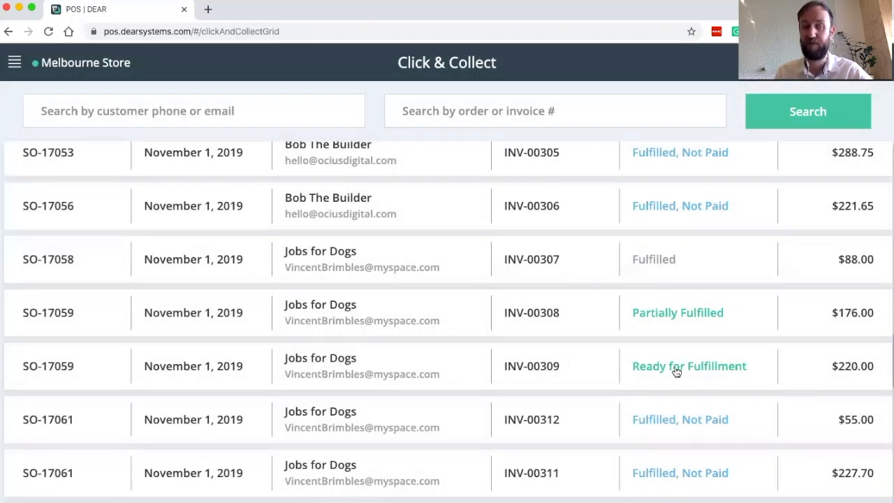
pyautogui.moveTo(657, 379)
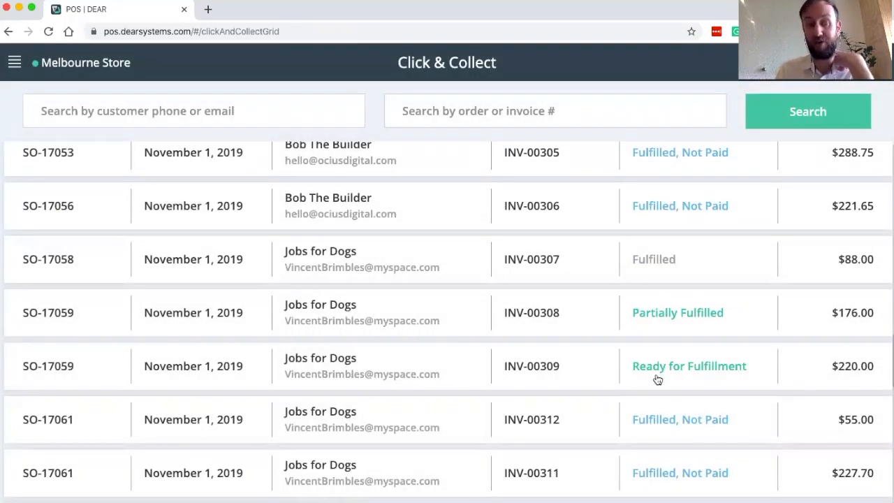
pyautogui.moveTo(634, 376)
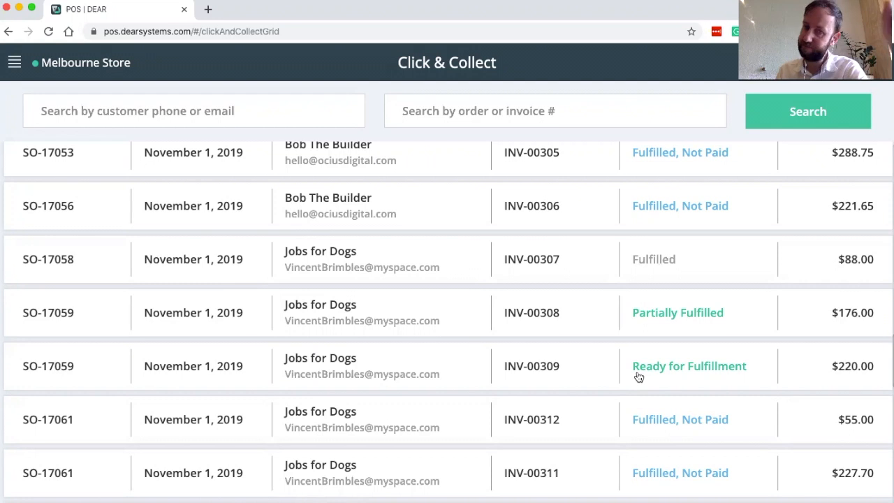
pyautogui.moveTo(552, 367)
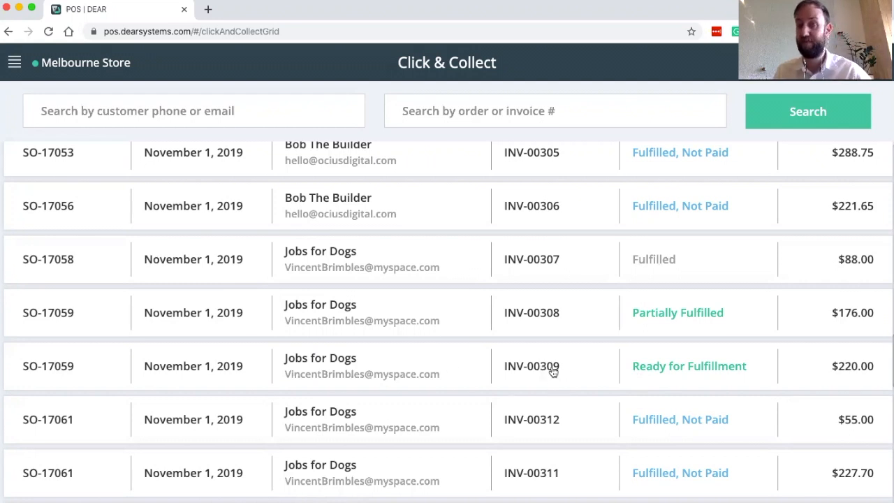
pyautogui.moveTo(657, 369)
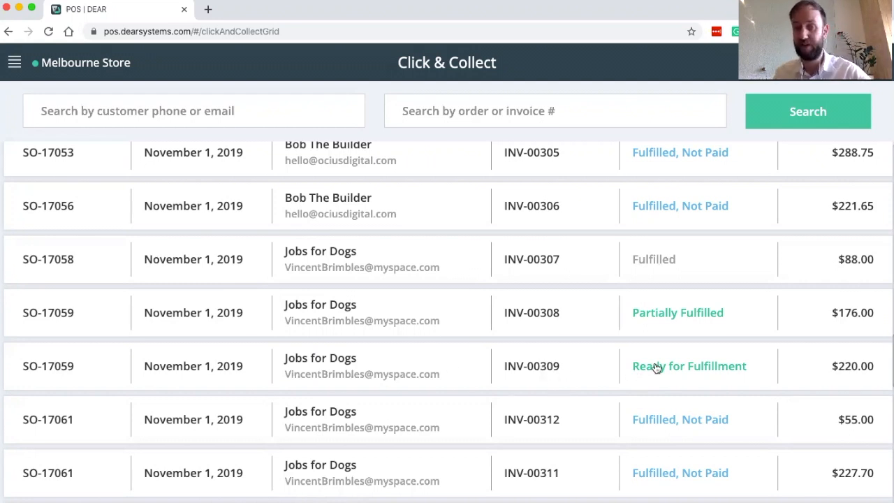
pyautogui.click(689, 366)
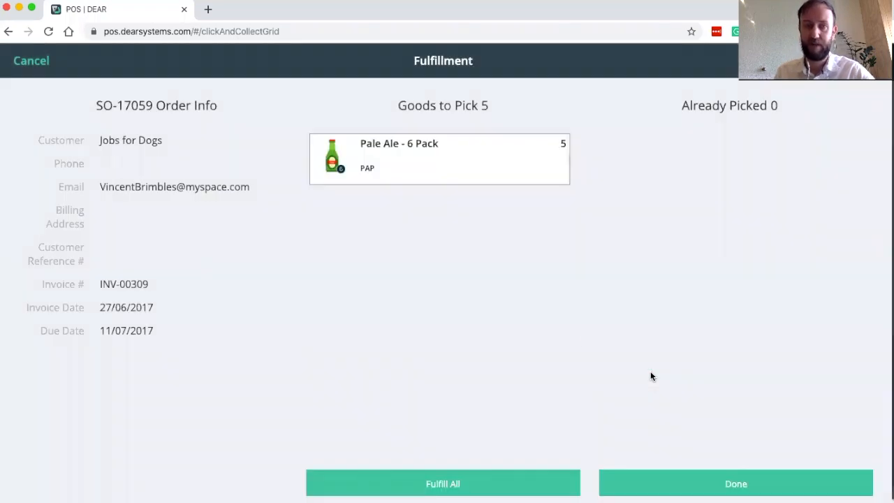
pyautogui.moveTo(426, 148)
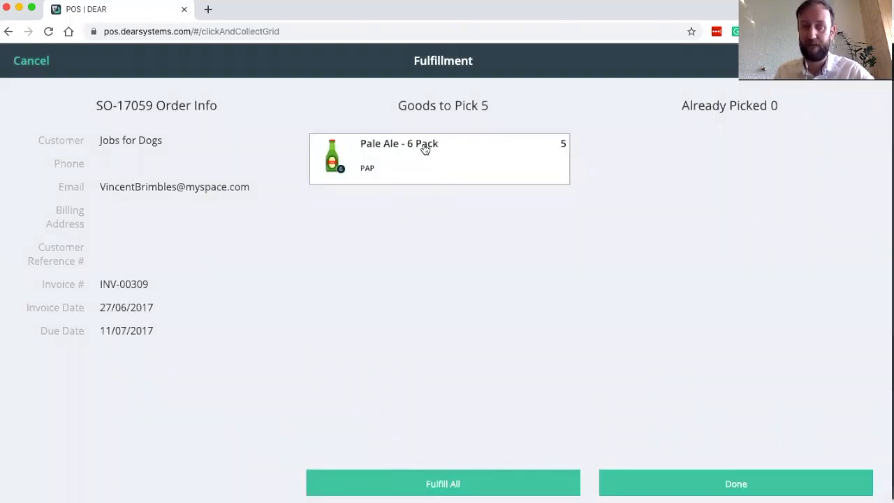
pyautogui.moveTo(391, 185)
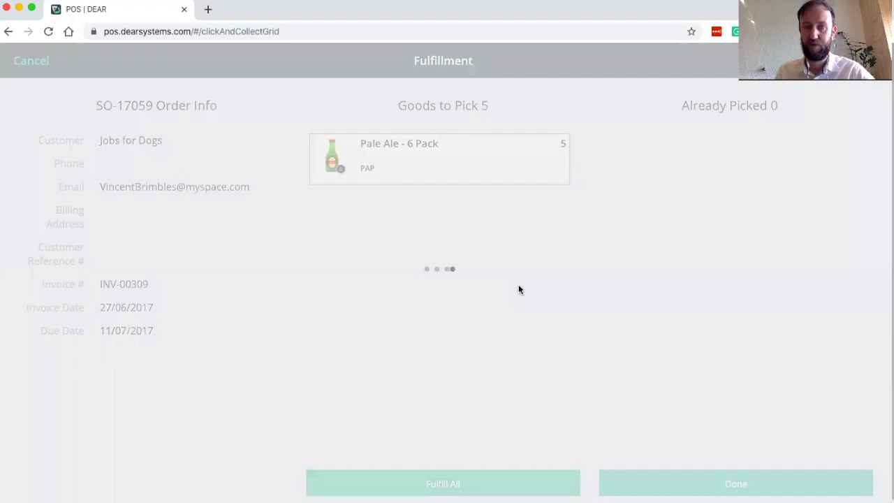
pyautogui.click(443, 484)
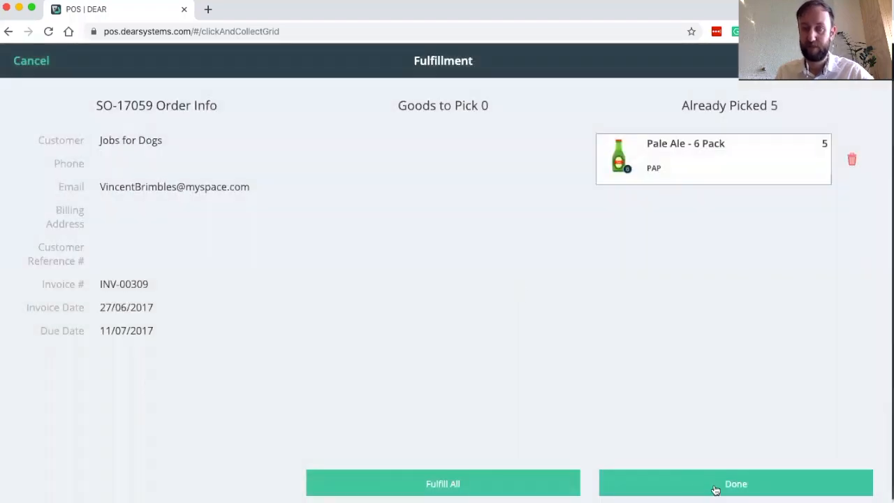
pyautogui.click(735, 483)
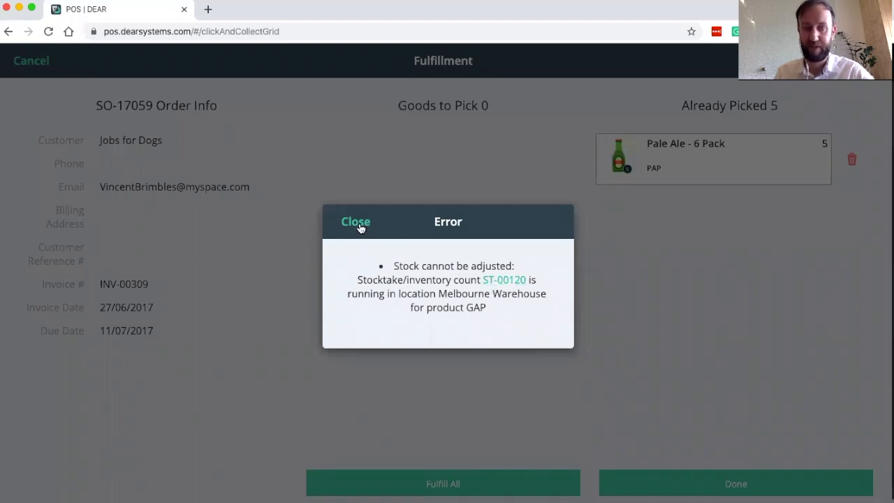
pyautogui.click(355, 221)
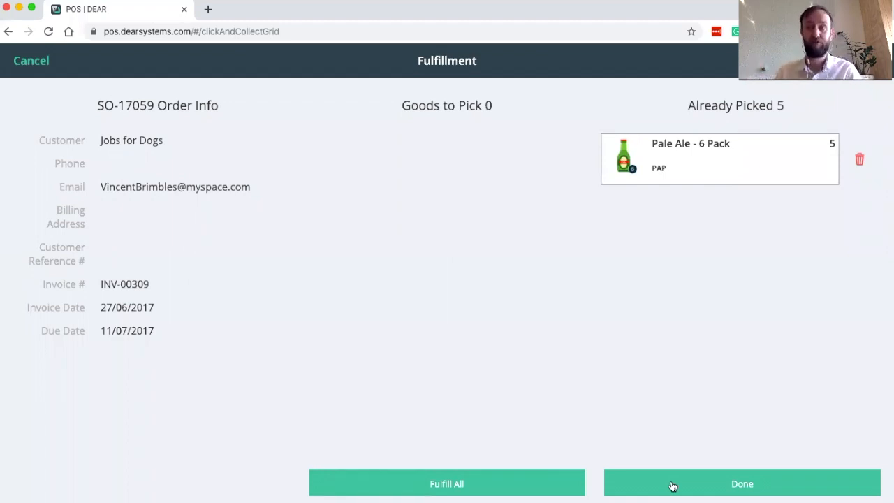
pyautogui.moveTo(56, 67)
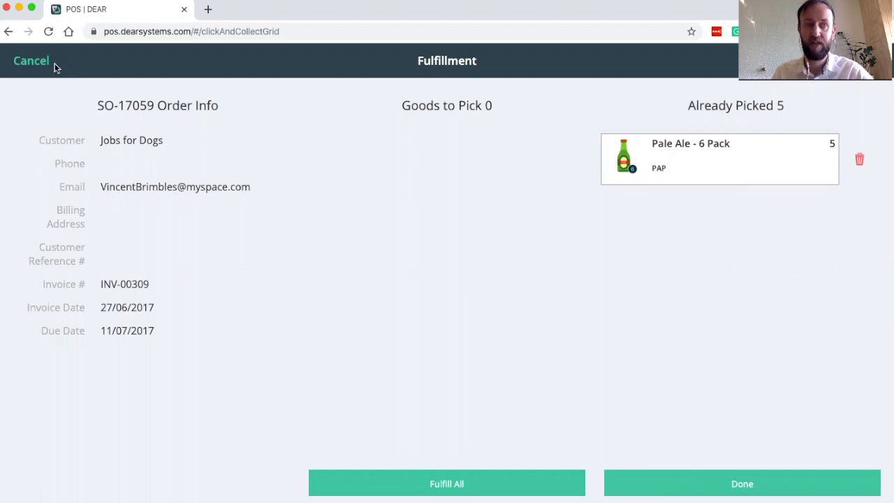
pyautogui.click(30, 60)
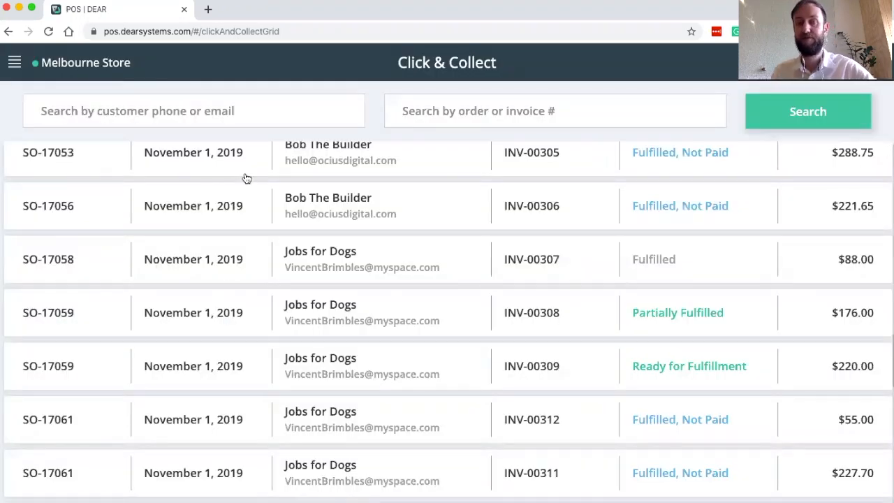
pyautogui.moveTo(235, 182)
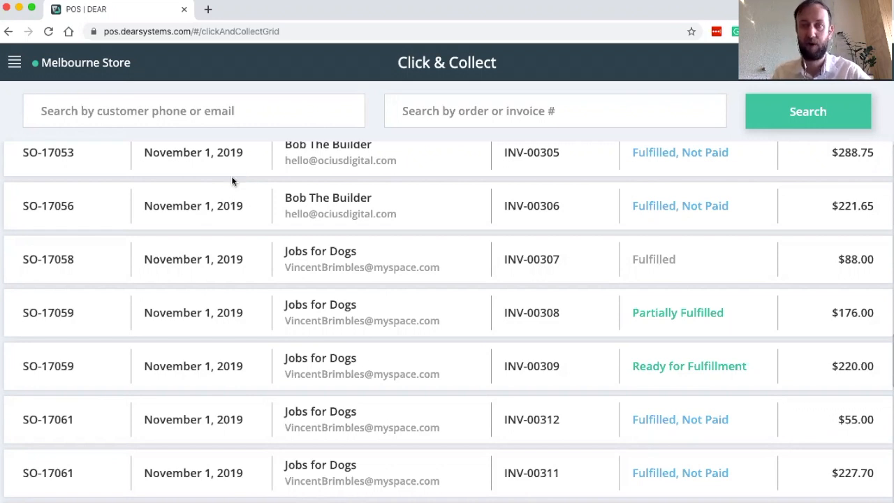
pyautogui.moveTo(31, 69)
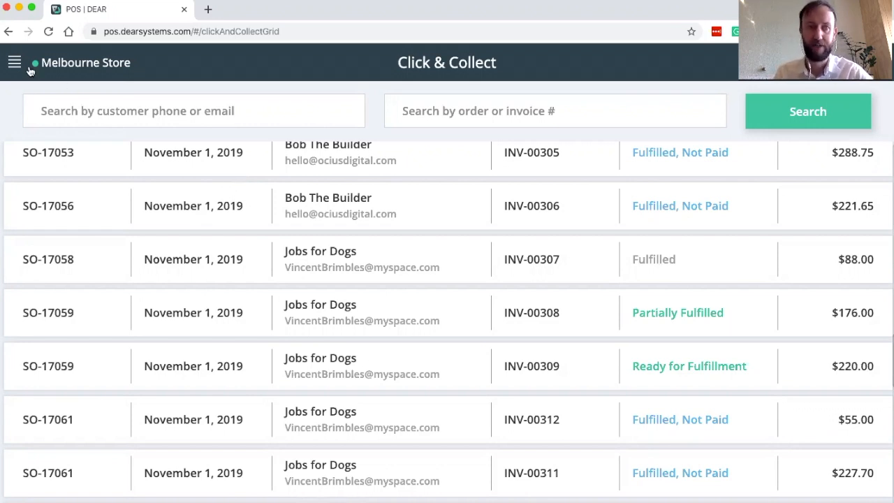
# Navigate via Reports to the Gift Card report
pyautogui.click(14, 62)
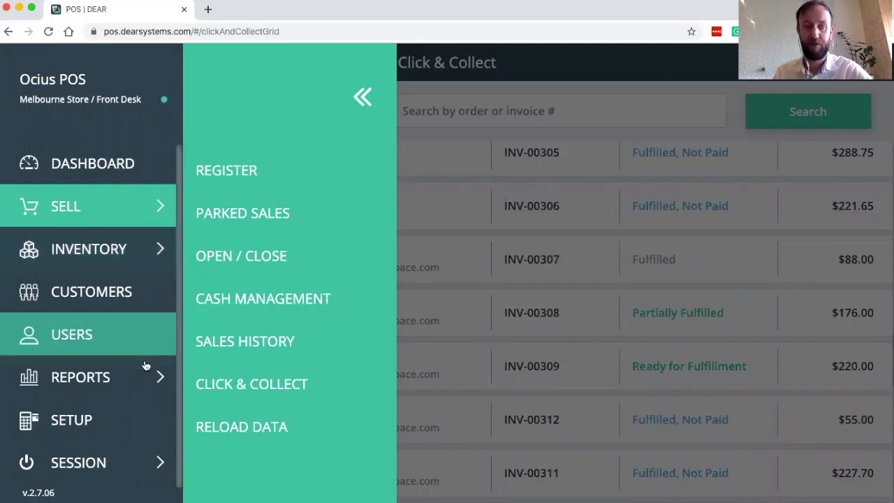
pyautogui.click(79, 377)
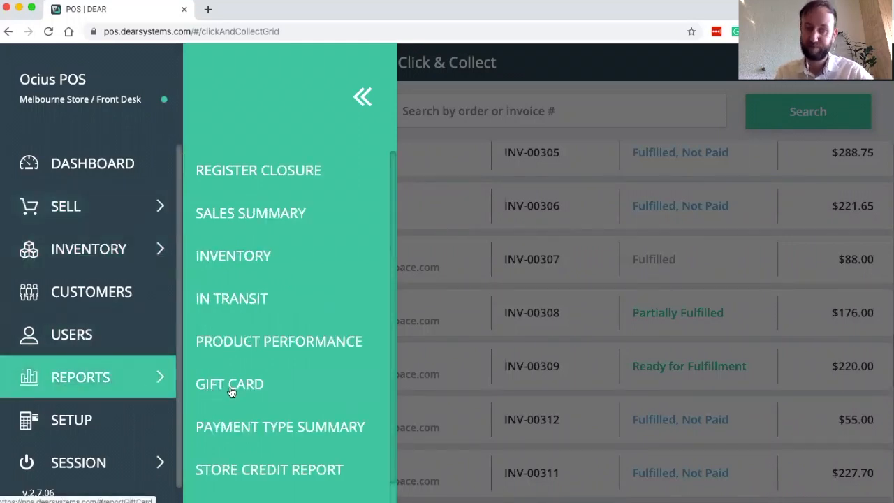
pyautogui.click(230, 385)
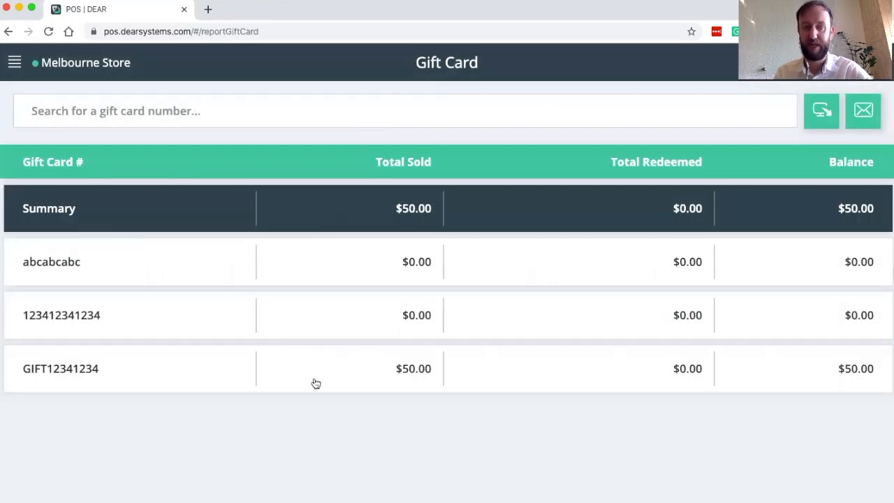
pyautogui.moveTo(107, 383)
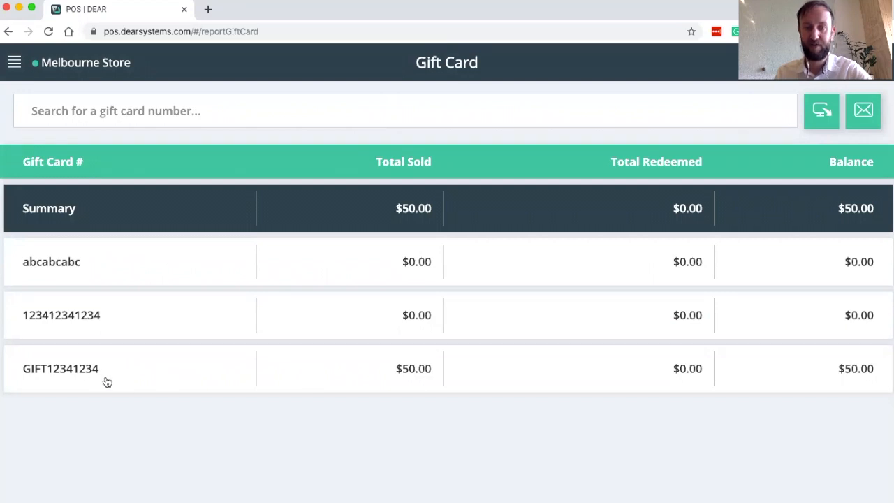
pyautogui.moveTo(371, 257)
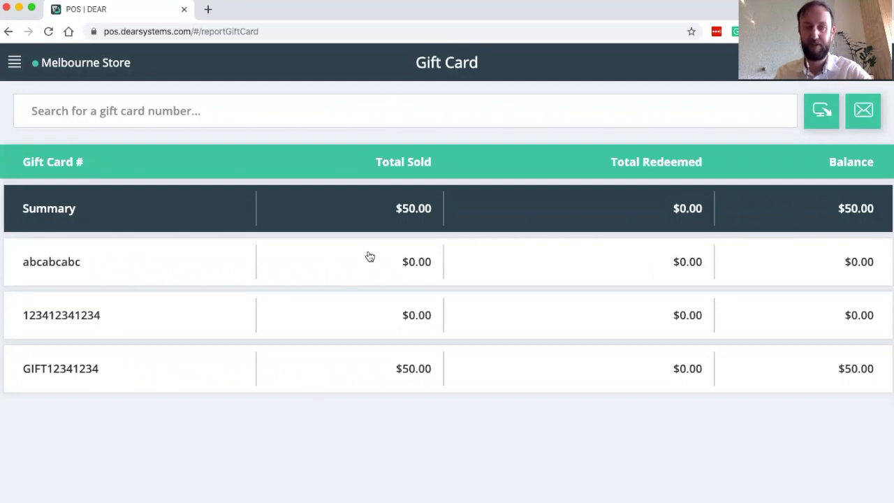
pyautogui.moveTo(640, 302)
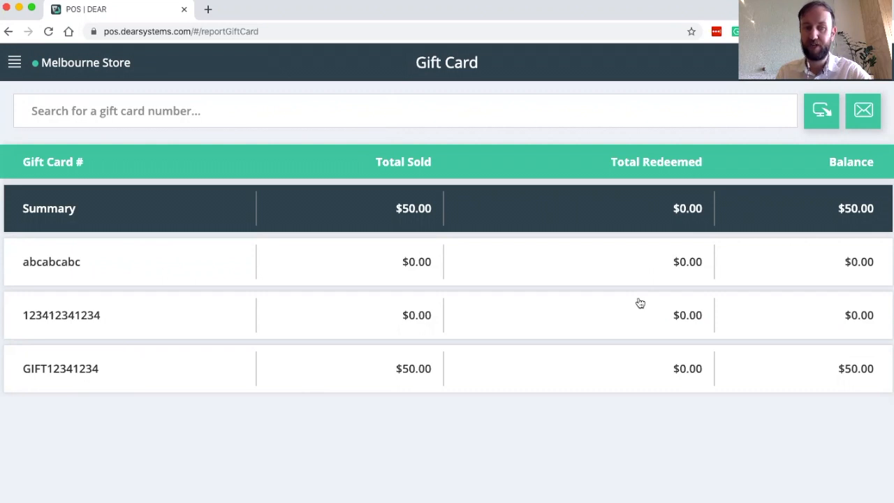
pyautogui.moveTo(76, 375)
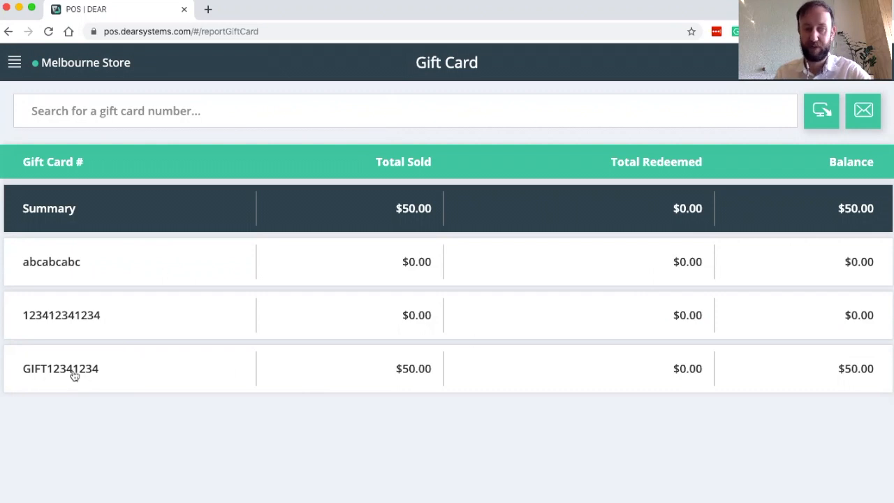
pyautogui.moveTo(14, 61)
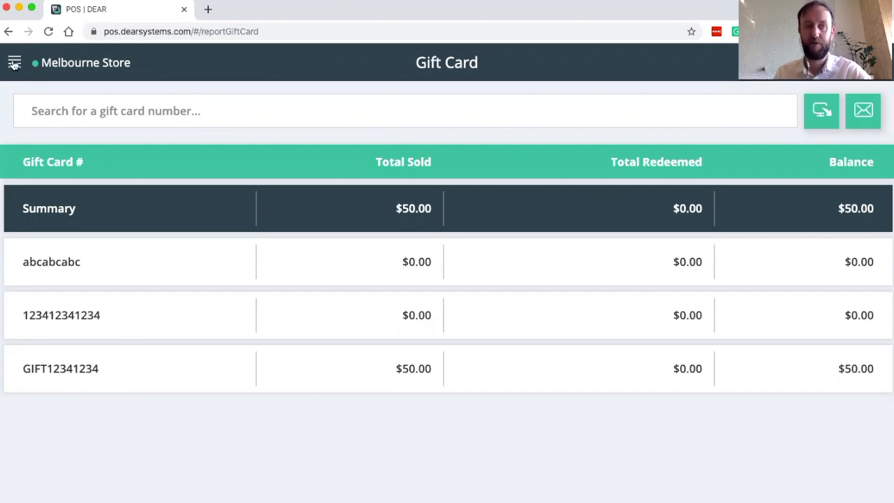
# Return to the Front Desk register, search 'gift' and add the gift card product
pyautogui.click(14, 61)
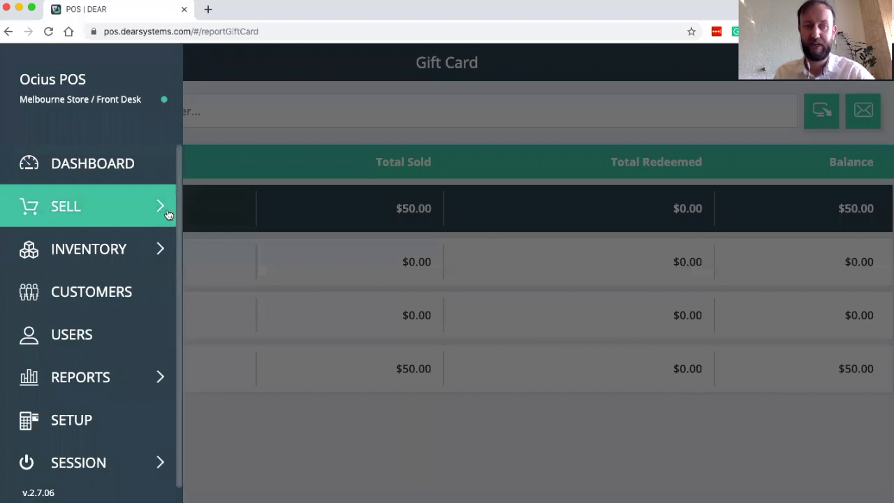
pyautogui.click(66, 207)
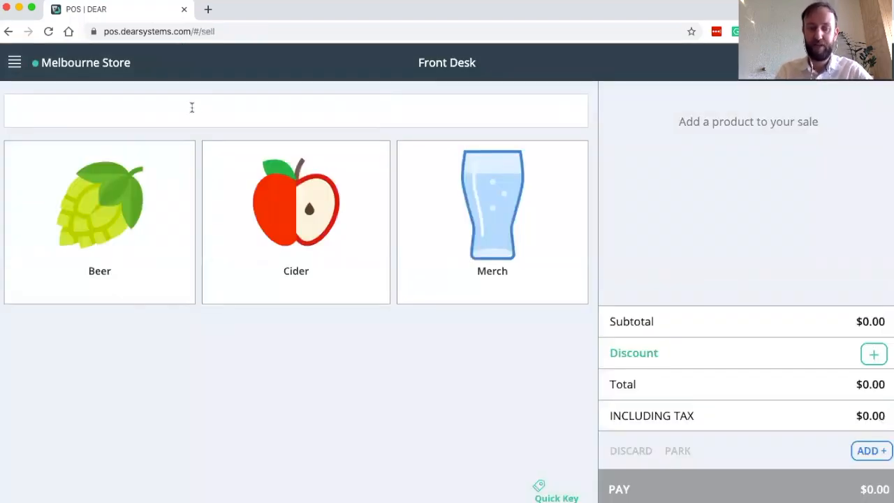
pyautogui.write('gift')
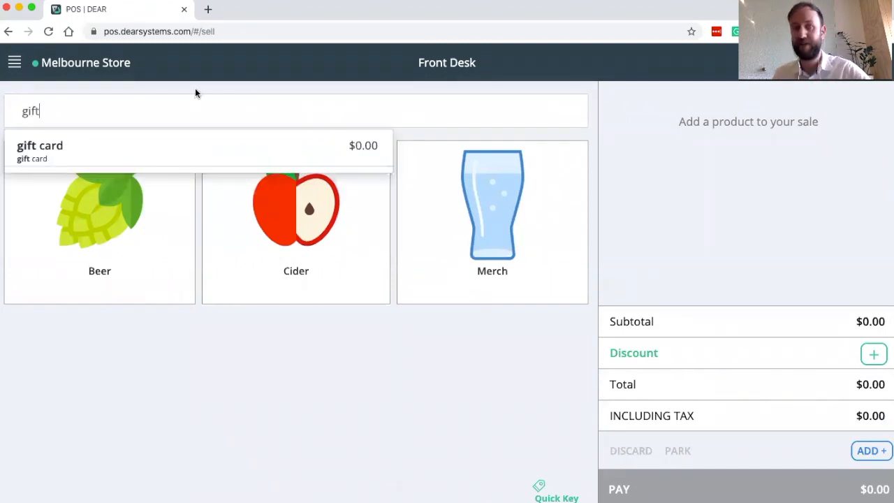
pyautogui.moveTo(207, 151)
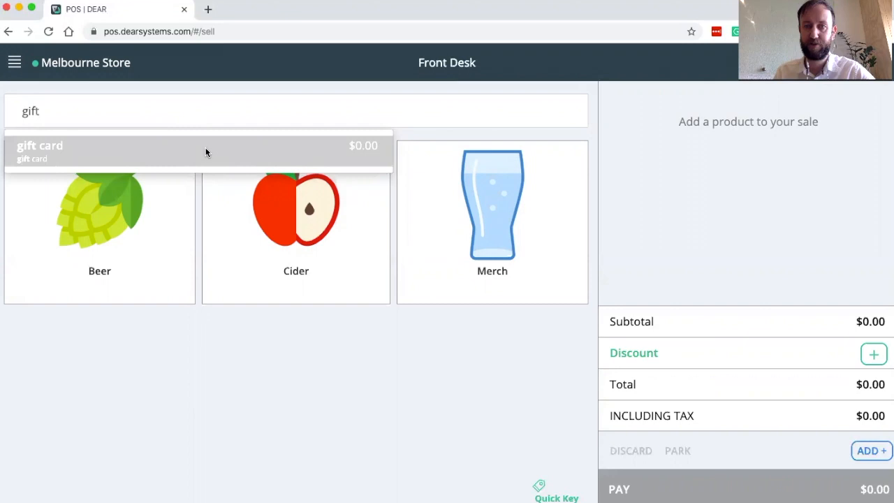
pyautogui.click(198, 151)
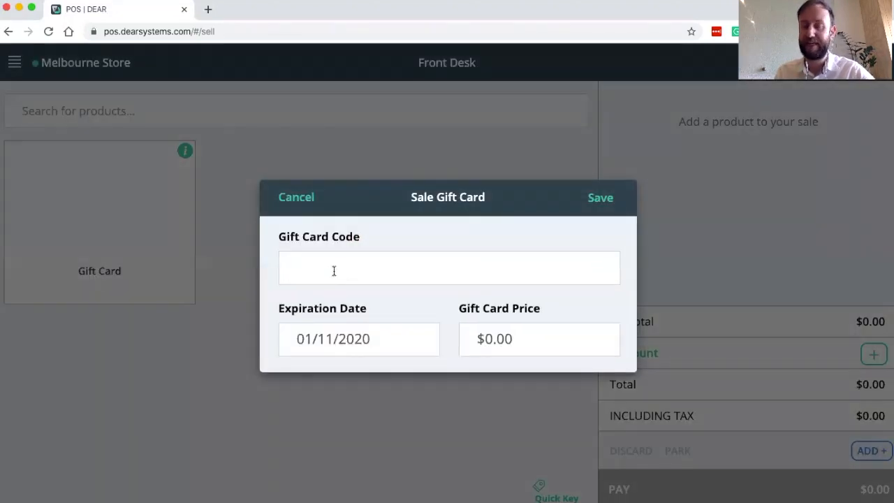
pyautogui.click(599, 198)
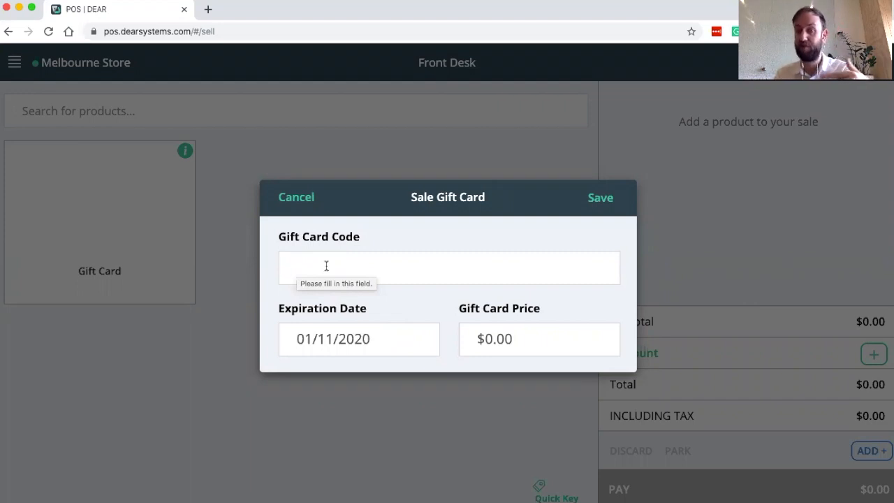
pyautogui.moveTo(336, 313)
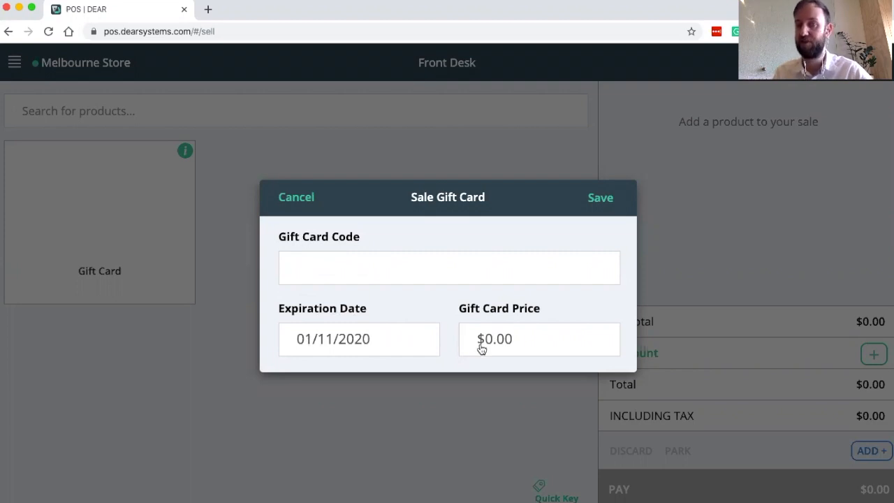
pyautogui.moveTo(521, 320)
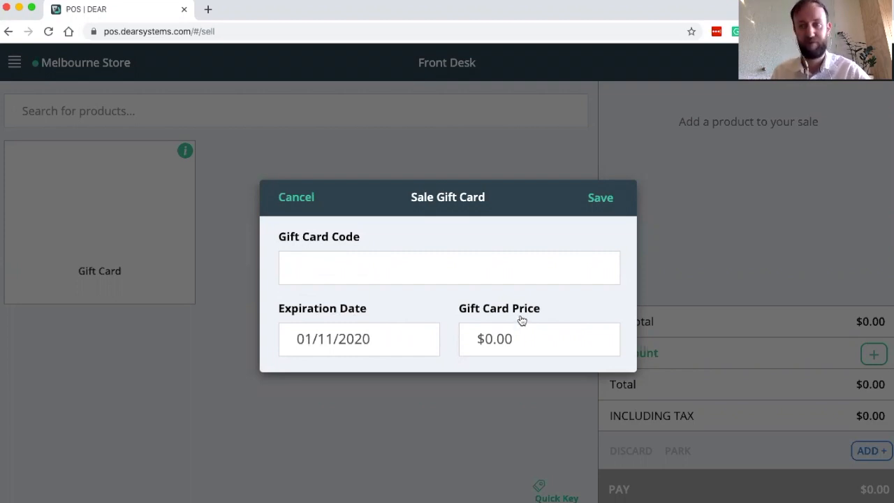
pyautogui.moveTo(304, 207)
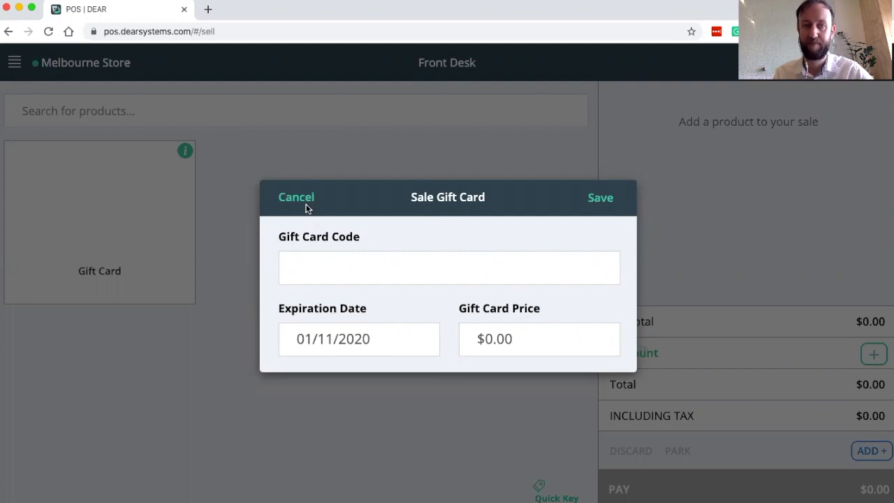
# Cancel the Sale Gift Card form and search products for 'p'
pyautogui.click(296, 198)
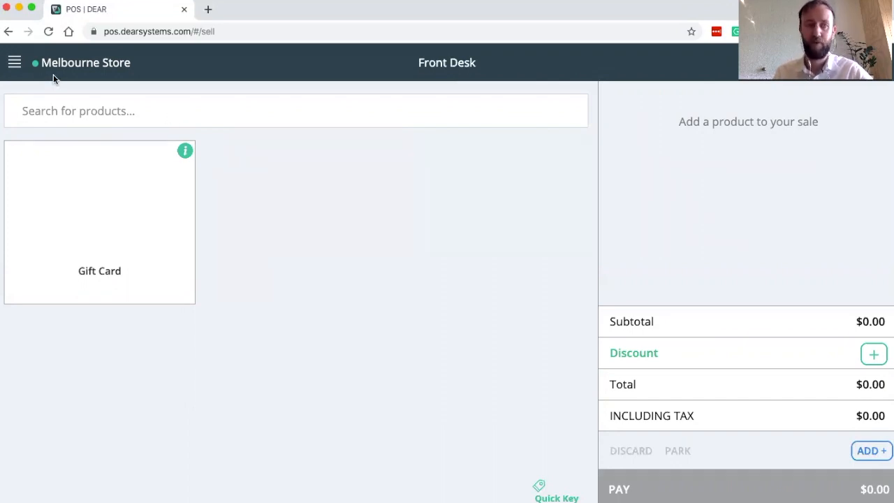
pyautogui.write('p')
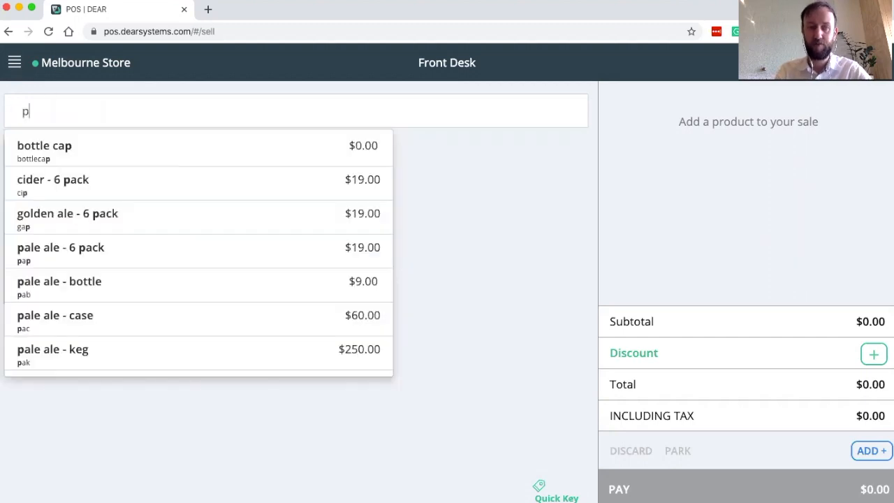
# Add the pale ale 6 pack and attempt gift card payment with a mistyped code
pyautogui.click(62, 247)
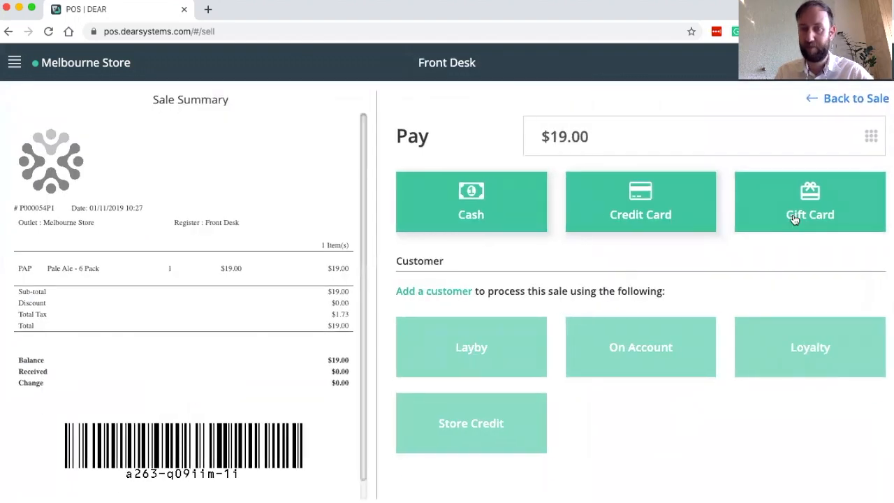
pyautogui.moveTo(818, 220)
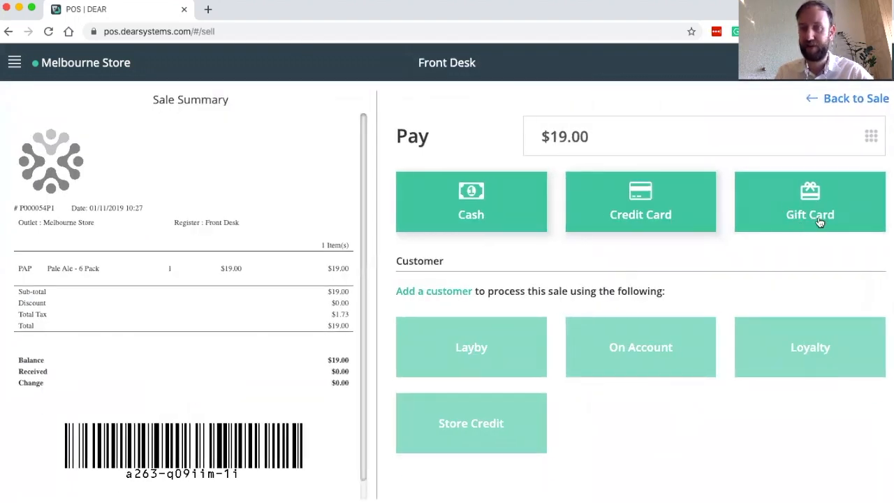
pyautogui.click(811, 201)
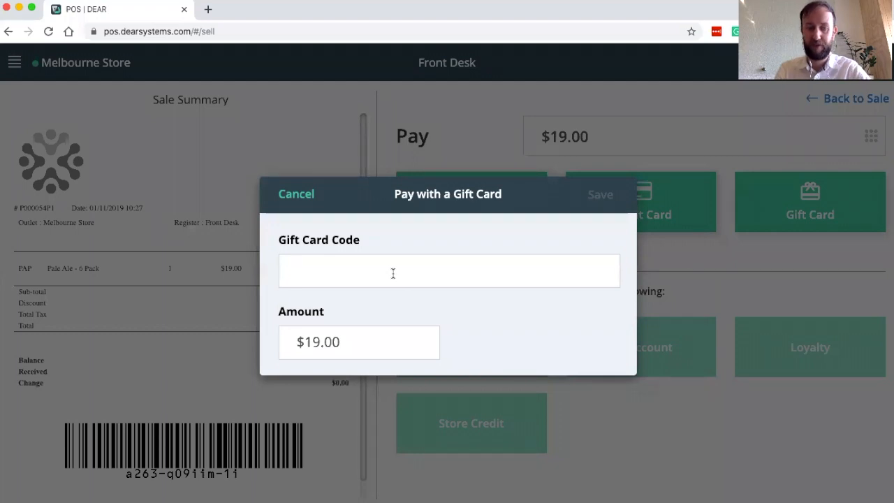
pyautogui.write('GIFT1234123')
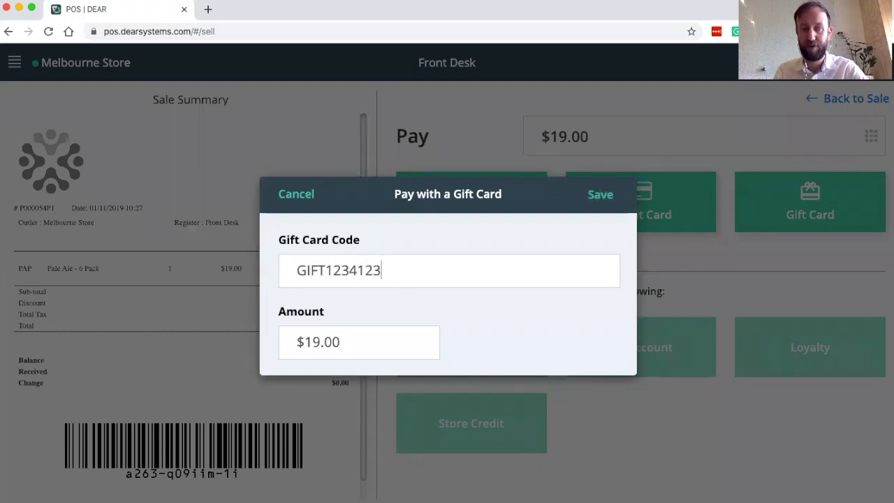
pyautogui.write('412')
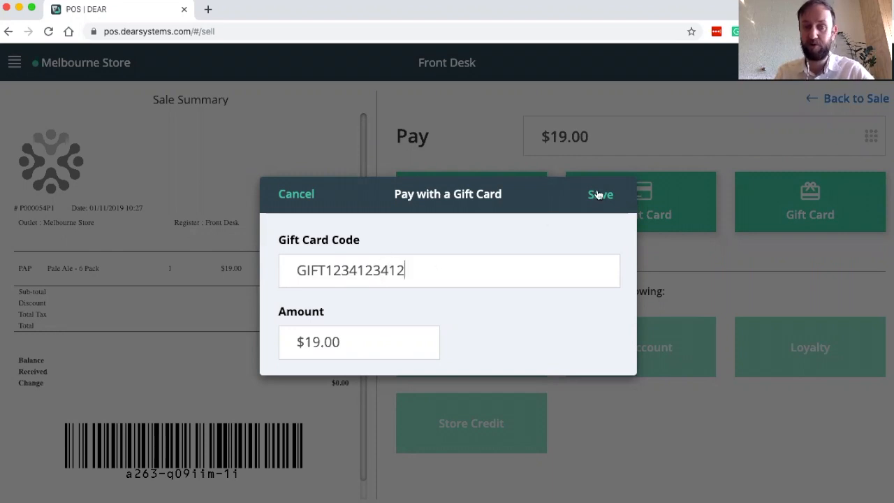
pyautogui.click(600, 193)
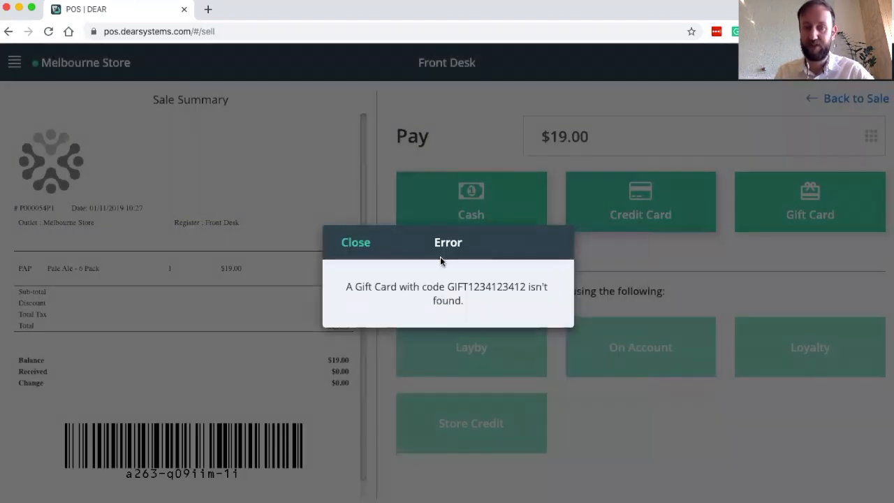
pyautogui.moveTo(458, 322)
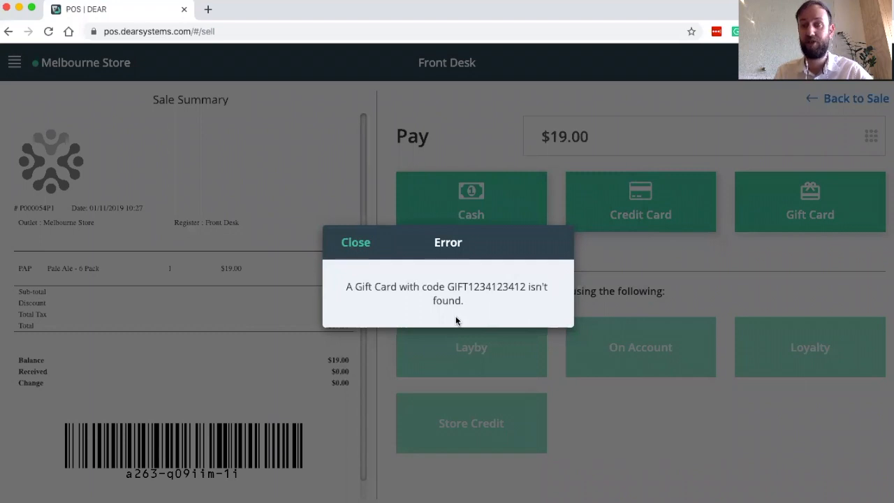
pyautogui.moveTo(510, 288)
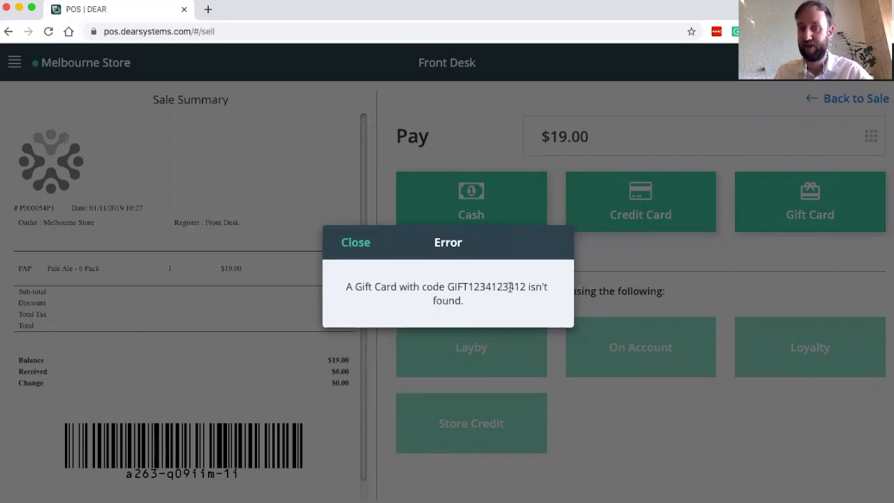
pyautogui.click(354, 241)
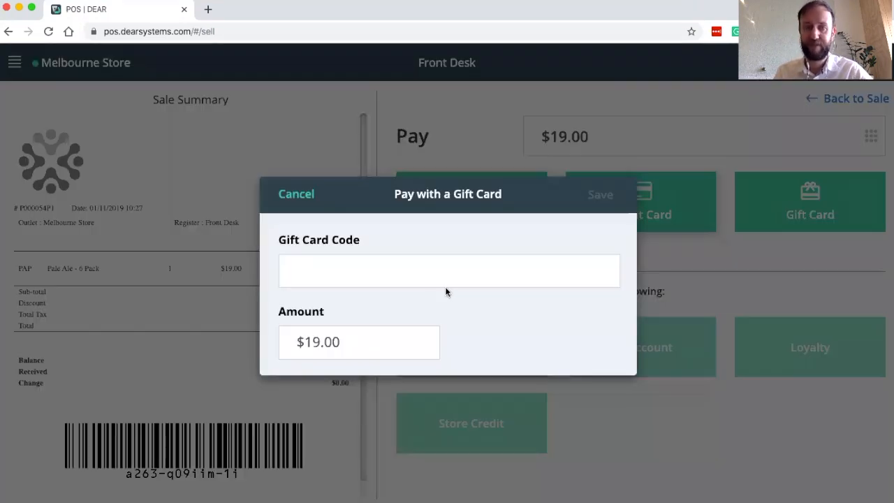
pyautogui.write('GIFT1234')
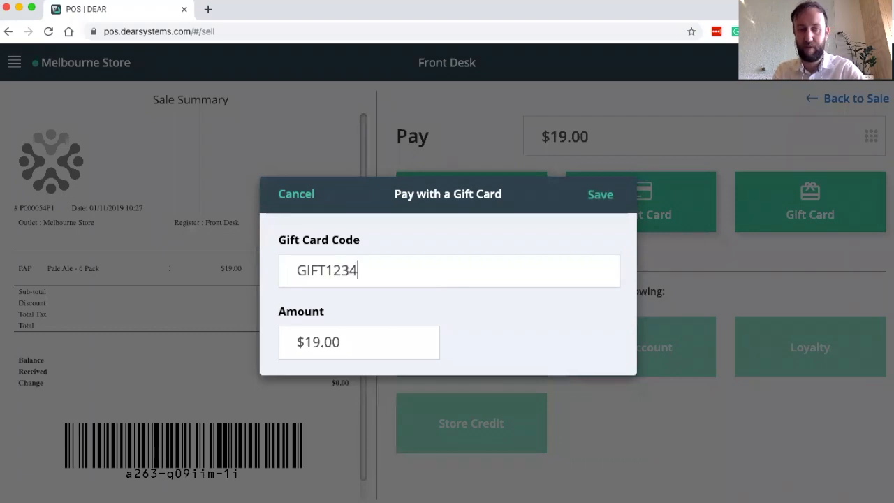
pyautogui.write('12341234')
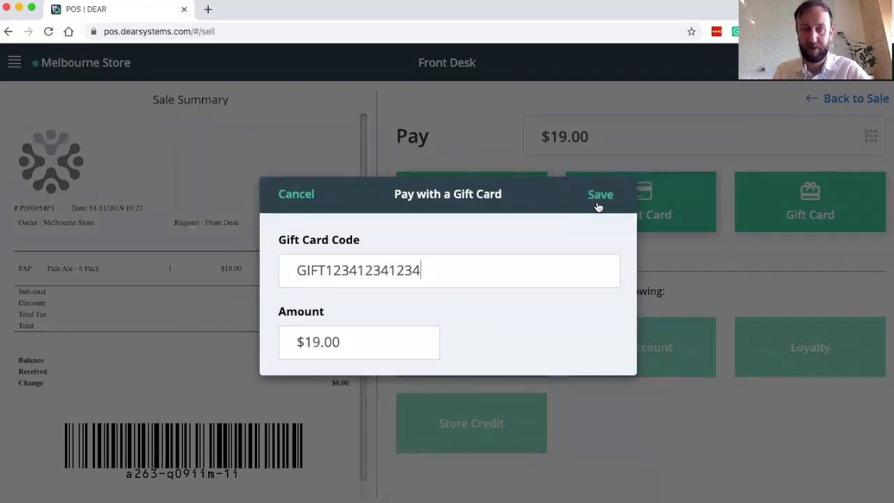
pyautogui.click(599, 194)
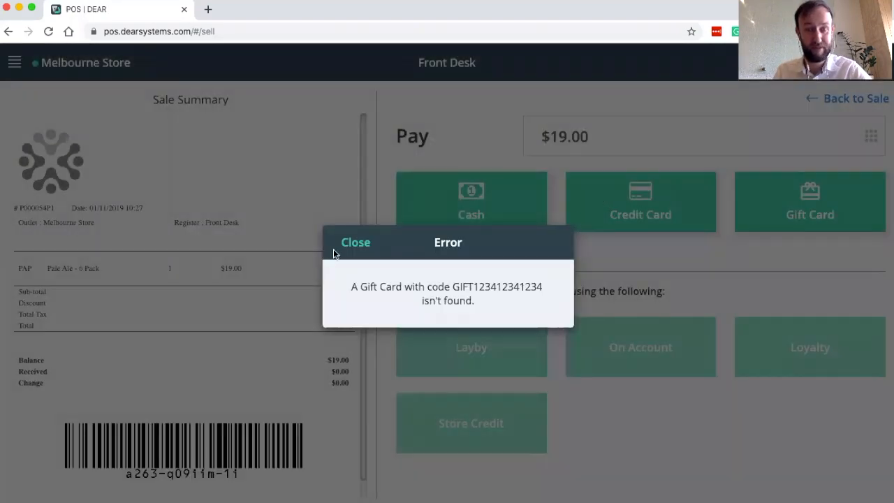
pyautogui.click(355, 241)
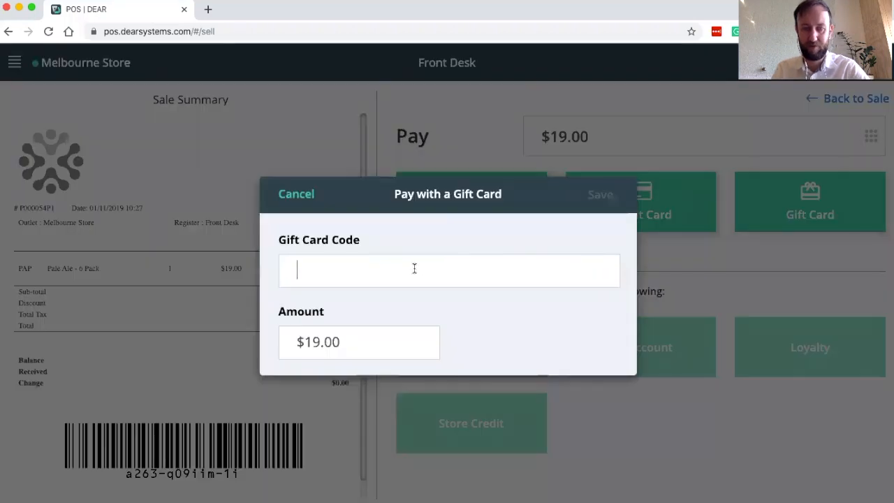
pyautogui.write('GIFT12341234')
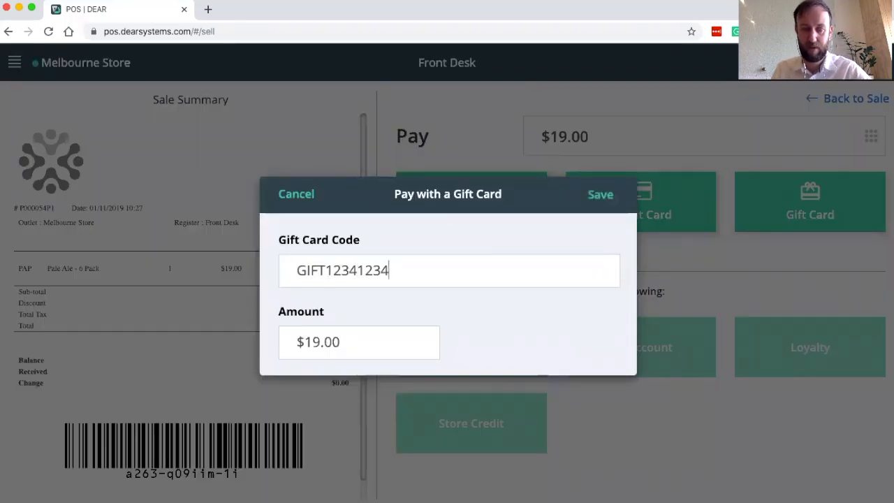
pyautogui.click(599, 193)
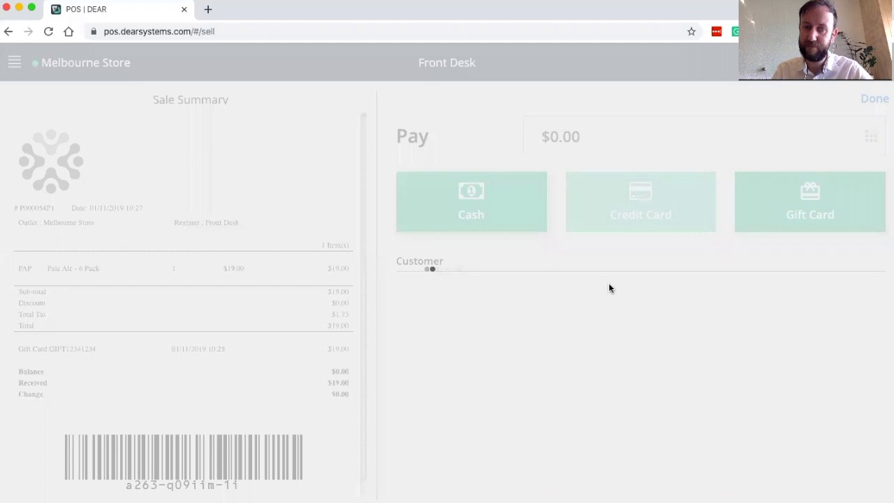
pyautogui.click(875, 98)
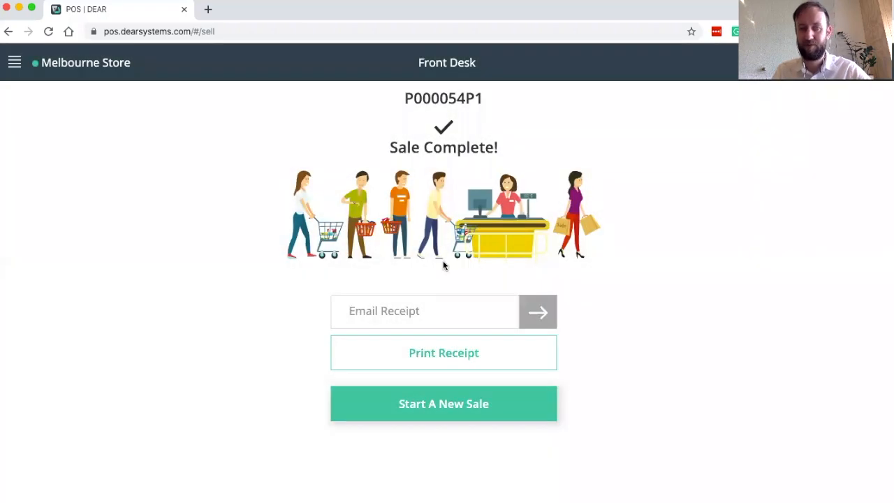
pyautogui.moveTo(453, 358)
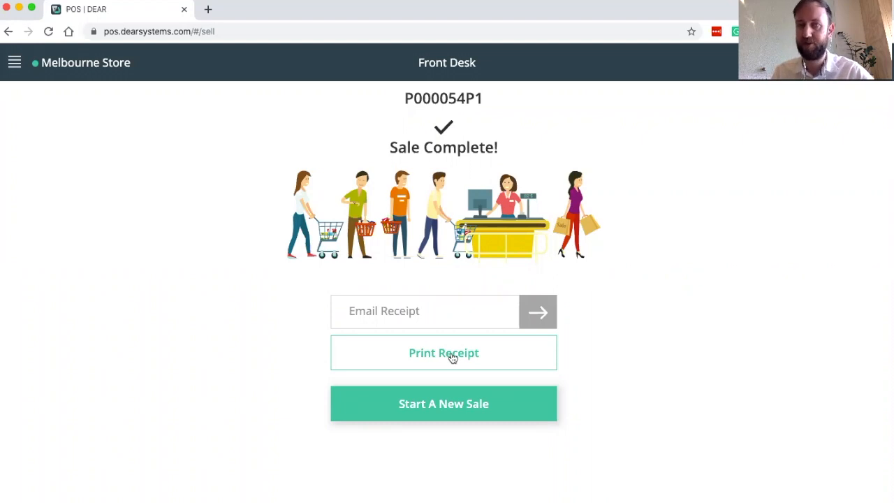
pyautogui.moveTo(434, 219)
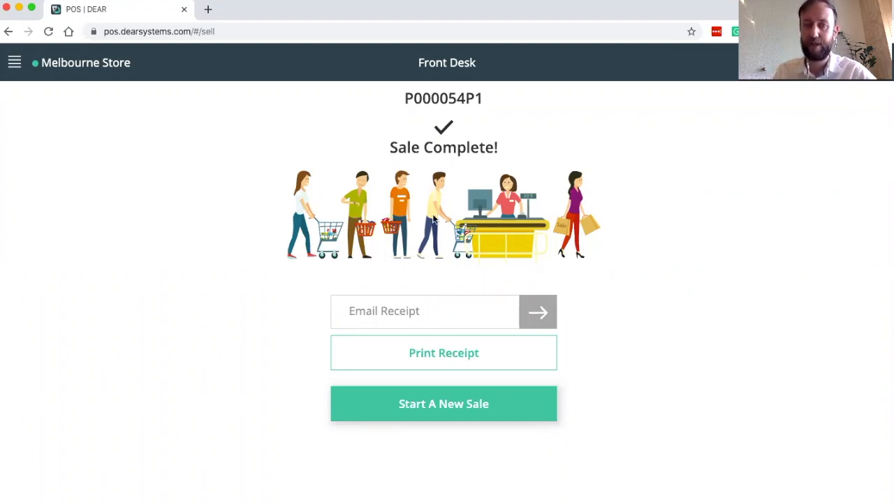
pyautogui.moveTo(439, 448)
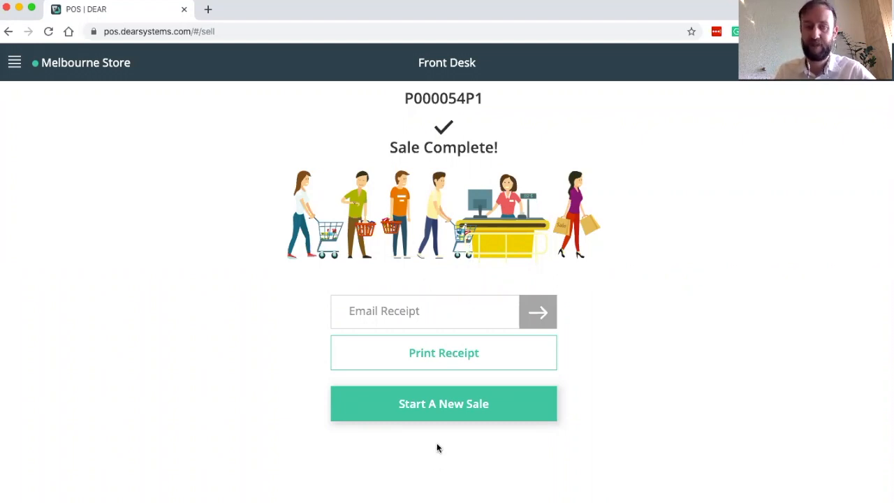
# Start a new empty sale after completed sale P000054P1
pyautogui.click(444, 404)
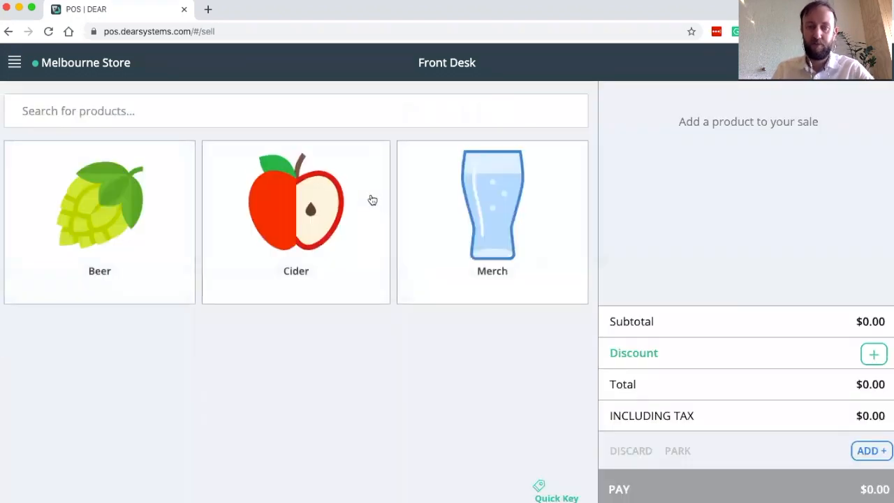
pyautogui.moveTo(506, 204)
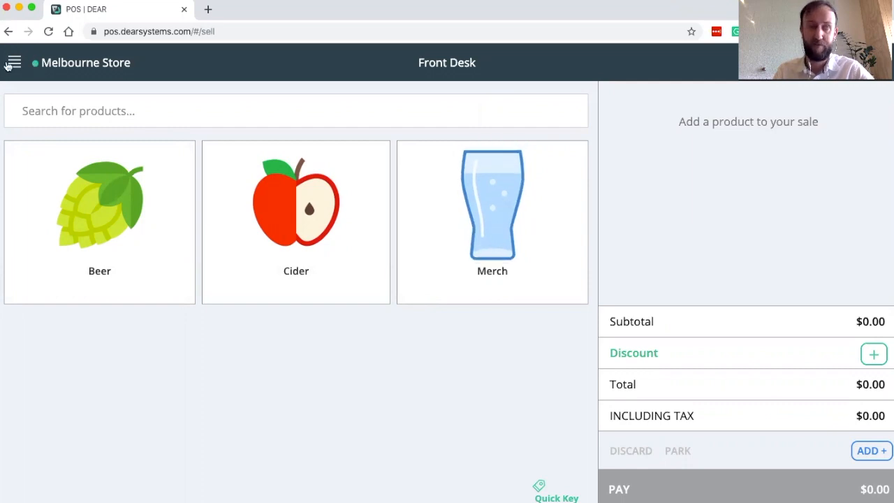
# Open Melbourne Store Cash Management via Sell, then reopen the side navigation menu
pyautogui.click(12, 61)
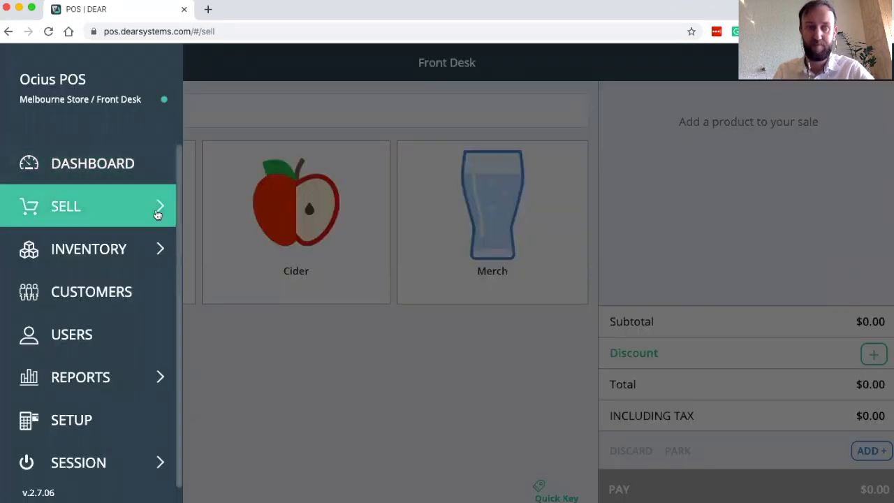
pyautogui.click(90, 249)
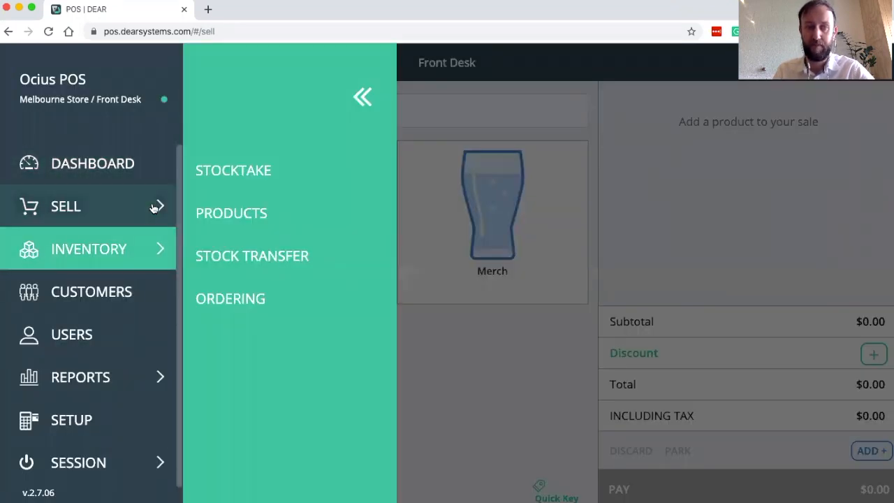
pyautogui.click(65, 206)
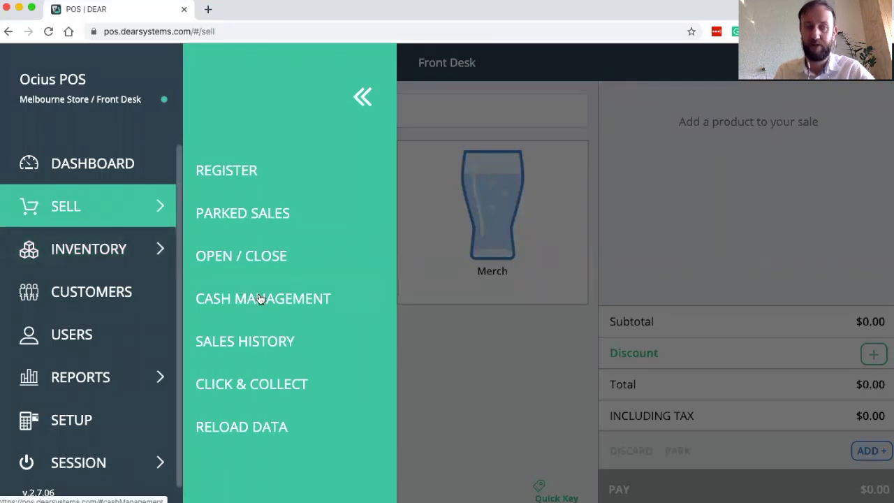
pyautogui.click(263, 299)
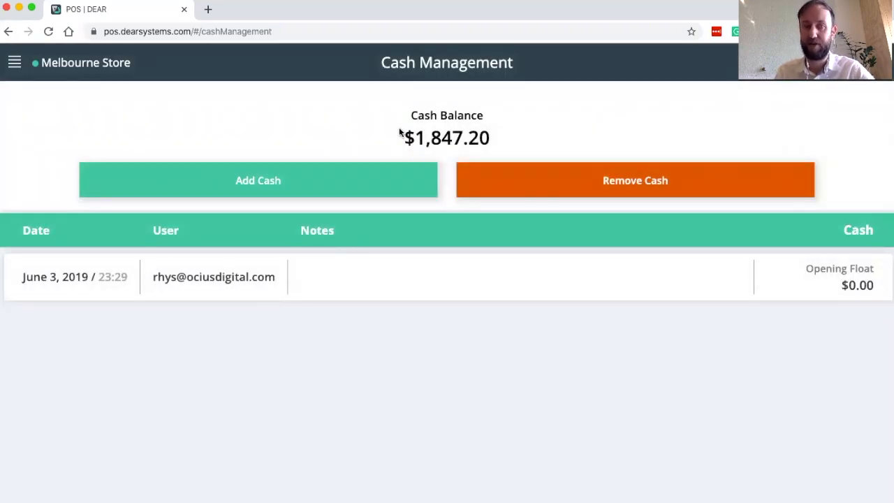
pyautogui.moveTo(475, 123)
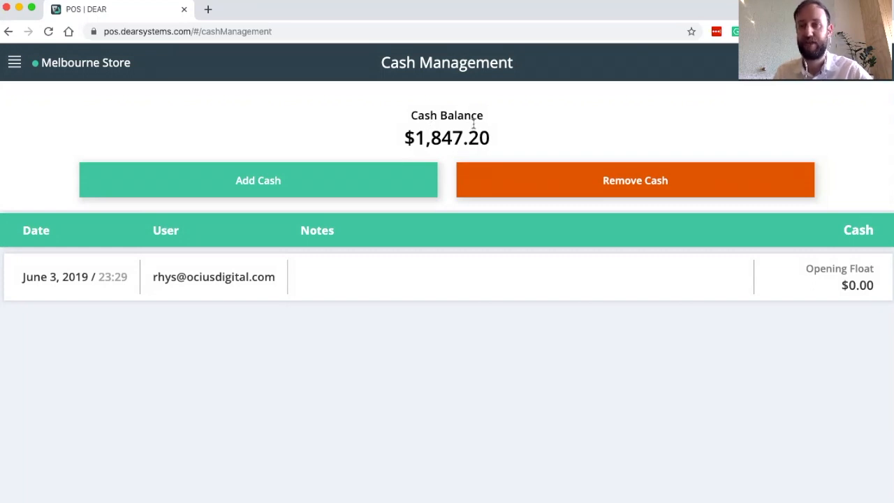
pyautogui.moveTo(427, 168)
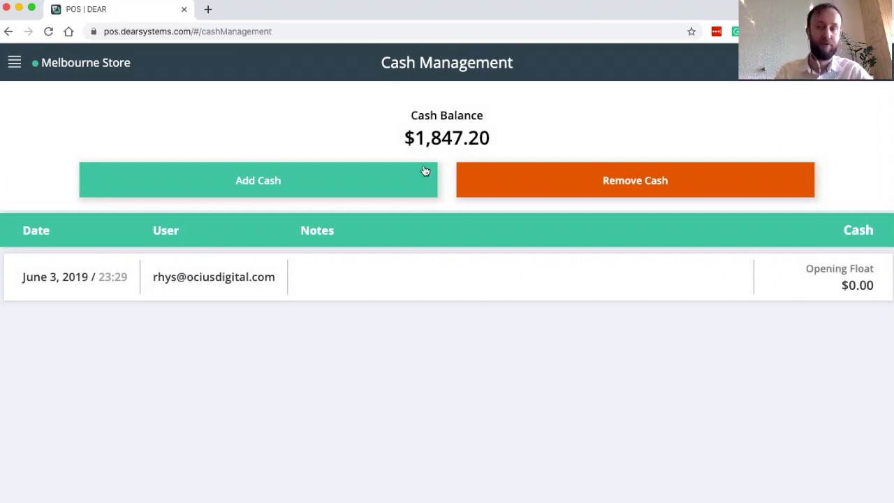
pyautogui.moveTo(118, 76)
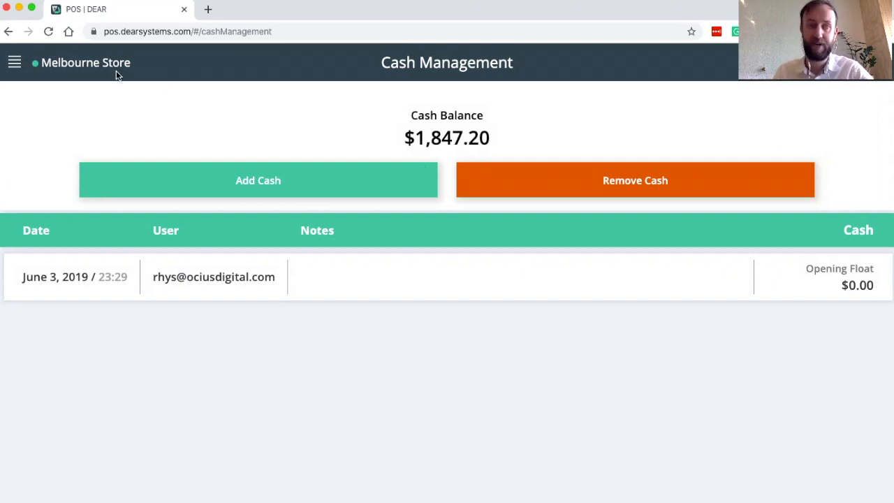
pyautogui.click(14, 61)
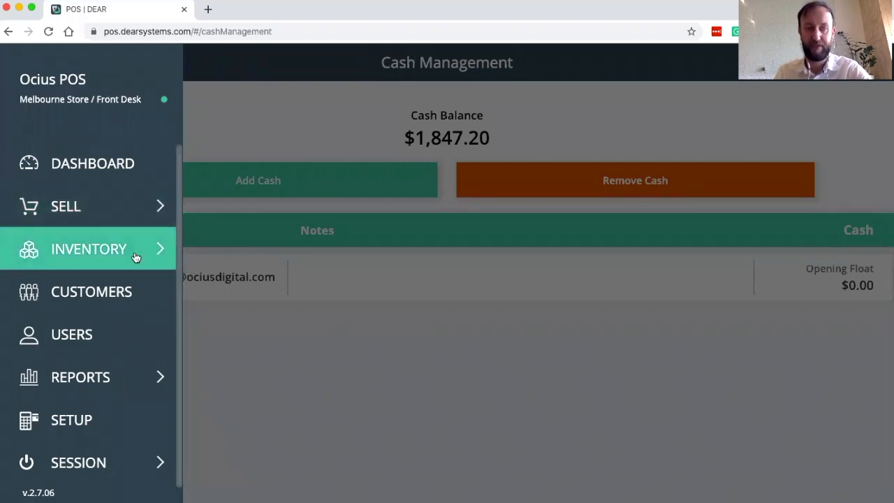
# Go to Inventory > Stock Transfer, start a new transfer, inspect the From field, then close it unsaved
pyautogui.click(90, 249)
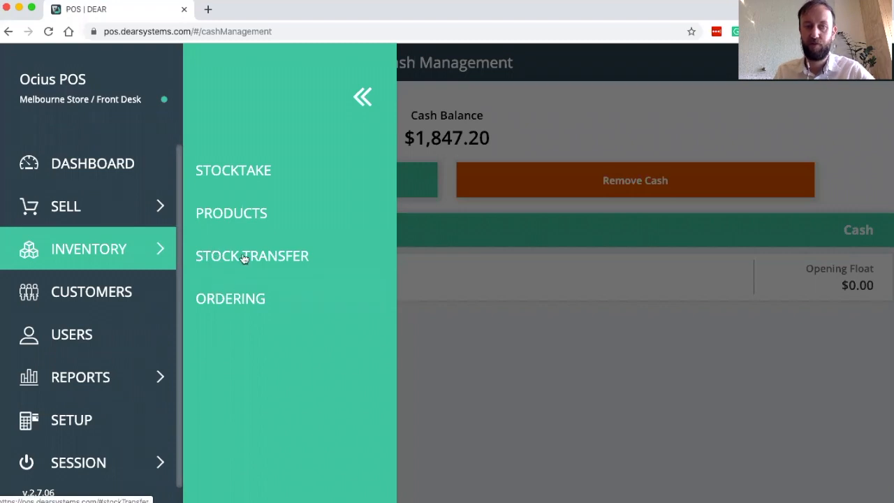
pyautogui.moveTo(249, 253)
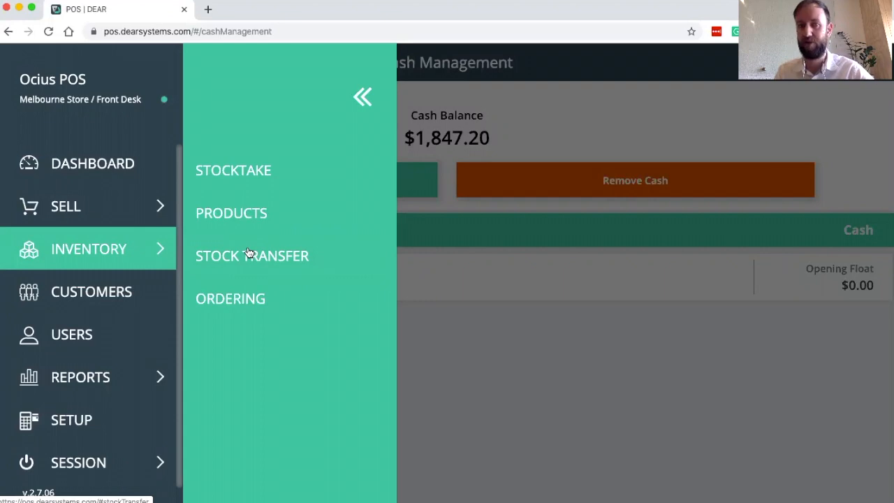
pyautogui.moveTo(240, 262)
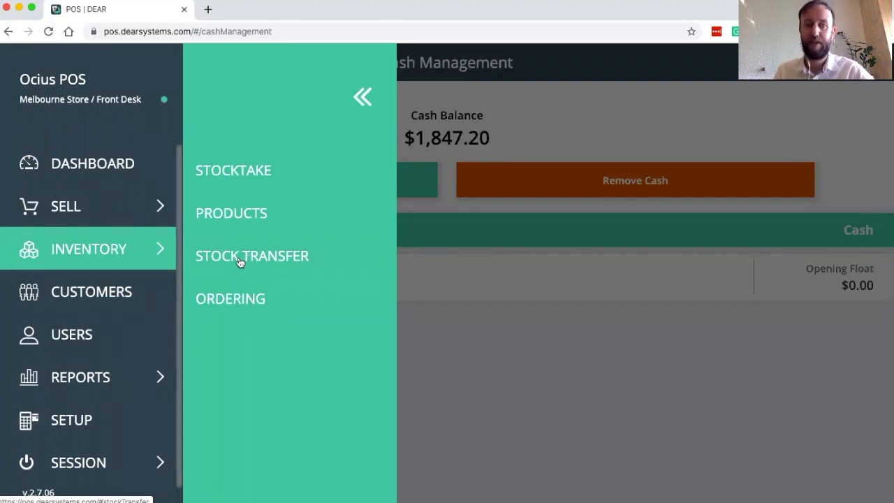
pyautogui.moveTo(362, 353)
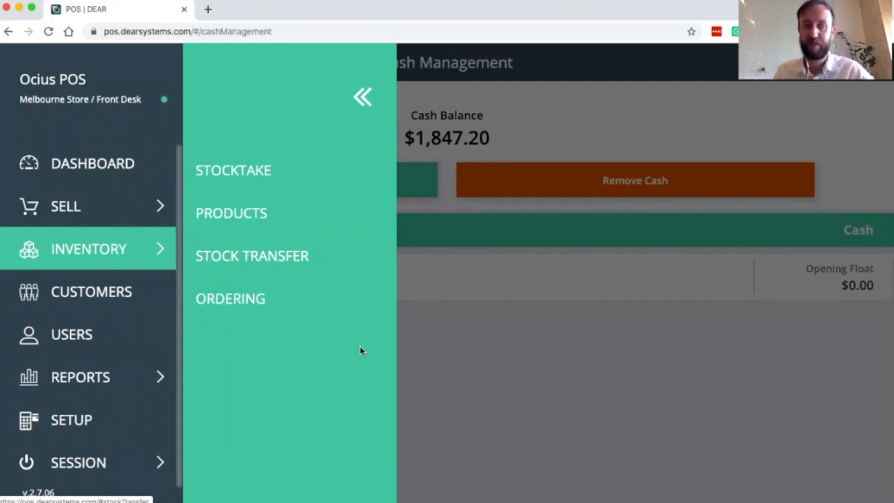
pyautogui.click(251, 256)
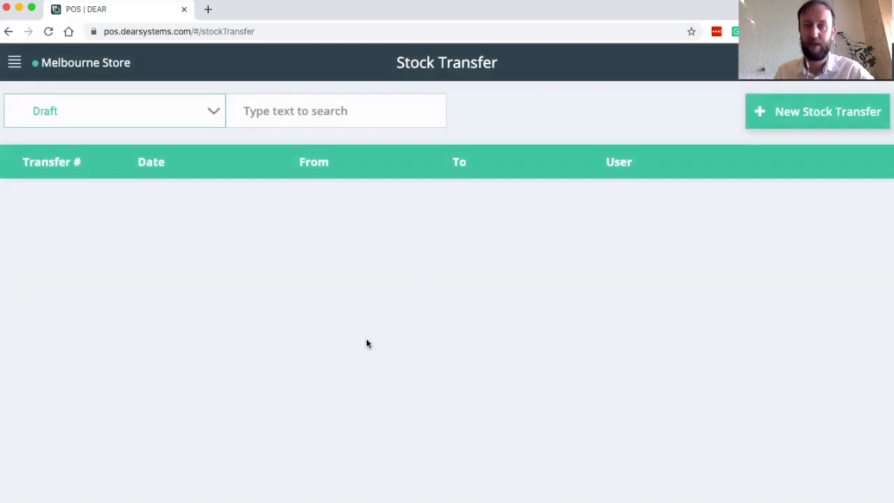
pyautogui.click(818, 111)
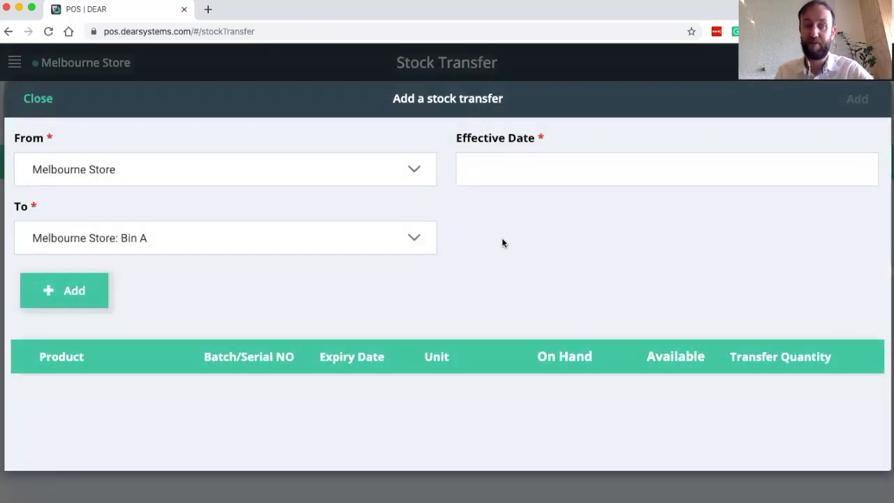
pyautogui.moveTo(104, 174)
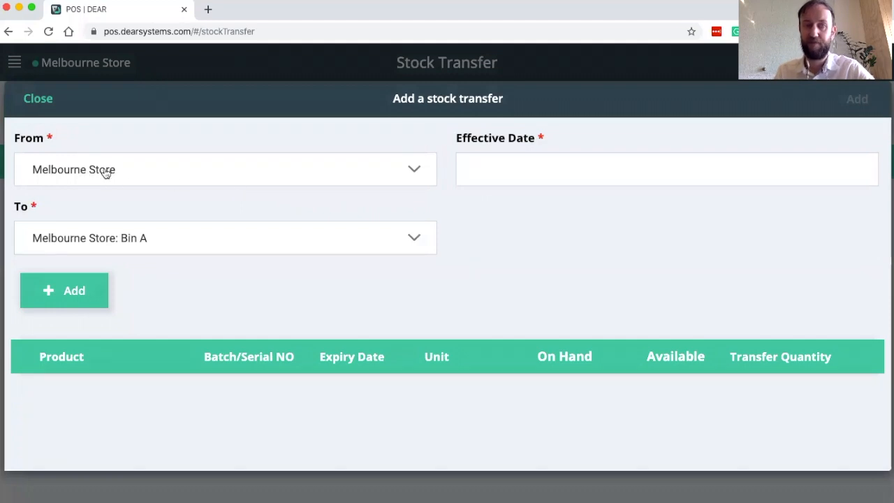
pyautogui.click(225, 169)
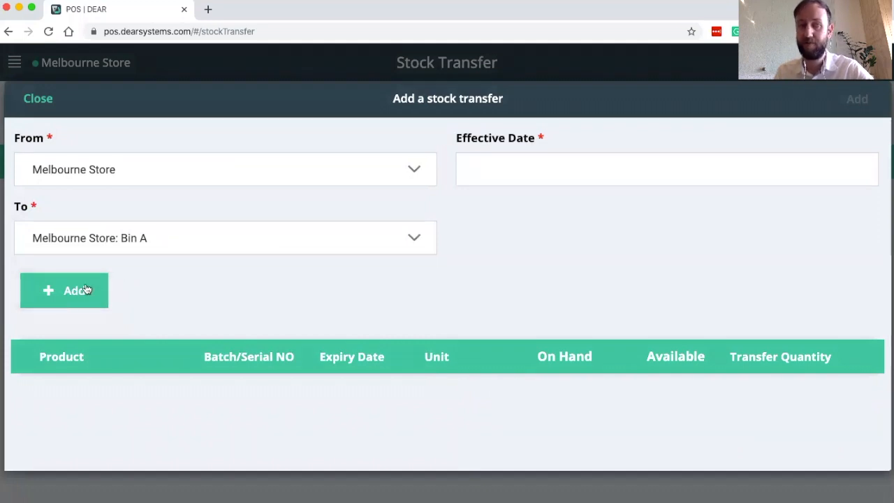
pyautogui.click(38, 97)
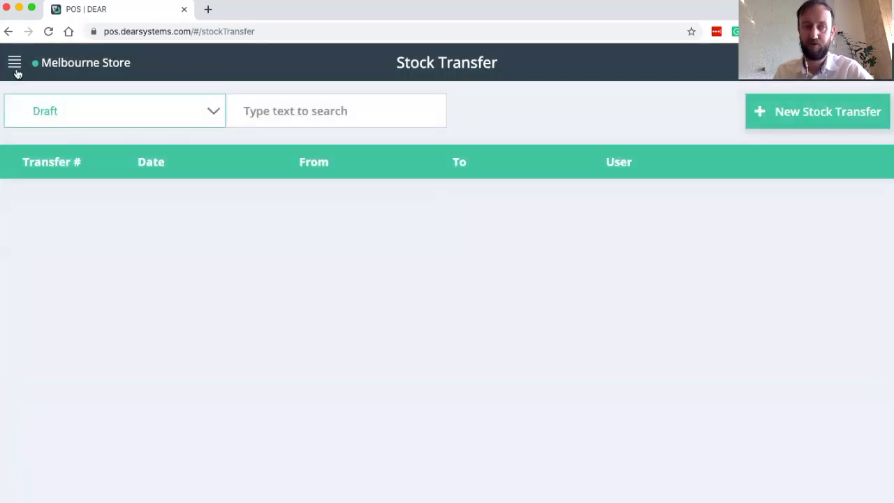
# Start a new stock order sourced from a warehouse via Inventory > Ordering
pyautogui.click(14, 61)
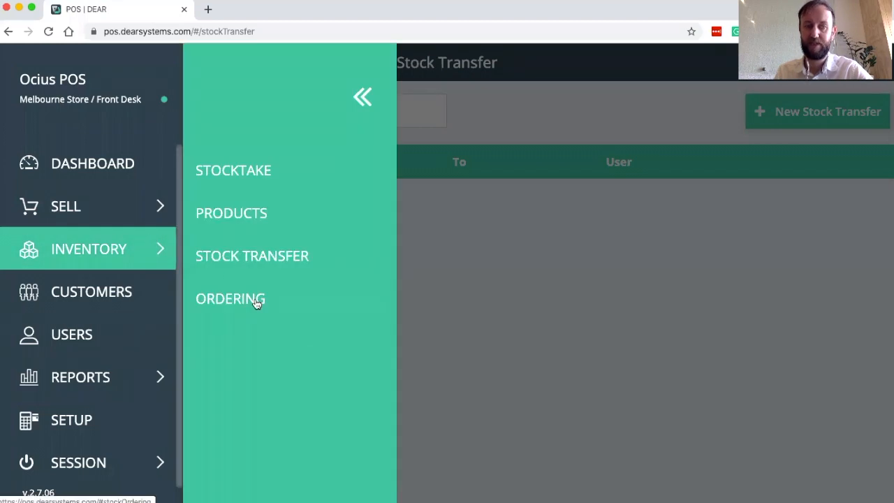
pyautogui.click(231, 299)
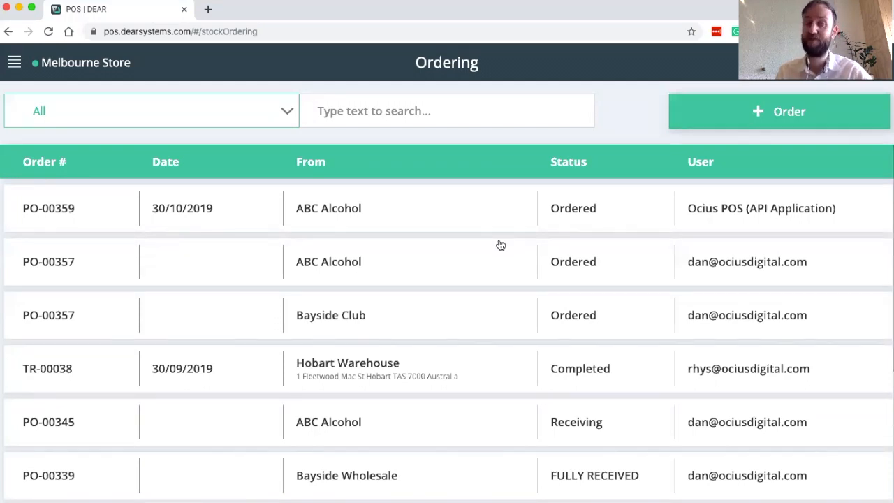
pyautogui.click(780, 112)
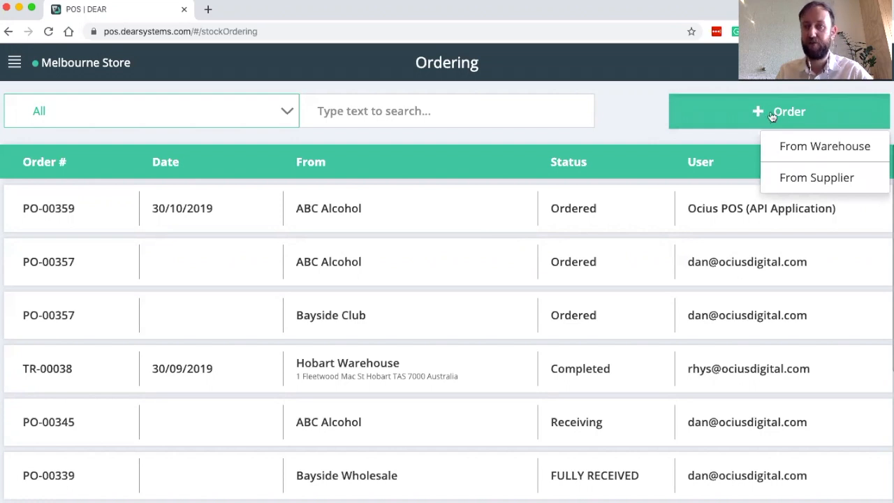
pyautogui.moveTo(825, 147)
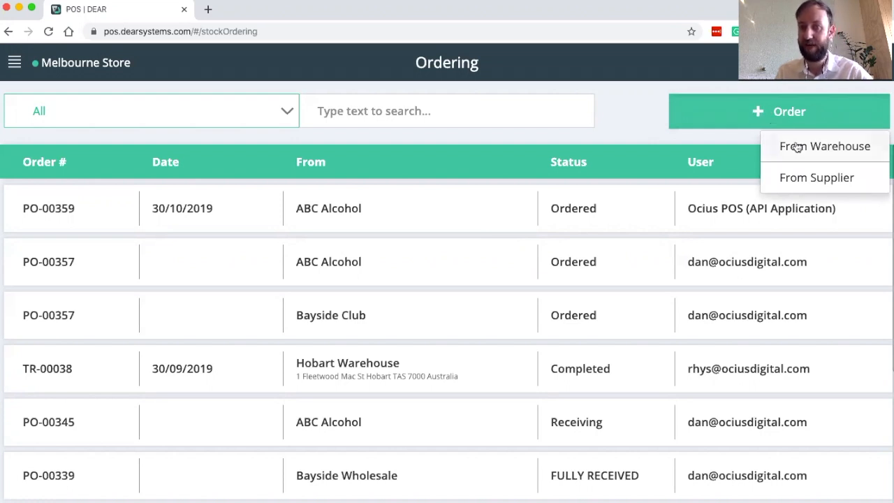
pyautogui.click(825, 147)
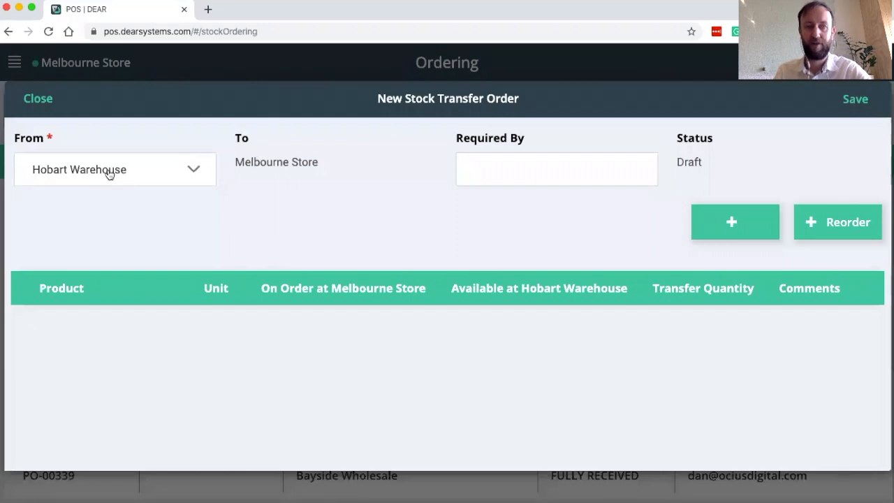
pyautogui.moveTo(164, 182)
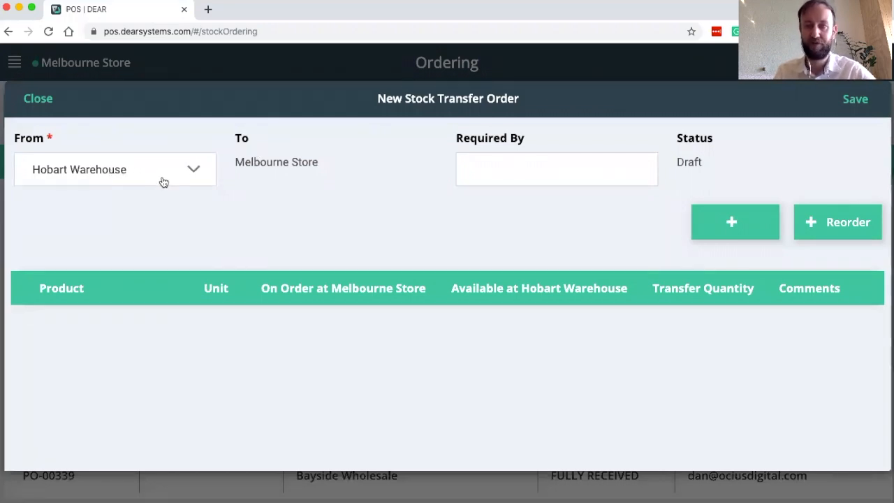
pyautogui.moveTo(732, 225)
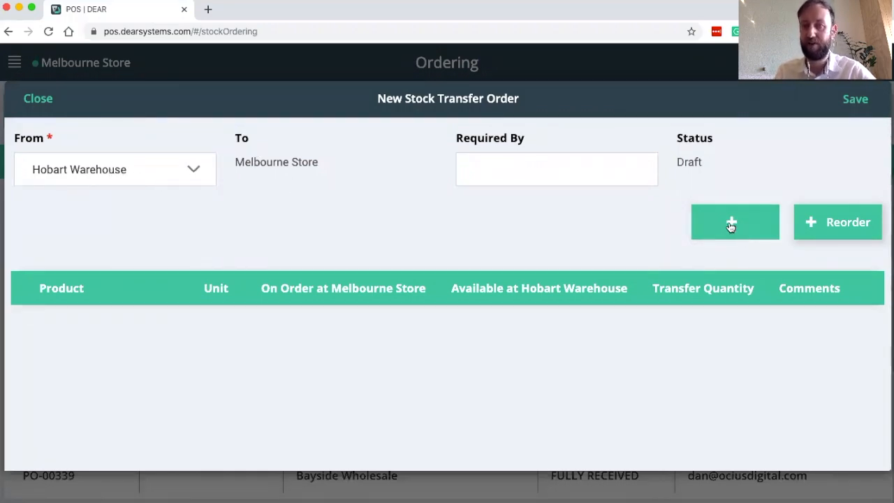
pyautogui.moveTo(827, 224)
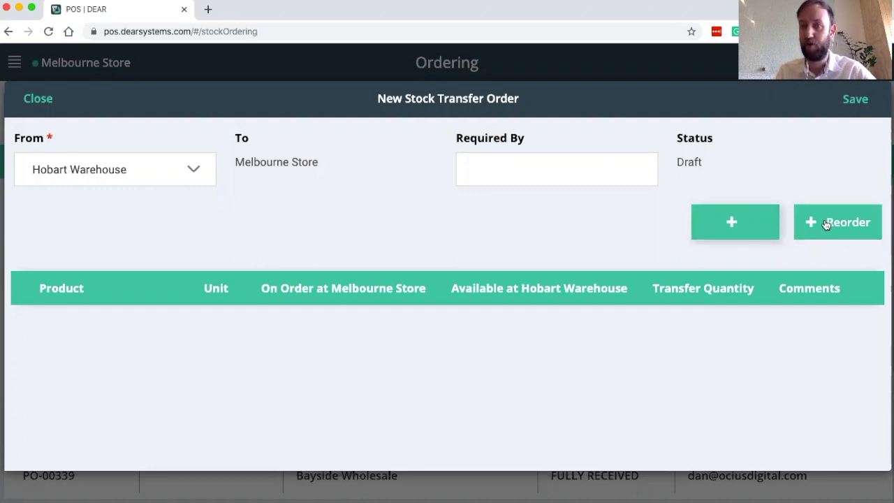
pyautogui.moveTo(827, 221)
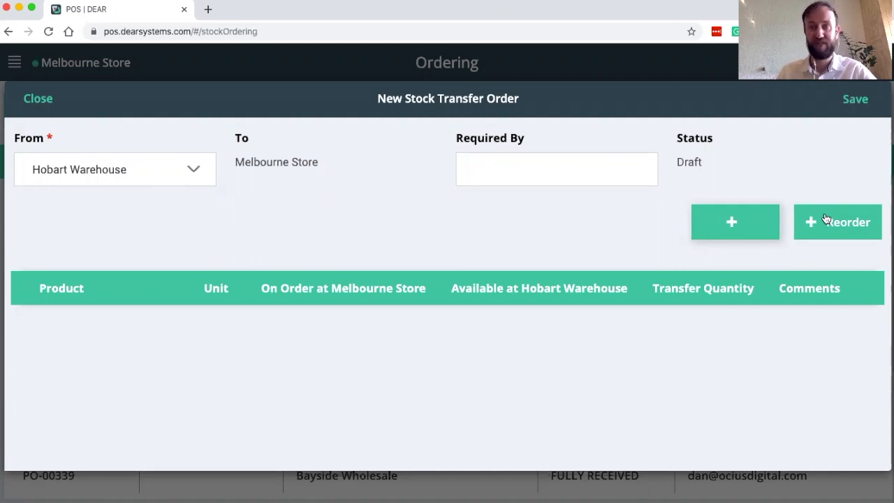
# Try Reorder > All low on stock, test Jobs for Dogs - Consignment as source, then reselect Hobart Warehouse
pyautogui.click(838, 223)
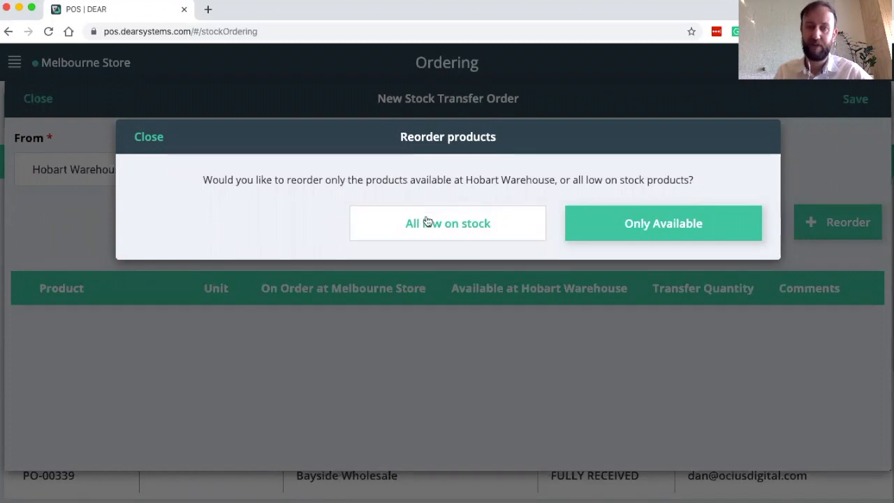
pyautogui.moveTo(450, 225)
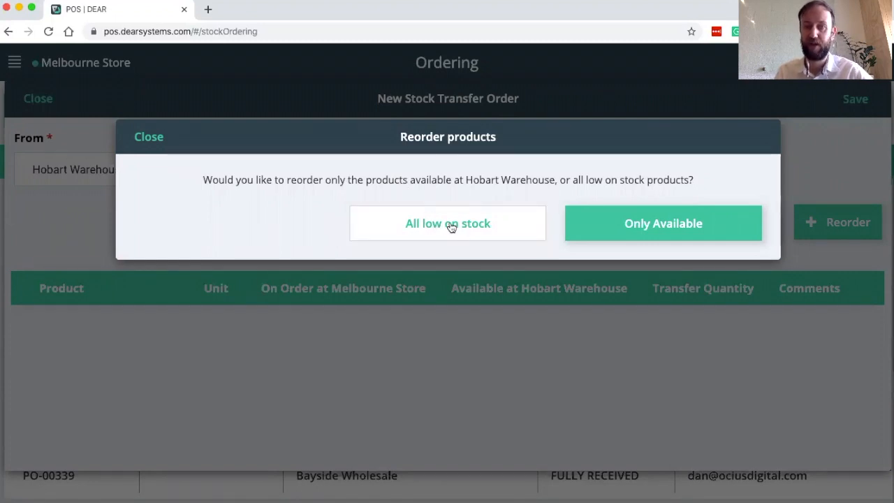
pyautogui.click(447, 224)
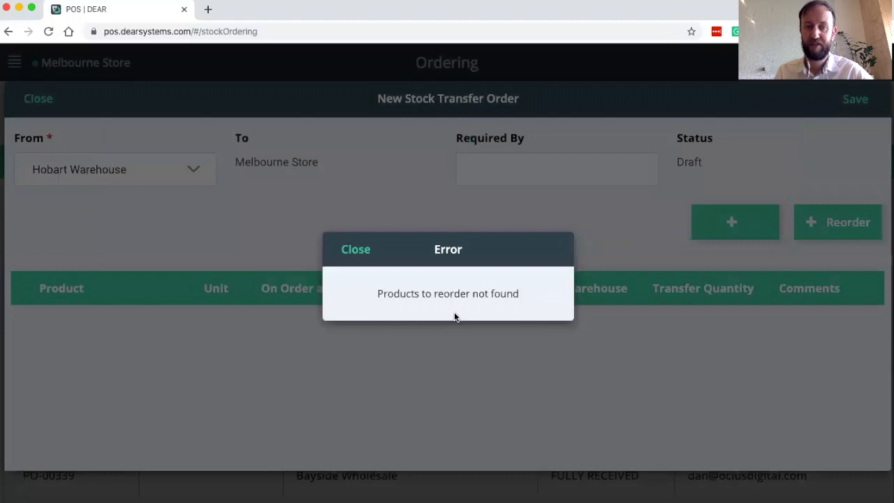
pyautogui.moveTo(362, 254)
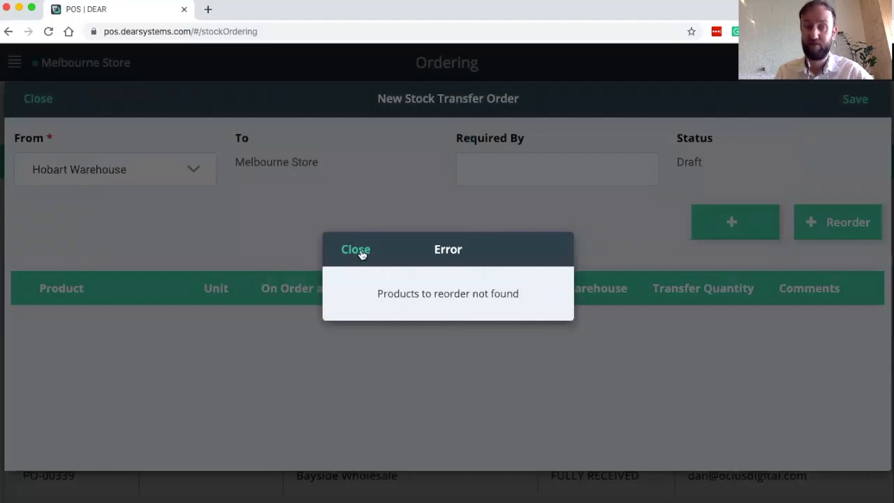
pyautogui.click(355, 249)
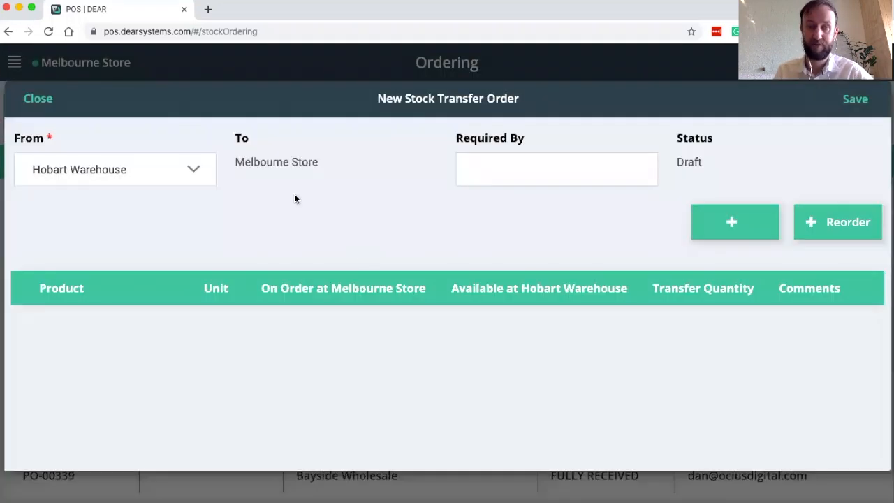
pyautogui.click(115, 170)
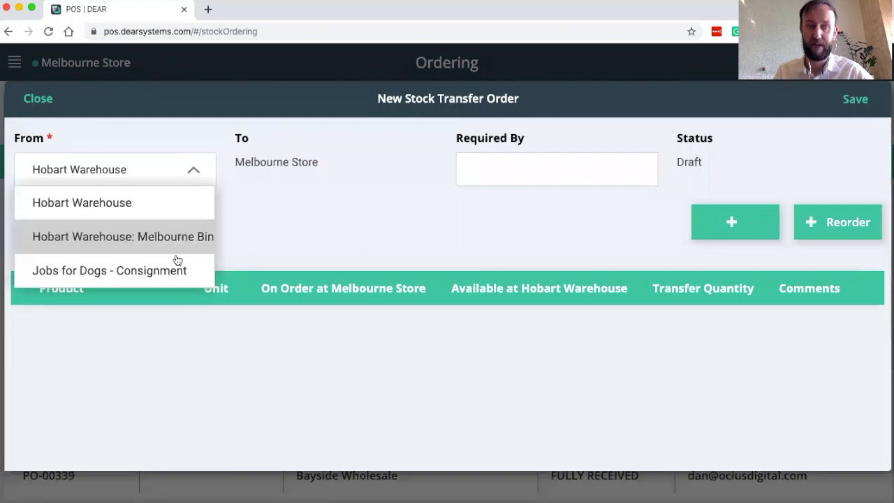
pyautogui.click(109, 271)
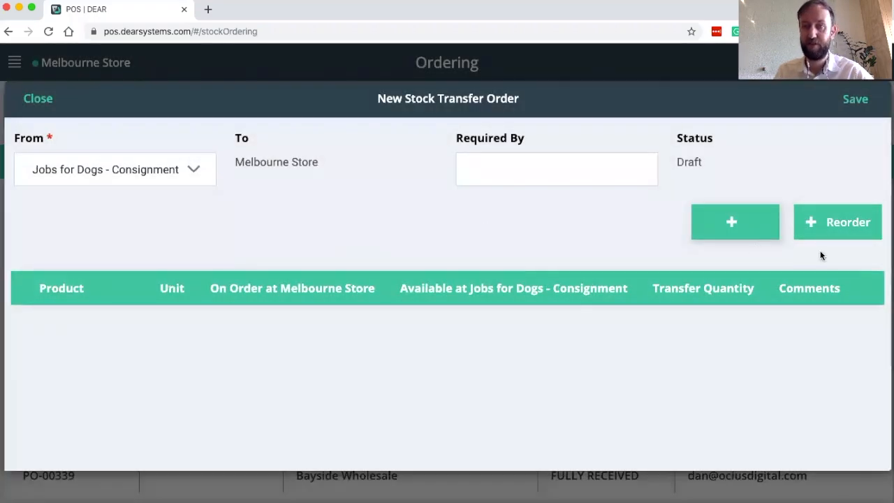
pyautogui.click(839, 221)
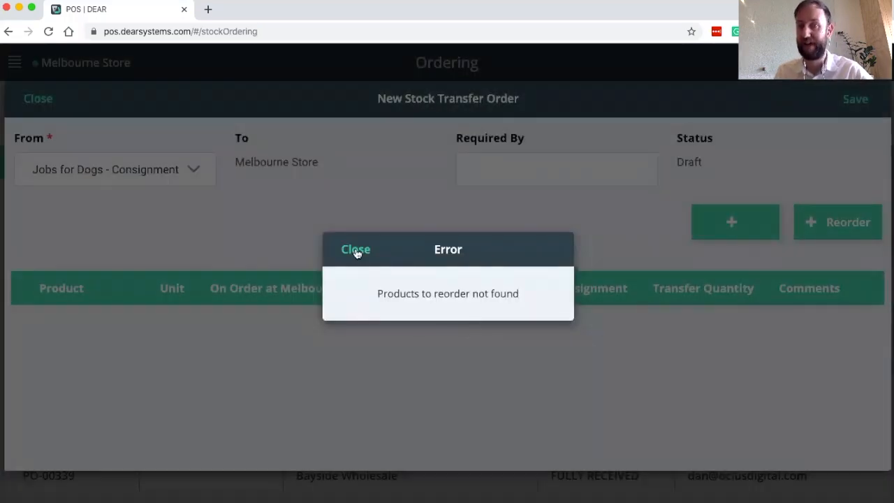
pyautogui.click(355, 249)
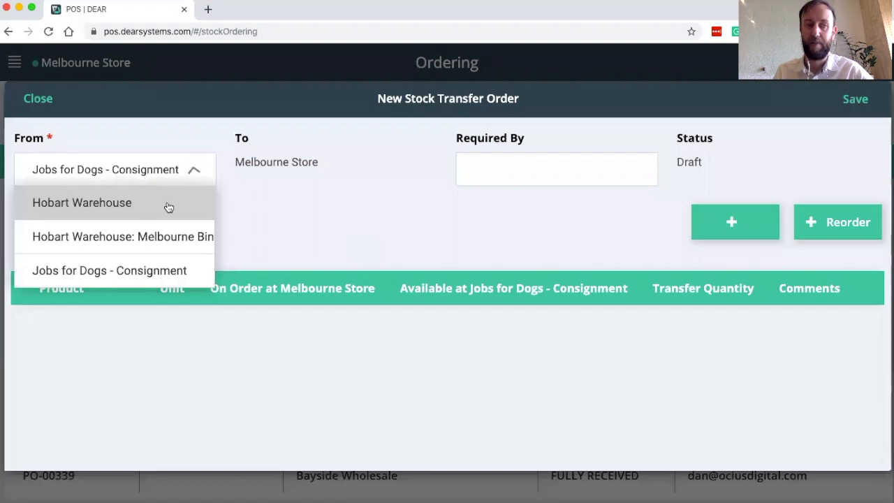
pyautogui.click(81, 203)
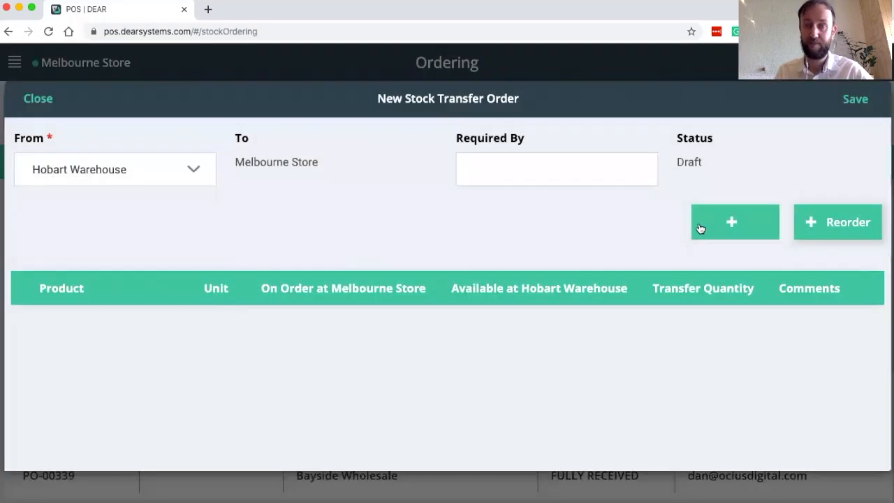
# Search 'pale' then 'beer' and add Beer Cooler to the transfer order
pyautogui.click(731, 222)
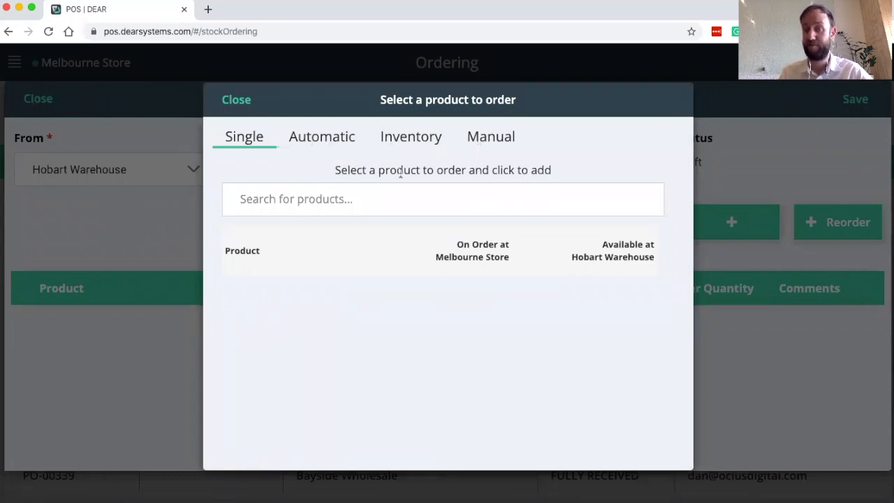
pyautogui.click(443, 198)
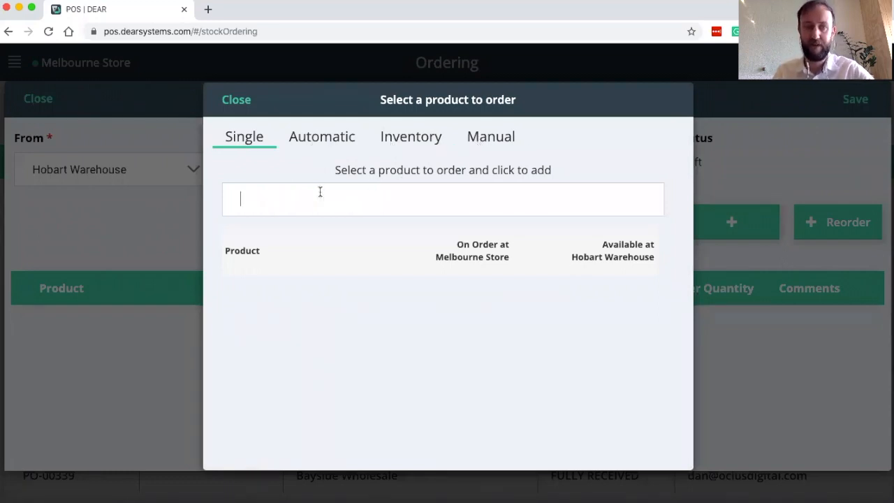
pyautogui.write('pale')
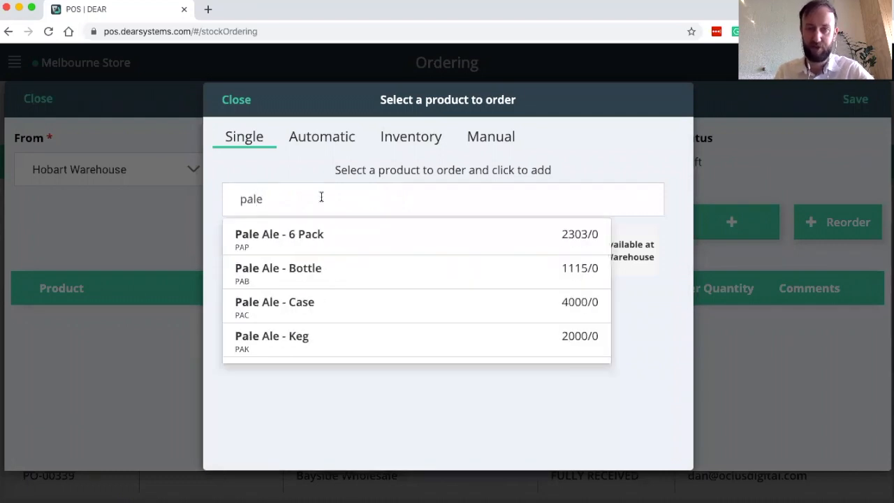
pyautogui.moveTo(363, 271)
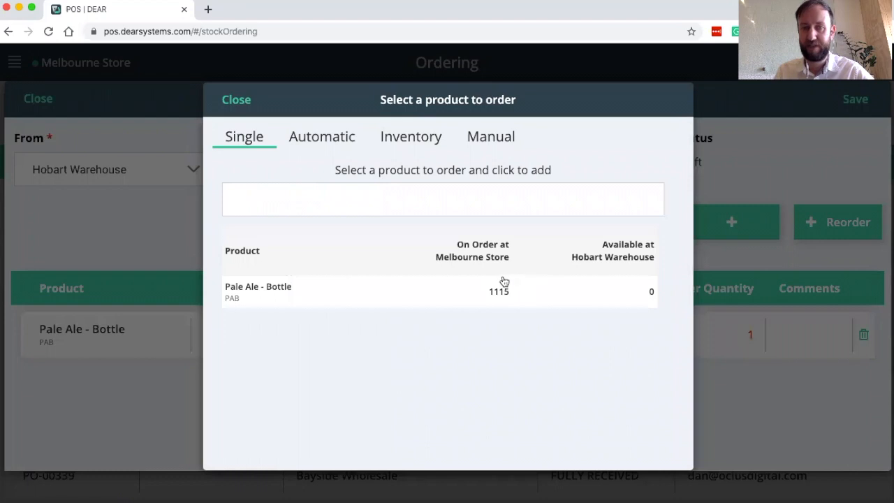
pyautogui.moveTo(505, 292)
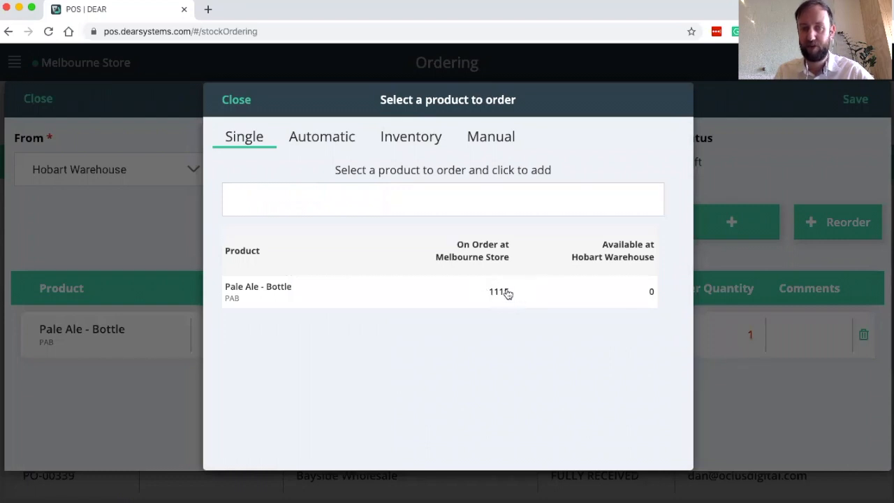
pyautogui.moveTo(646, 294)
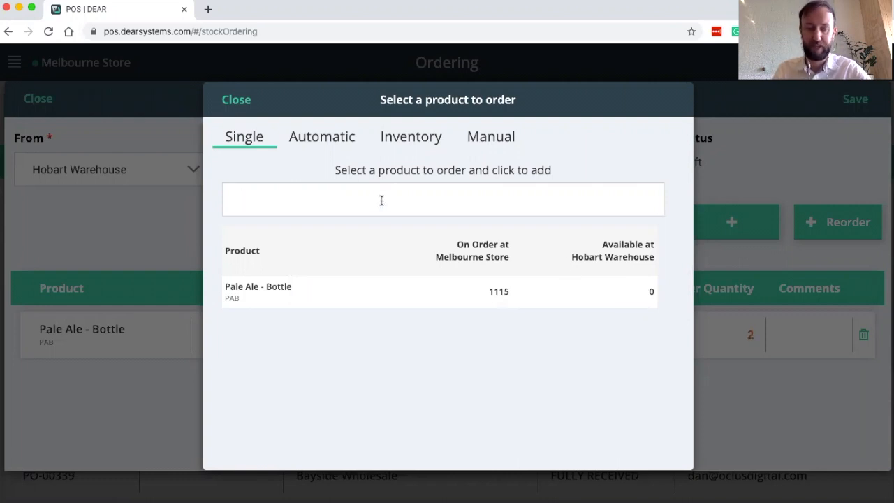
pyautogui.write('beer')
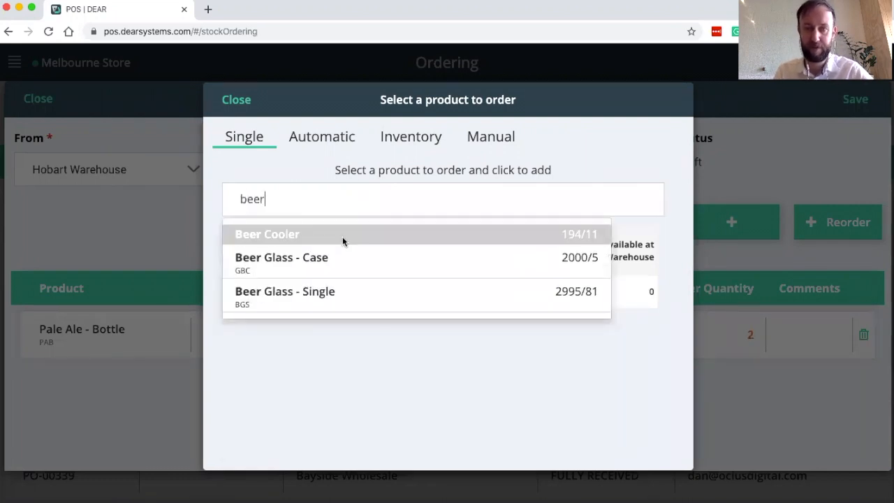
pyautogui.click(267, 234)
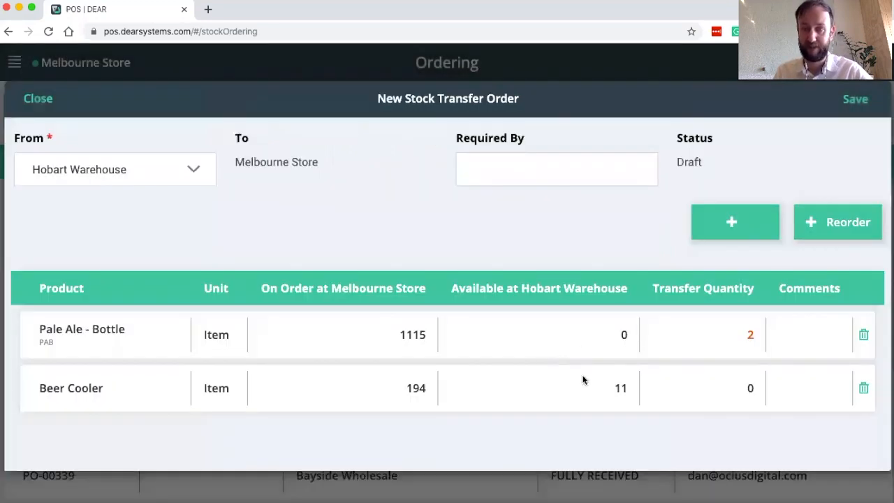
pyautogui.moveTo(586, 384)
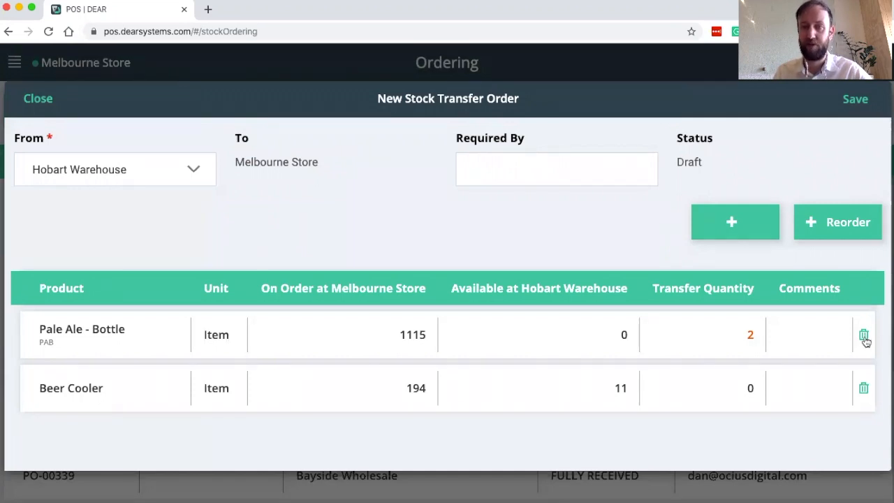
# Remove the Pale Ale - Bottle row and apply Beer Cooler's quantity of 2
pyautogui.click(863, 335)
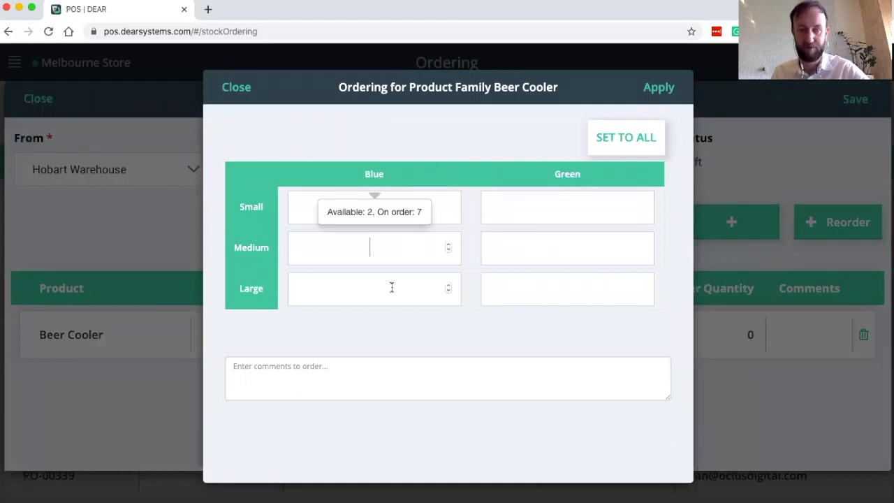
pyautogui.click(657, 86)
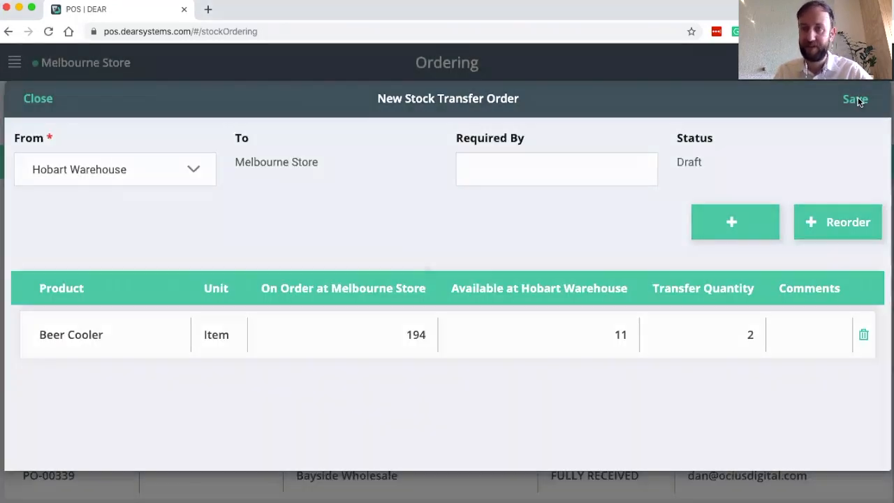
# Save the transfer as TR-00039 and begin a new purchase order from a supplier
pyautogui.click(856, 98)
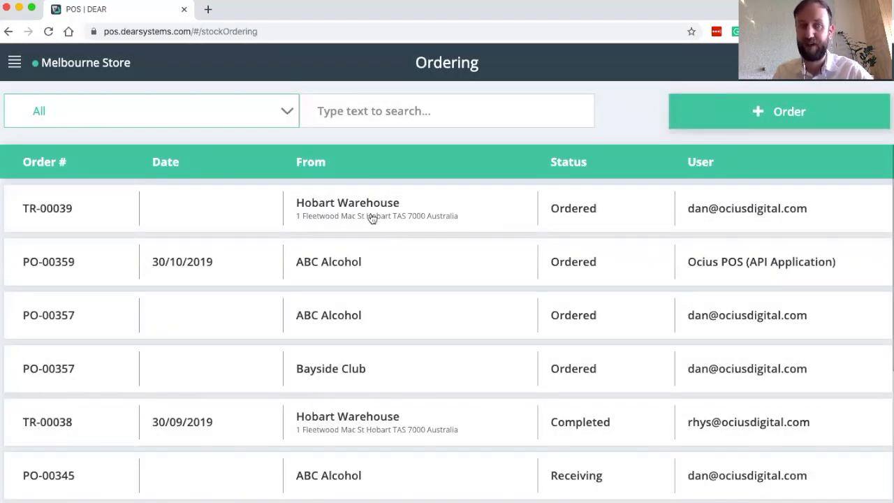
pyautogui.click(779, 112)
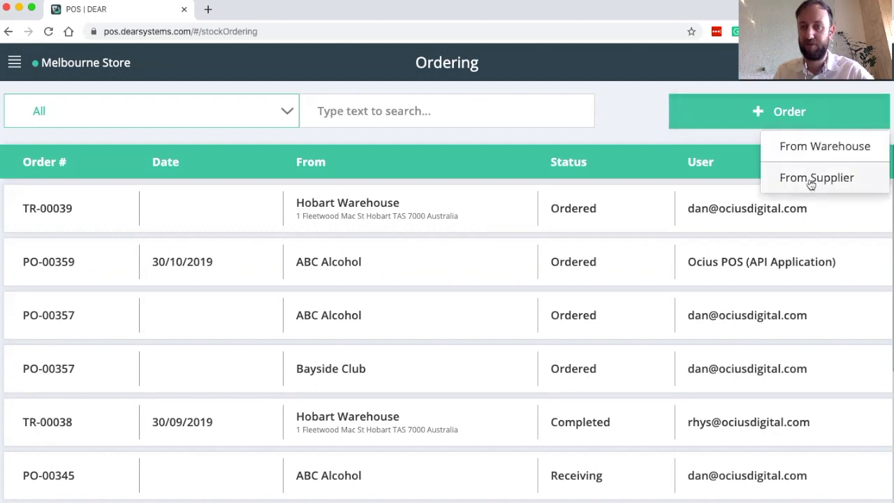
pyautogui.click(816, 176)
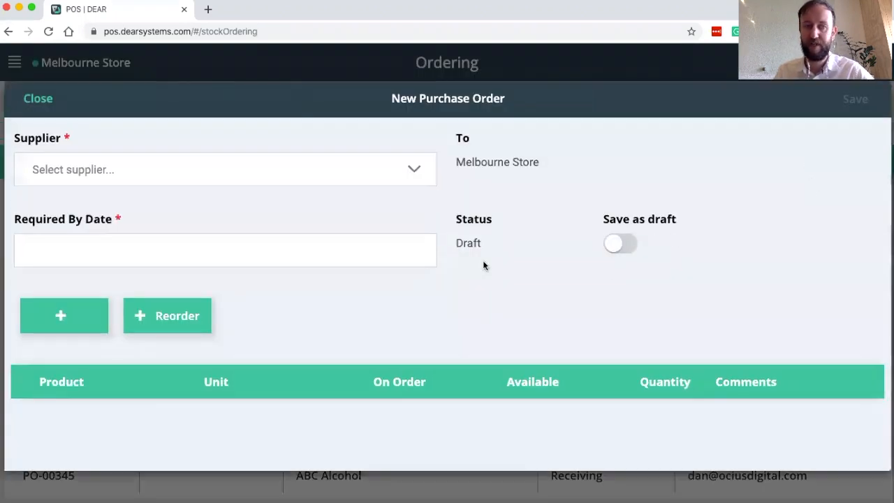
# Choose ABC Alcohol as supplier, then close the purchase order form unsaved
pyautogui.click(225, 170)
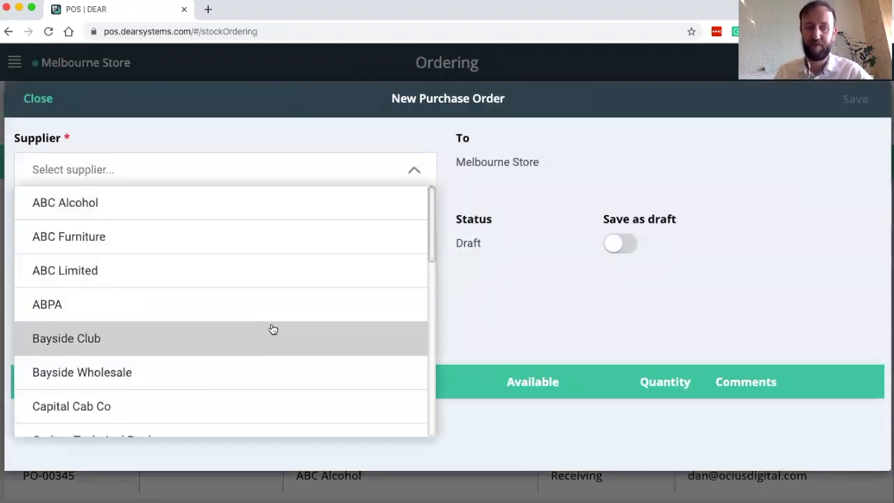
pyautogui.moveTo(264, 215)
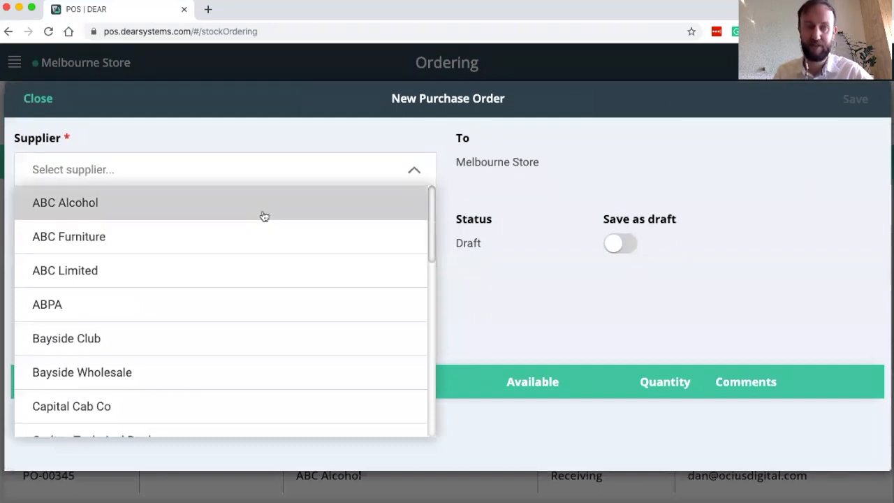
pyautogui.click(64, 202)
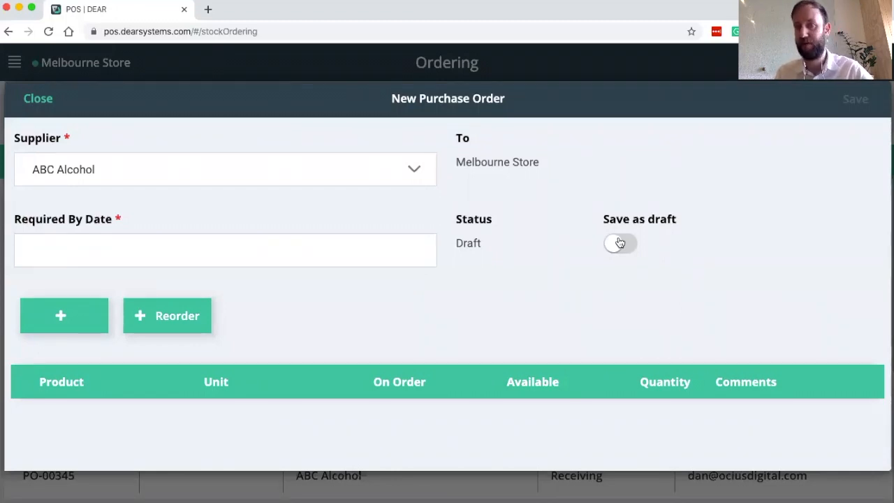
pyautogui.click(37, 98)
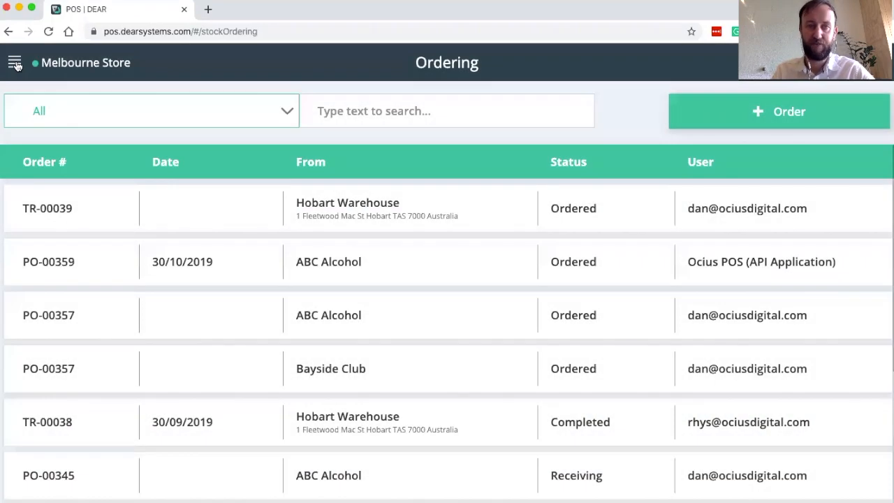
# Show the navigation menu with the Reports section expanded (Sales Summary, Inventory, Gift Card)
pyautogui.click(14, 61)
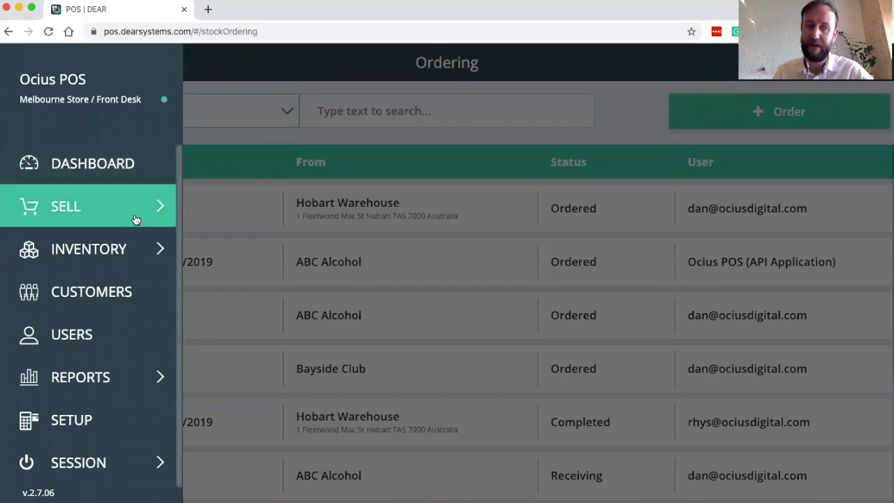
pyautogui.moveTo(140, 299)
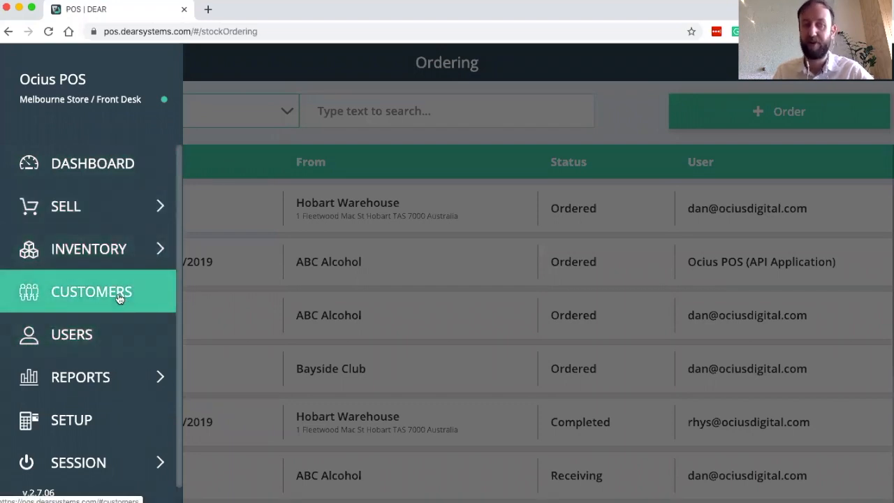
pyautogui.moveTo(98, 318)
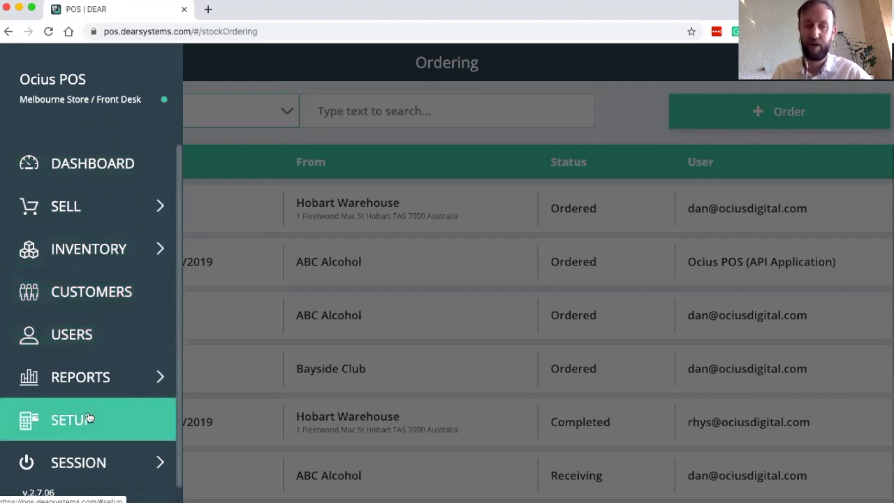
pyautogui.click(81, 377)
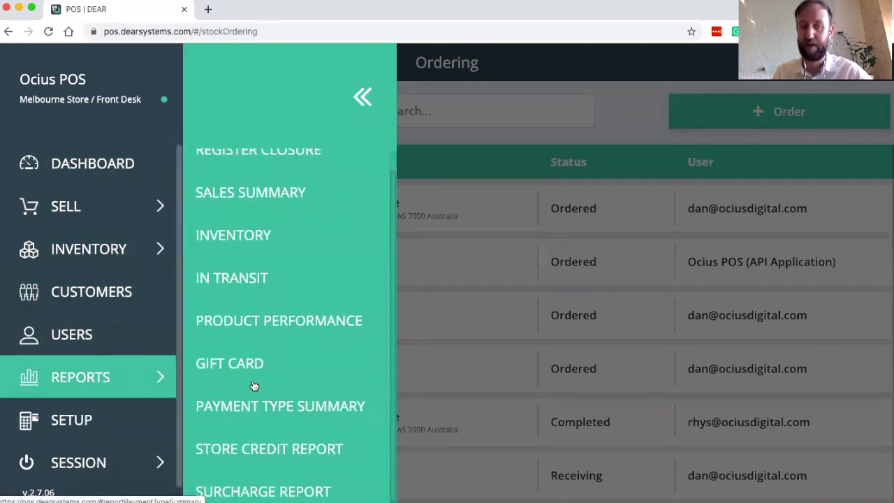
pyautogui.scroll(3)
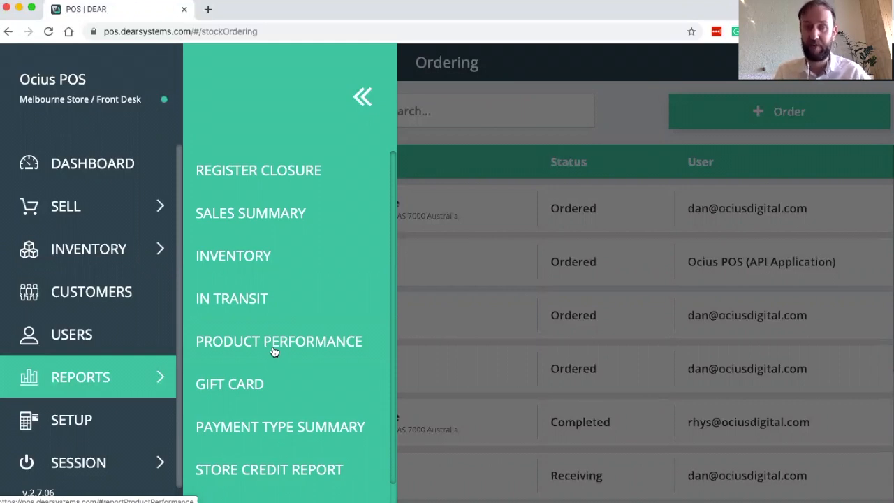
pyautogui.moveTo(221, 180)
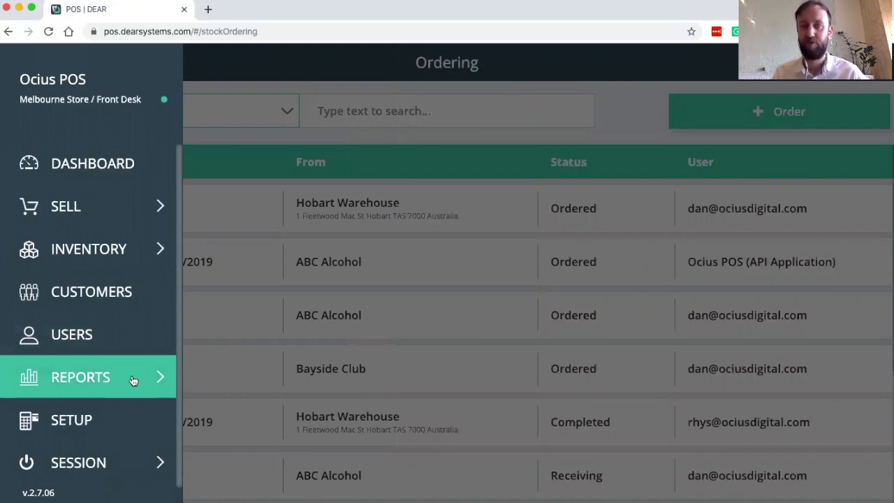
pyautogui.moveTo(137, 391)
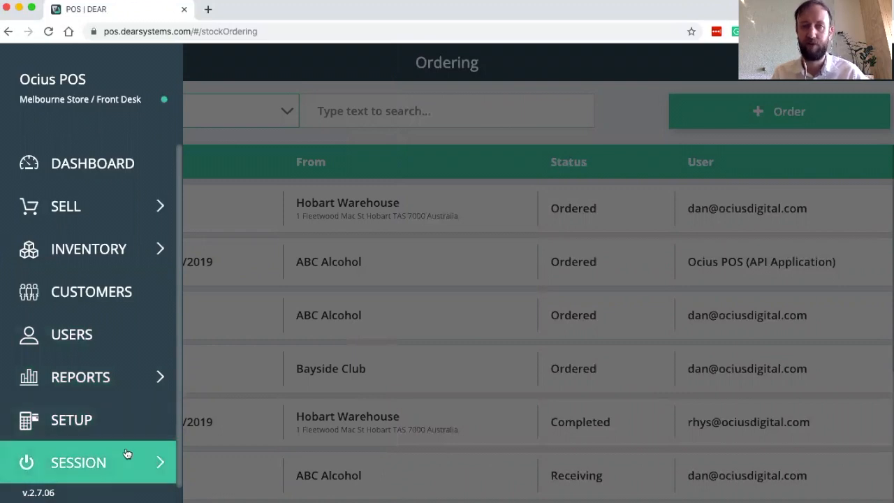
pyautogui.moveTo(187, 388)
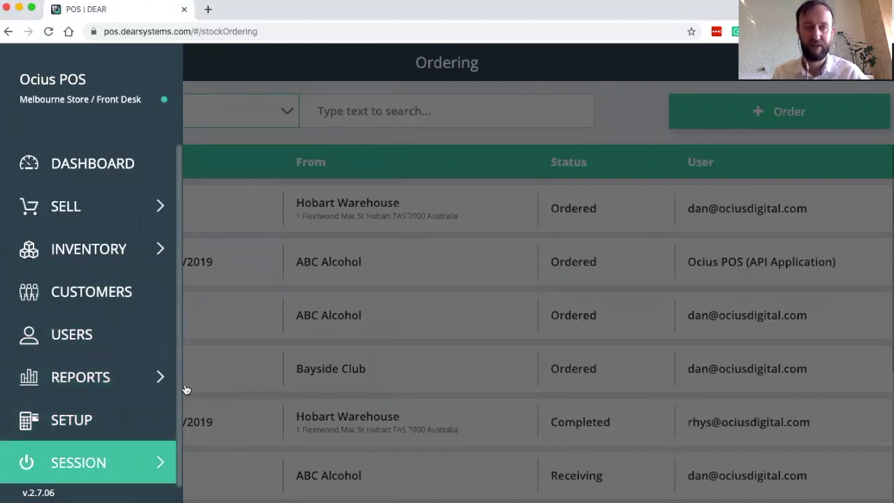
pyautogui.moveTo(649, 21)
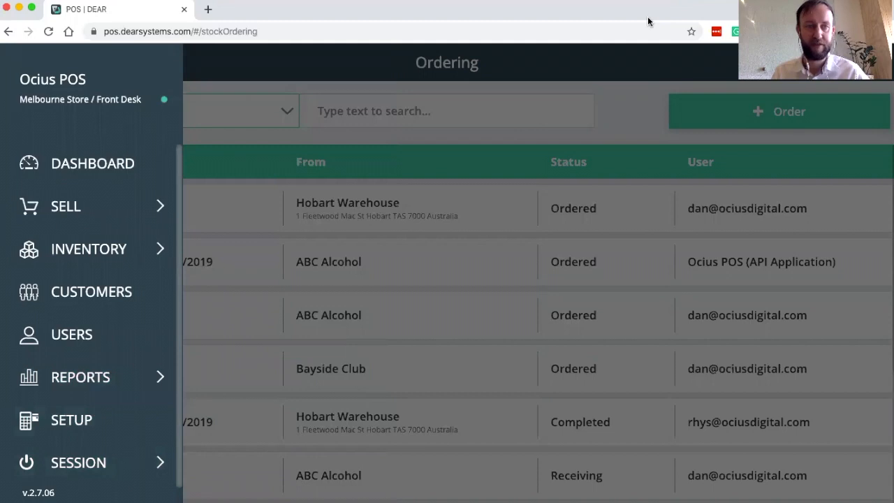
pyautogui.moveTo(664, 197)
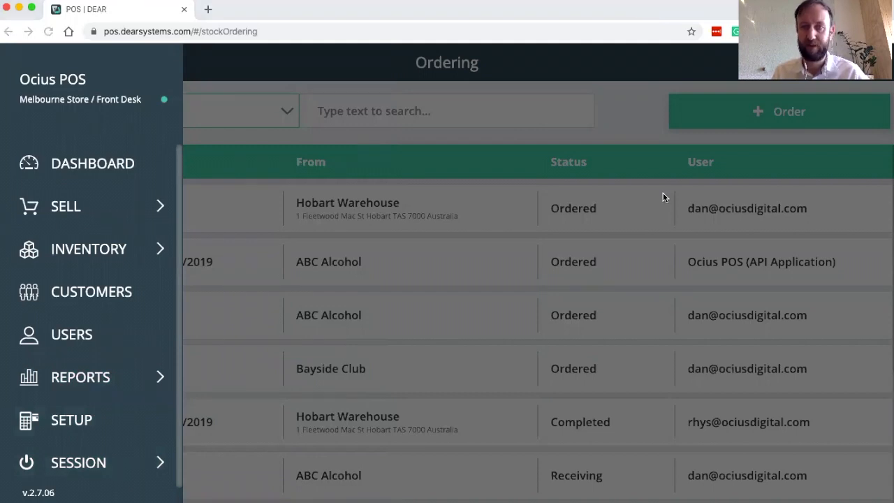